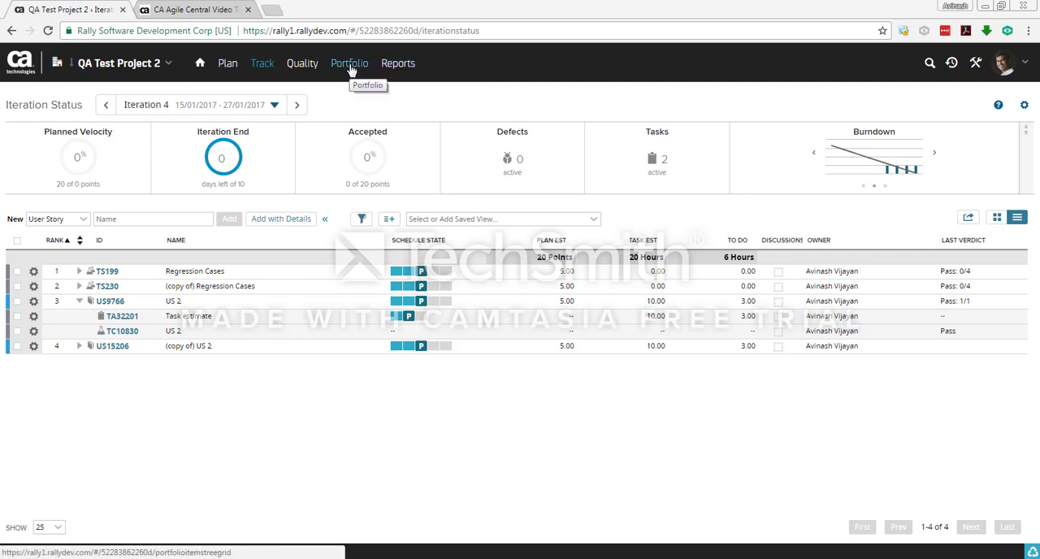
Go to the Portfolio Items page for QA Test Project 2 from the Portfolio menu.
click(348, 63)
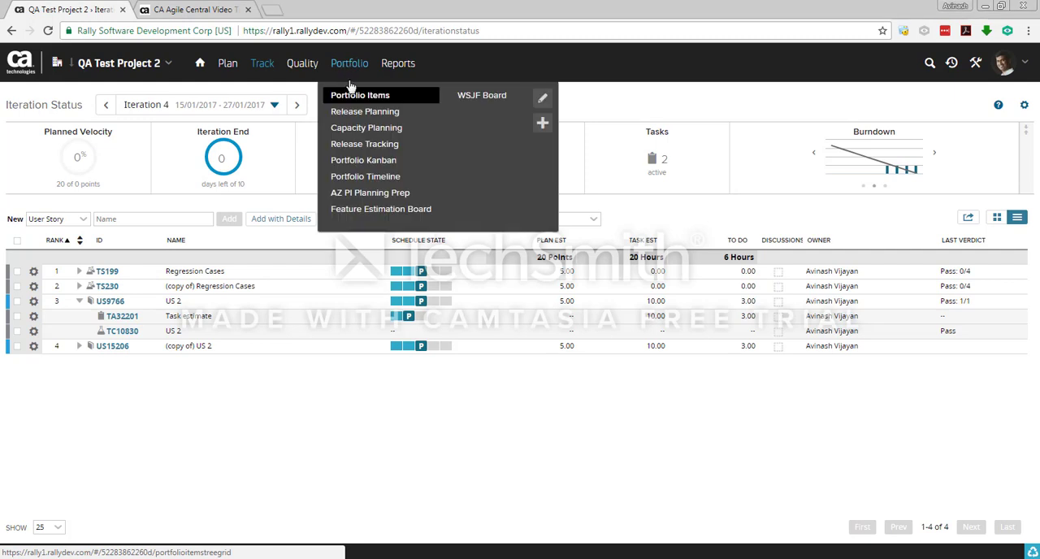
mouse_move(361, 94)
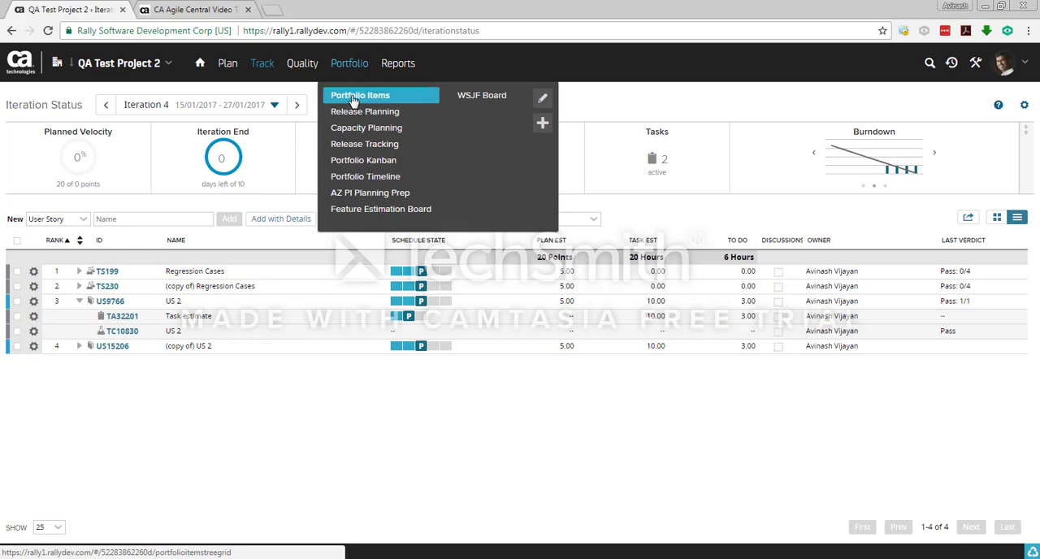
click(361, 94)
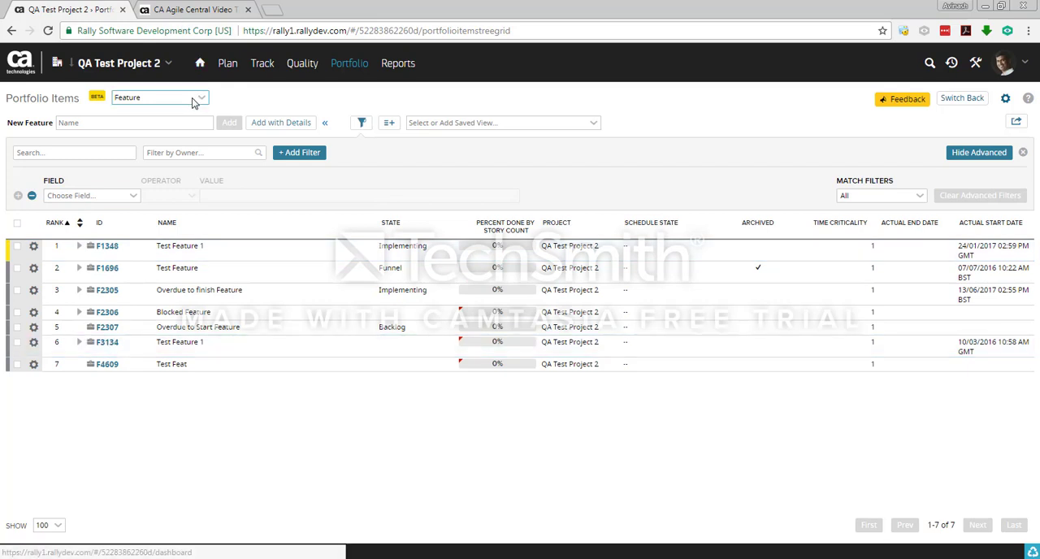
List epics instead of features and enter 'Test Epic' as a new epic name.
click(159, 97)
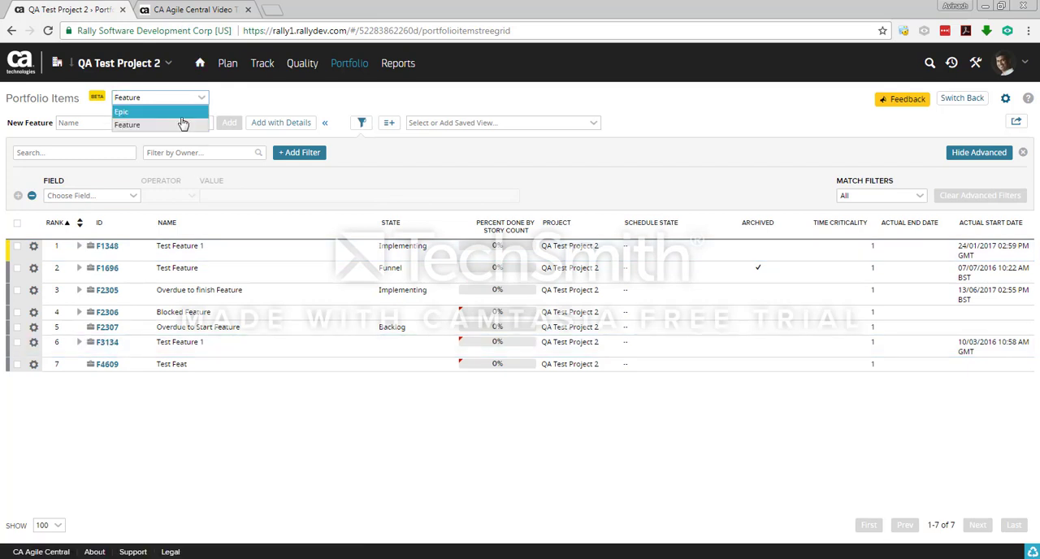
click(120, 110)
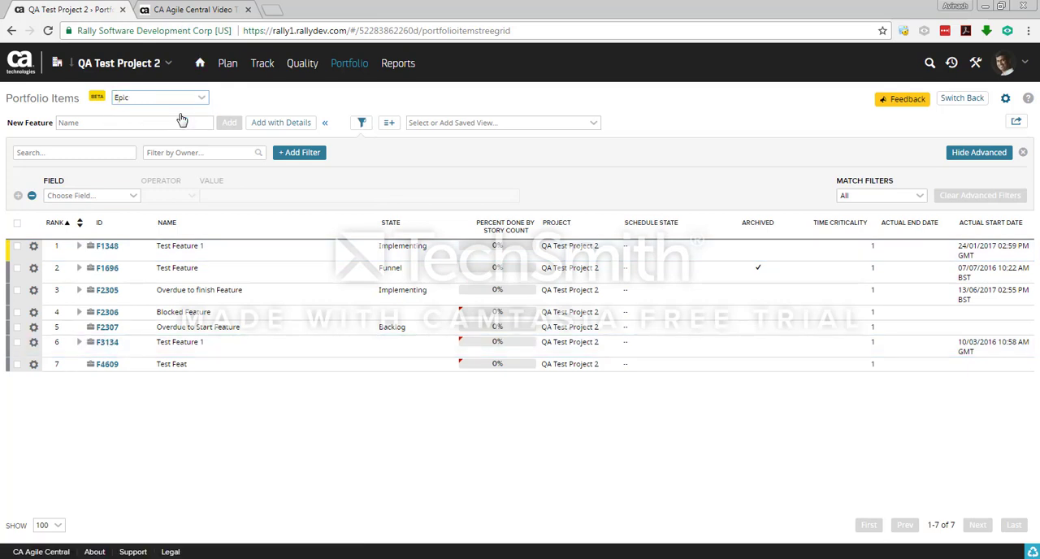
click(160, 98)
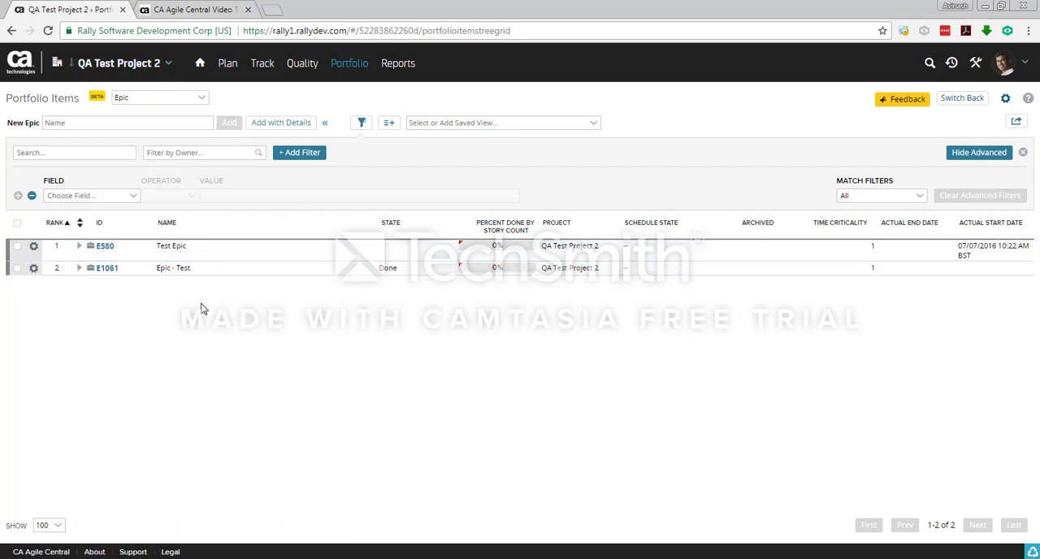
click(127, 122)
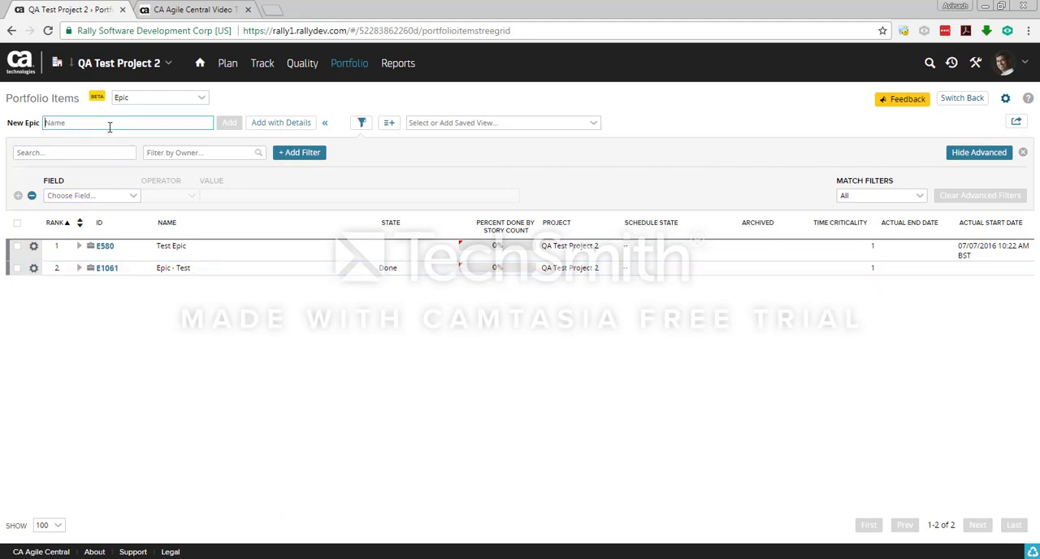
text(Test Epic)
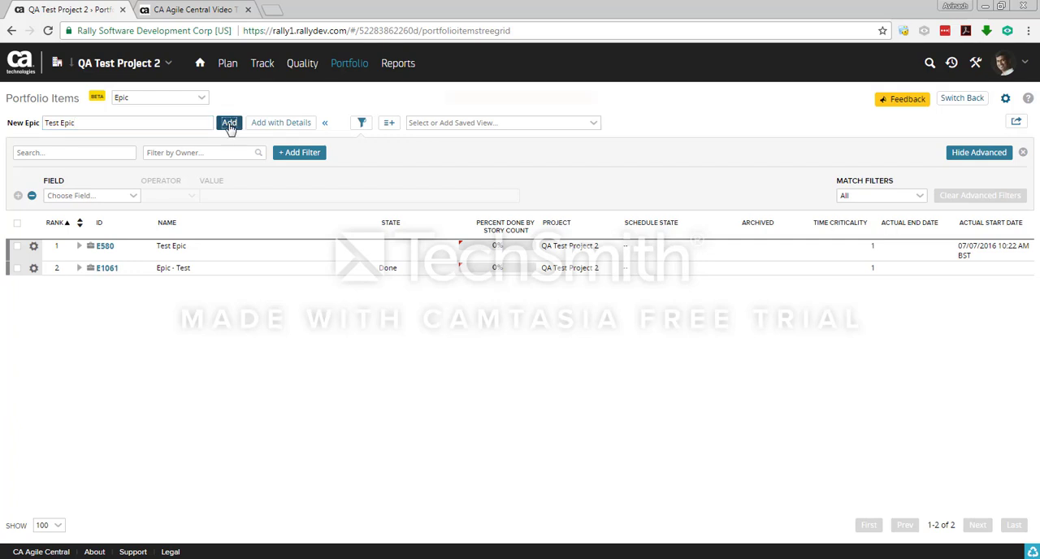
Add Test Epic as epic E1094 and open its detail page.
click(229, 124)
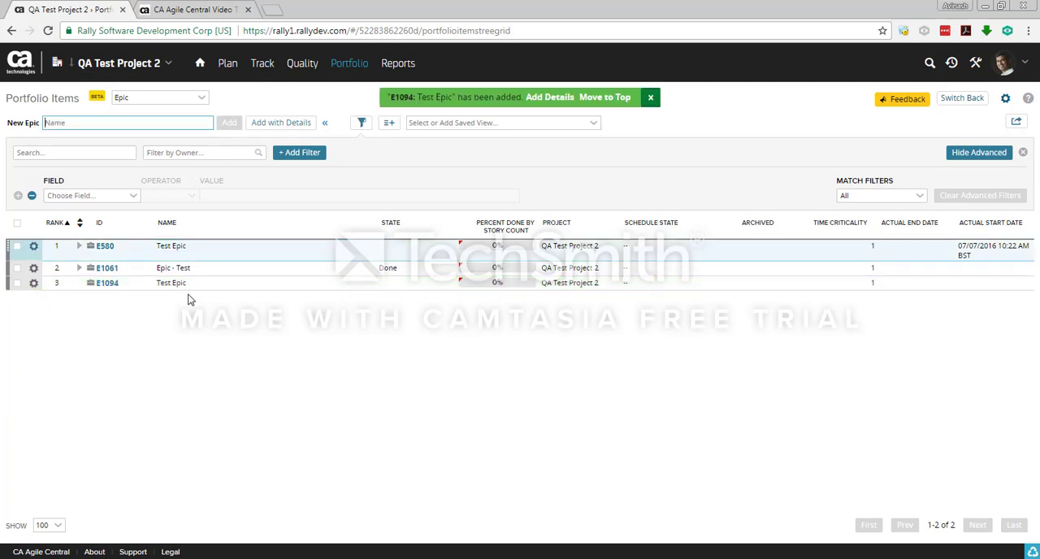
click(171, 283)
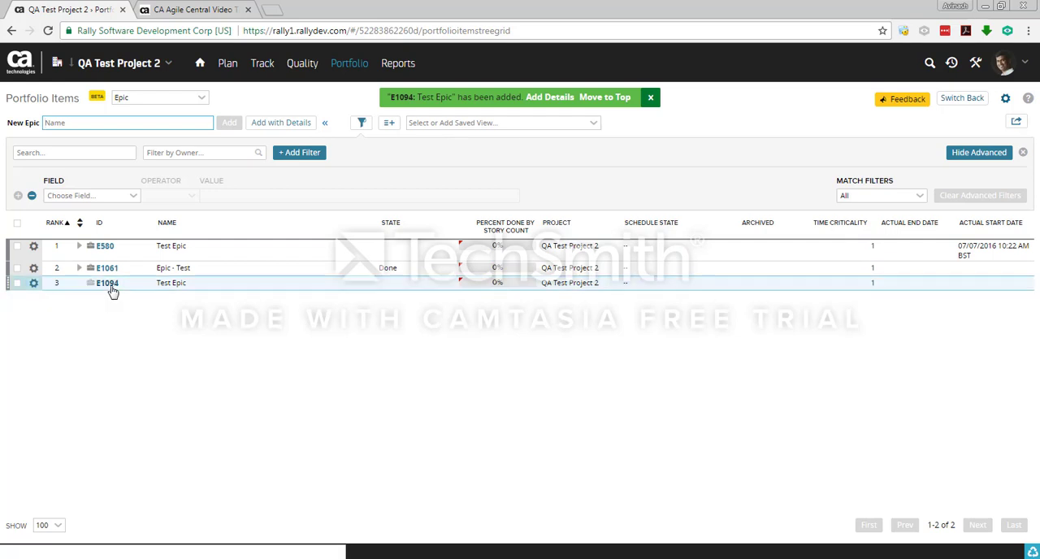
click(107, 283)
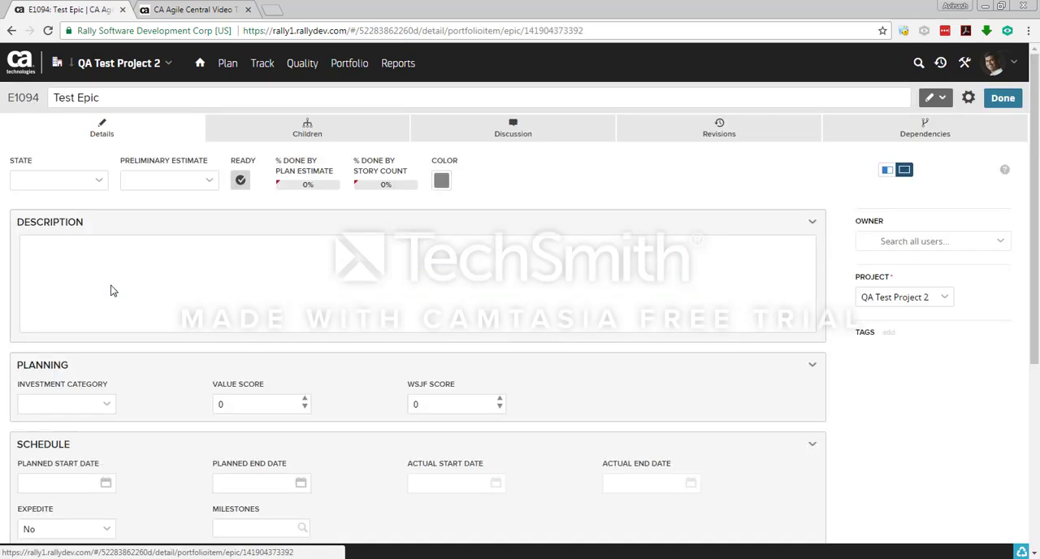
Give epic E1094 the description 'Details' and assign its owner.
click(114, 285)
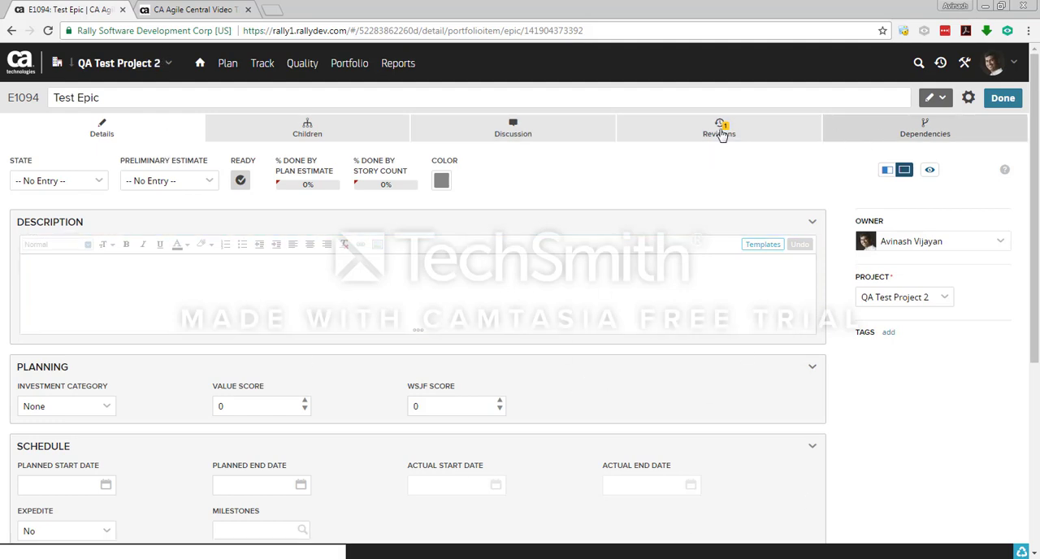
mouse_move(101, 134)
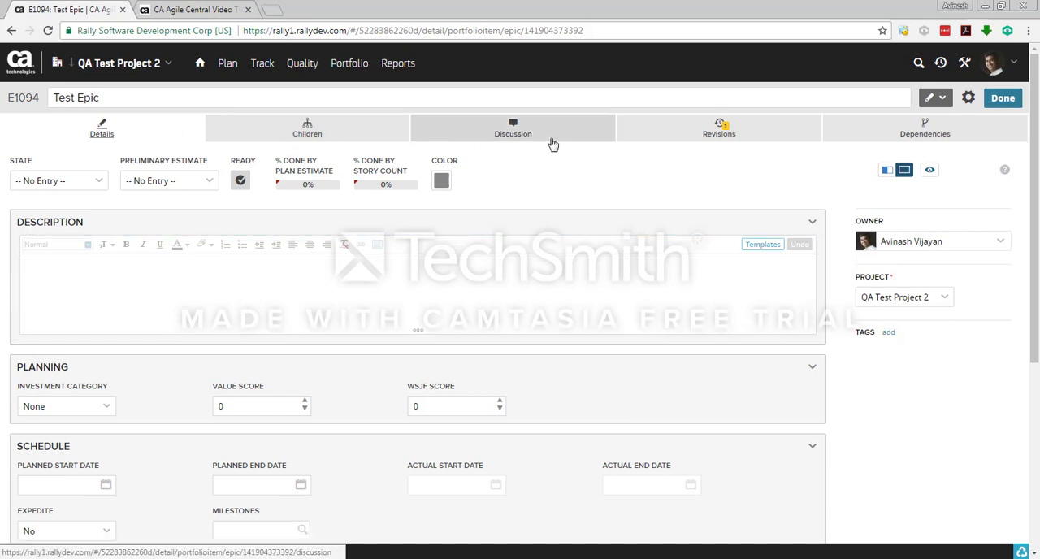
mouse_move(923, 133)
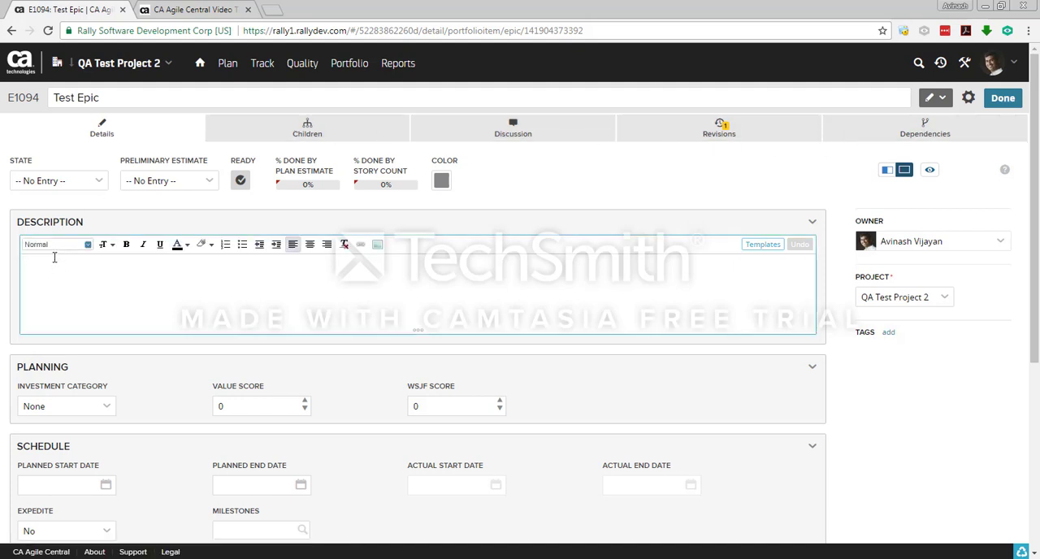
click(60, 273)
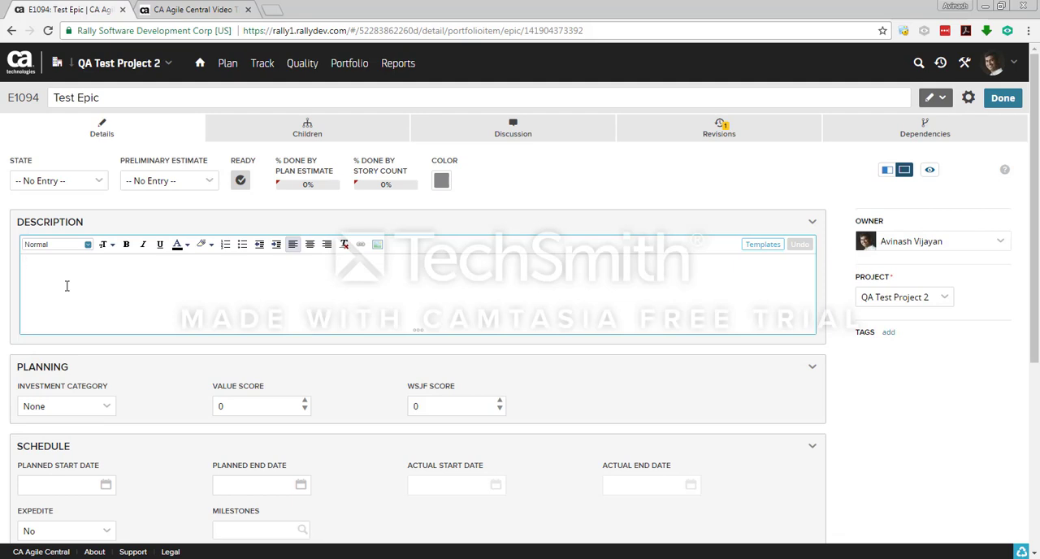
text(Details)
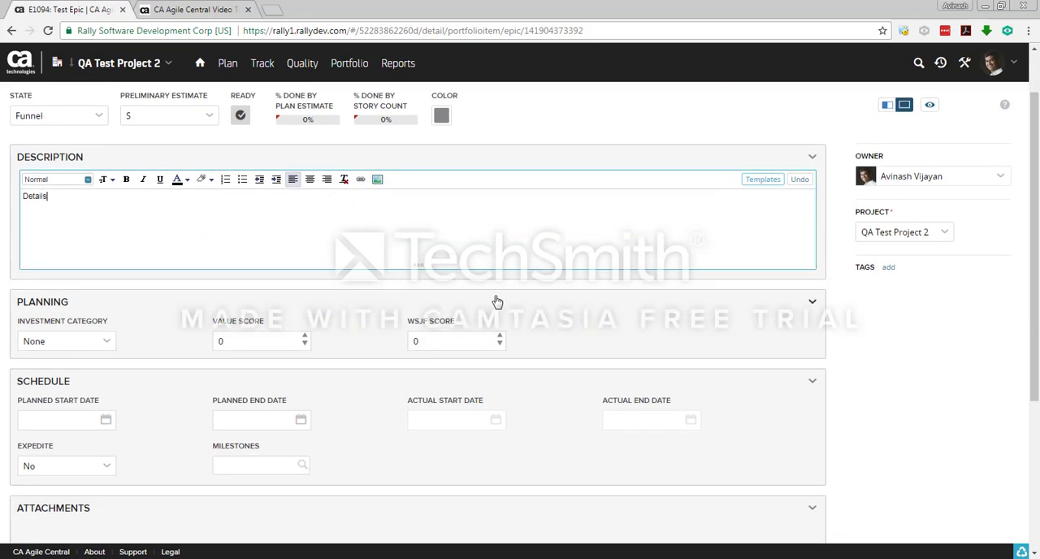
mouse_move(887, 191)
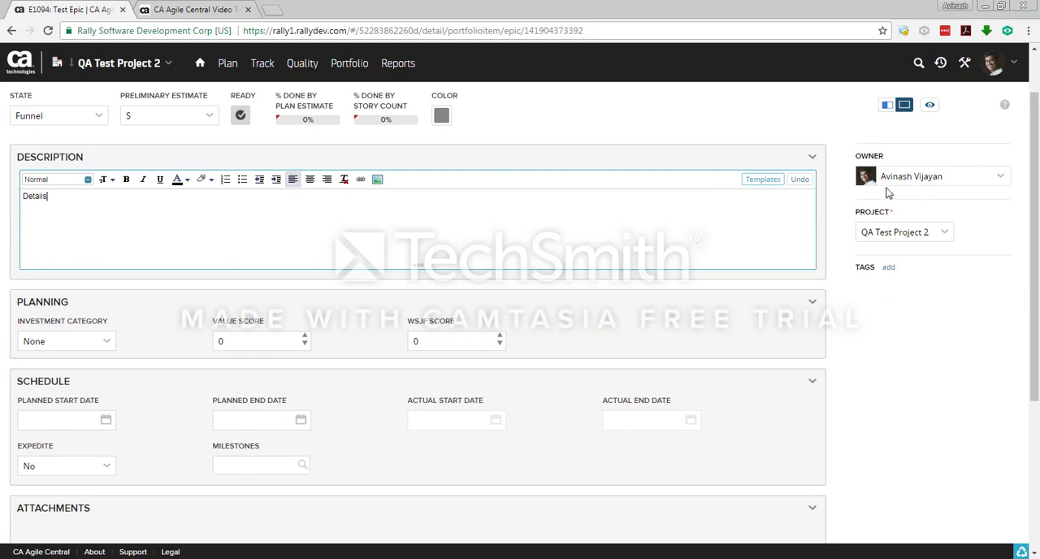
click(935, 176)
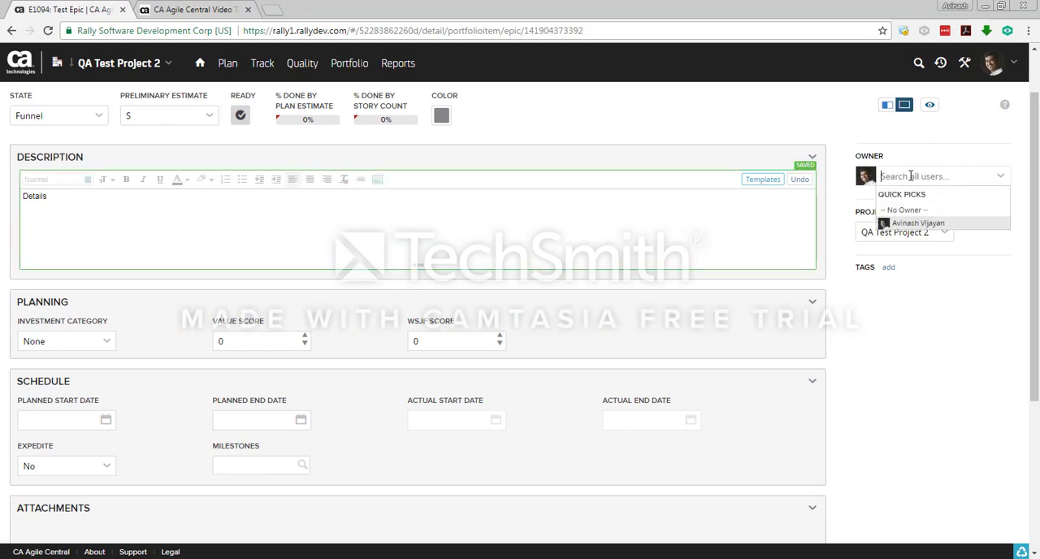
click(918, 222)
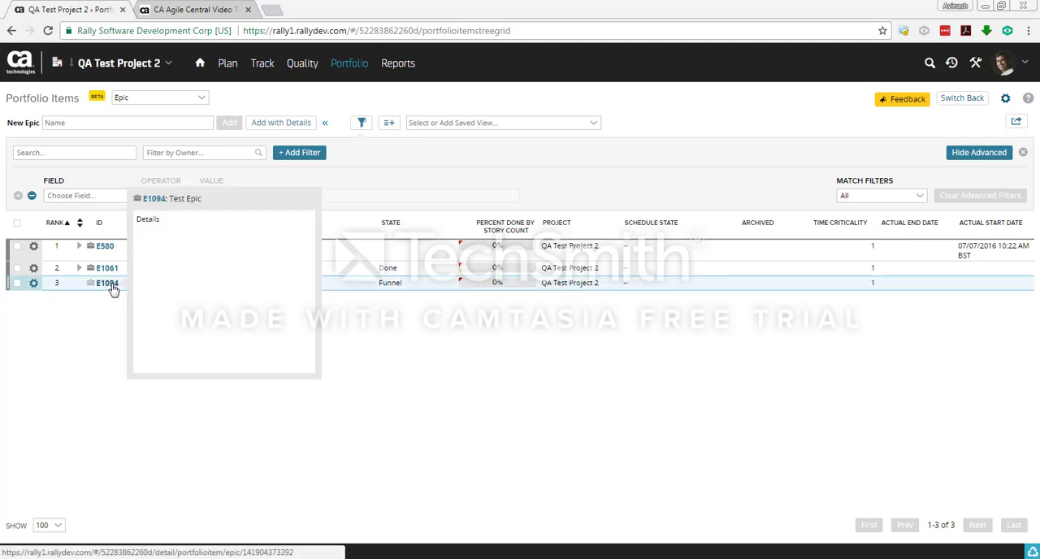
Switch the list to features and back to epics, then reopen E1094's details.
click(108, 283)
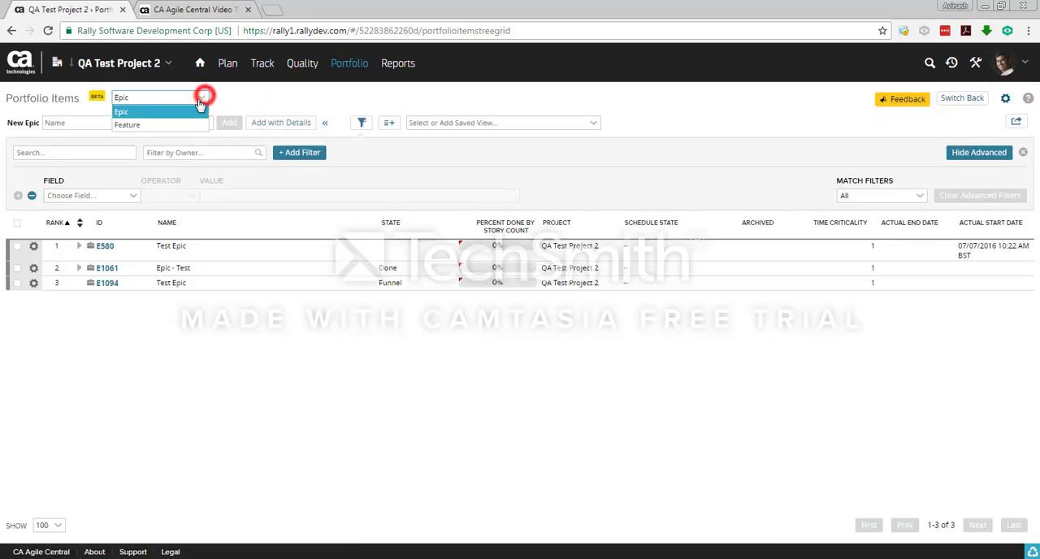
click(126, 124)
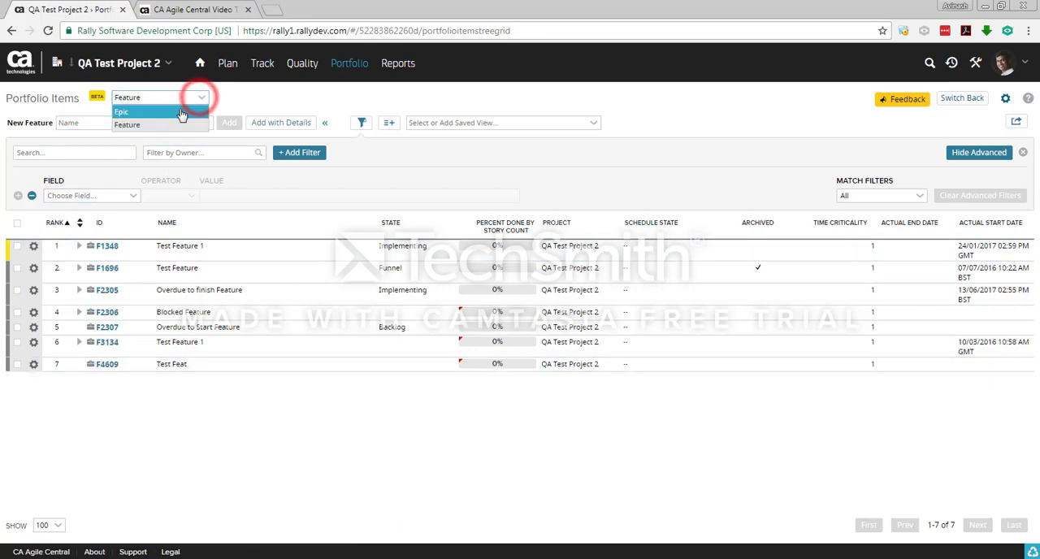
click(120, 111)
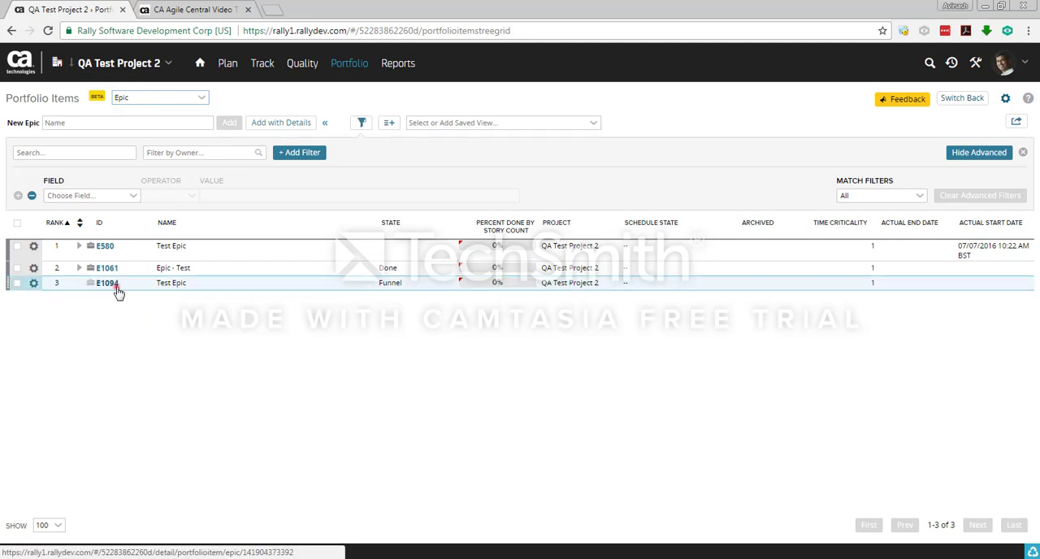
click(107, 283)
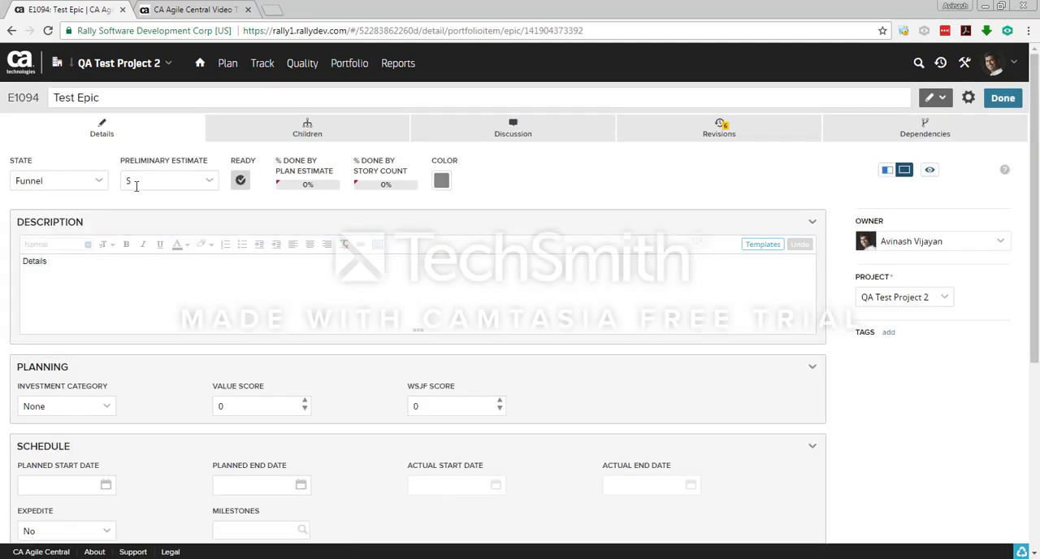
On E1094's Children list, add a child feature named 'Test Feature' (F4660).
click(307, 126)
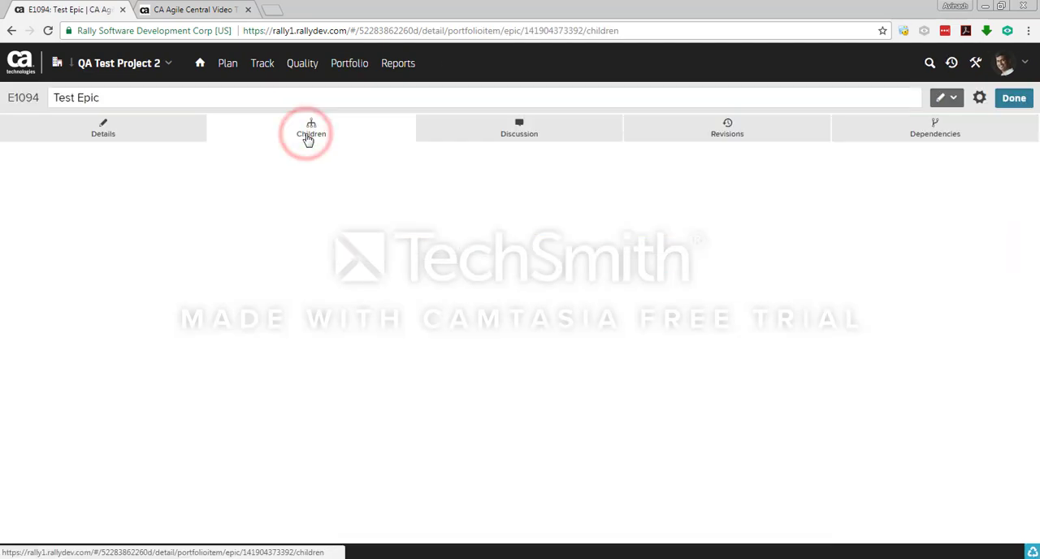
click(307, 127)
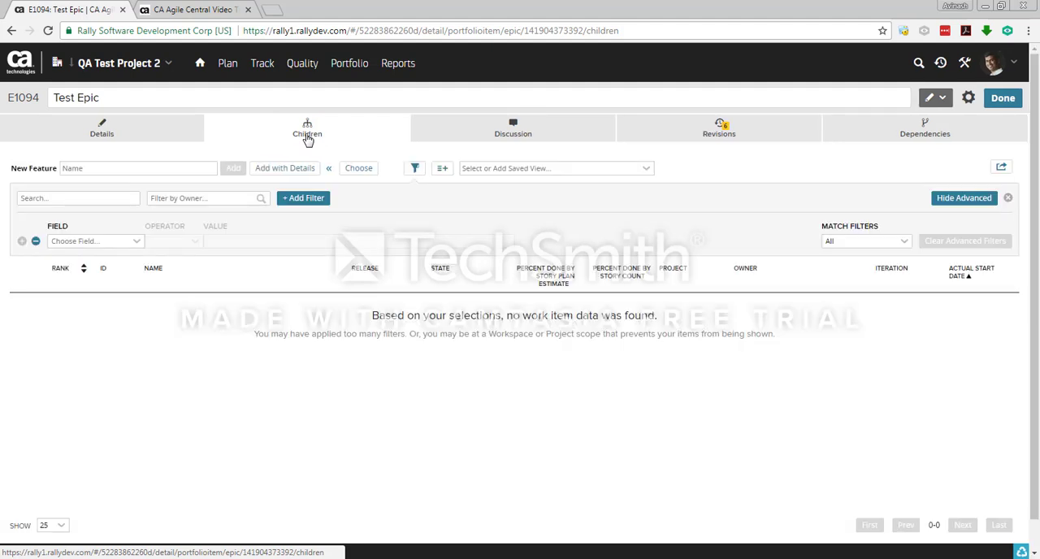
click(136, 169)
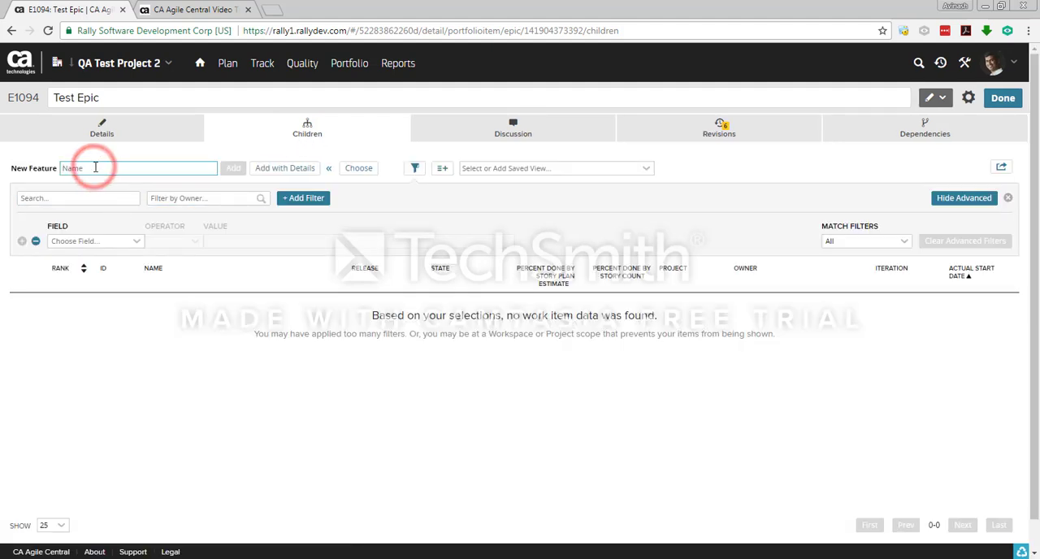
text(Test Feature)
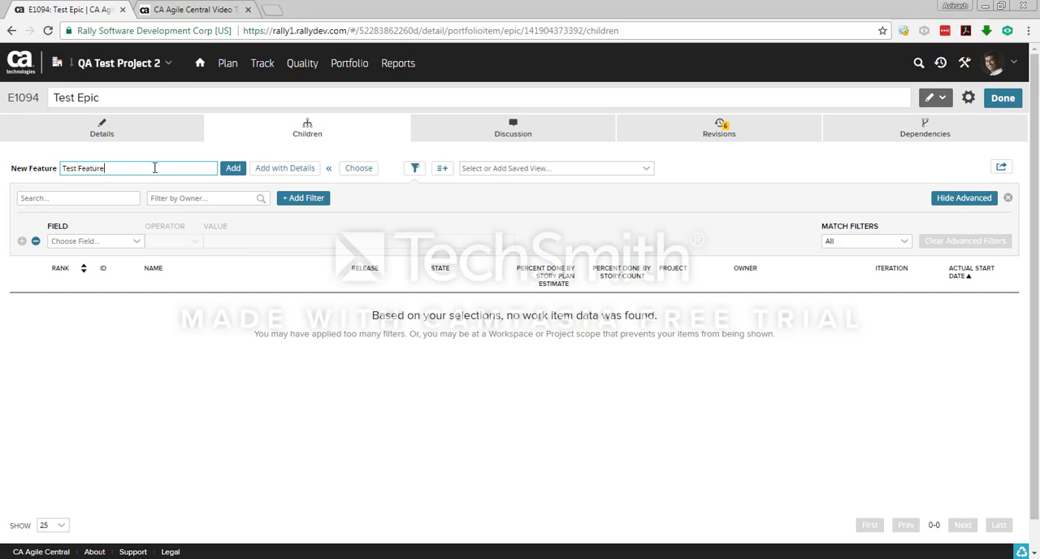
click(234, 169)
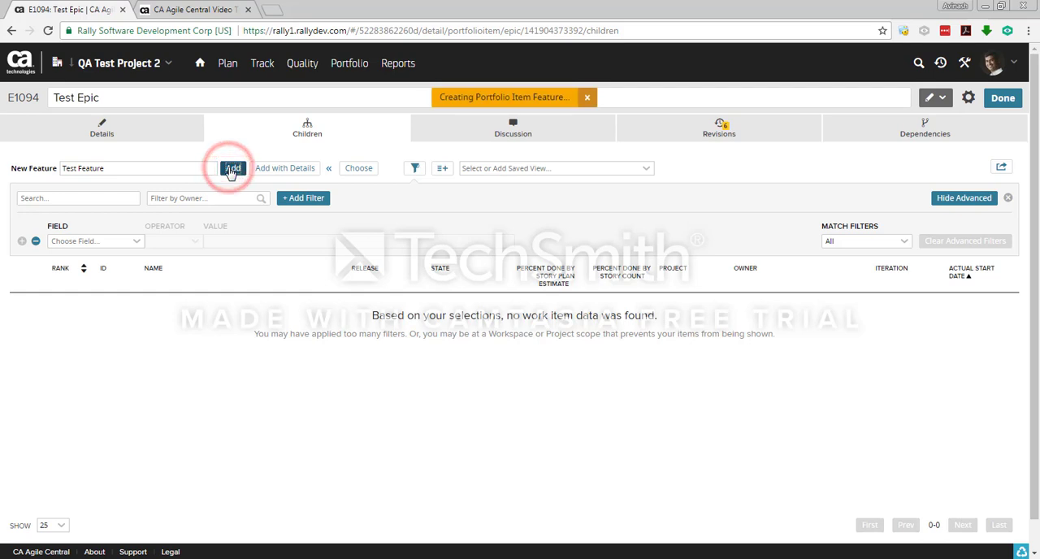
click(234, 169)
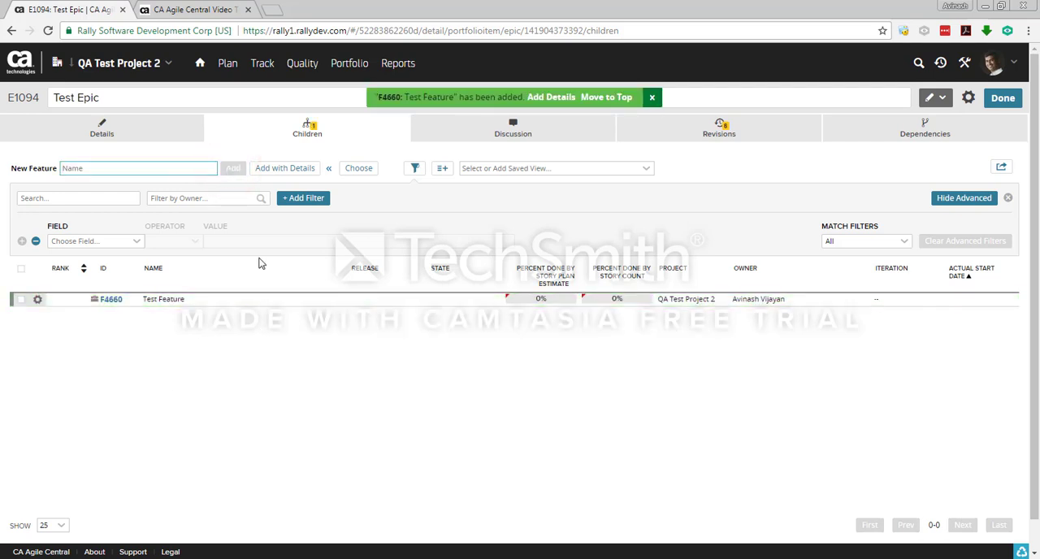
mouse_move(228, 348)
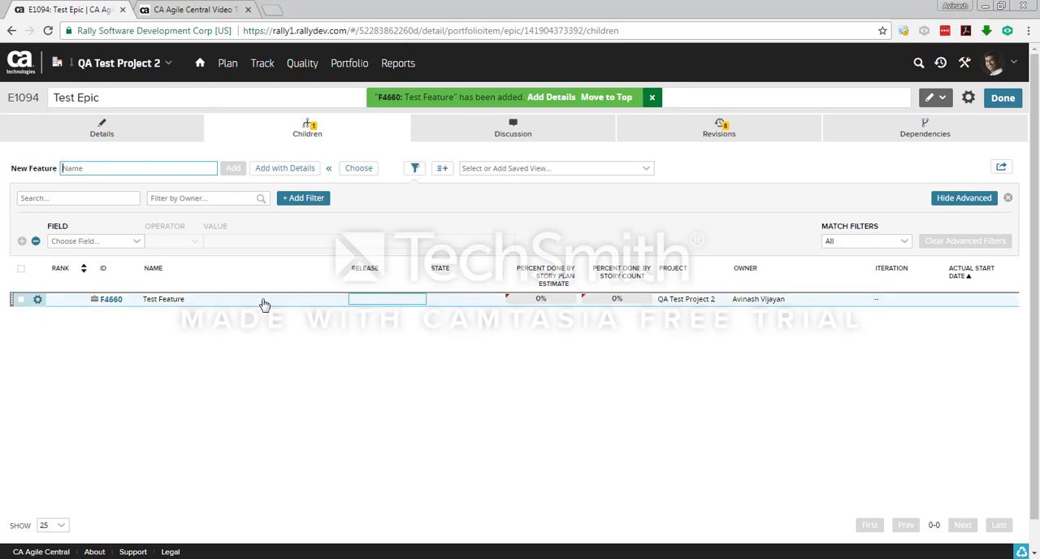
Open feature F4660's details, view the Preliminary Estimate choices, and start editing its description.
click(110, 299)
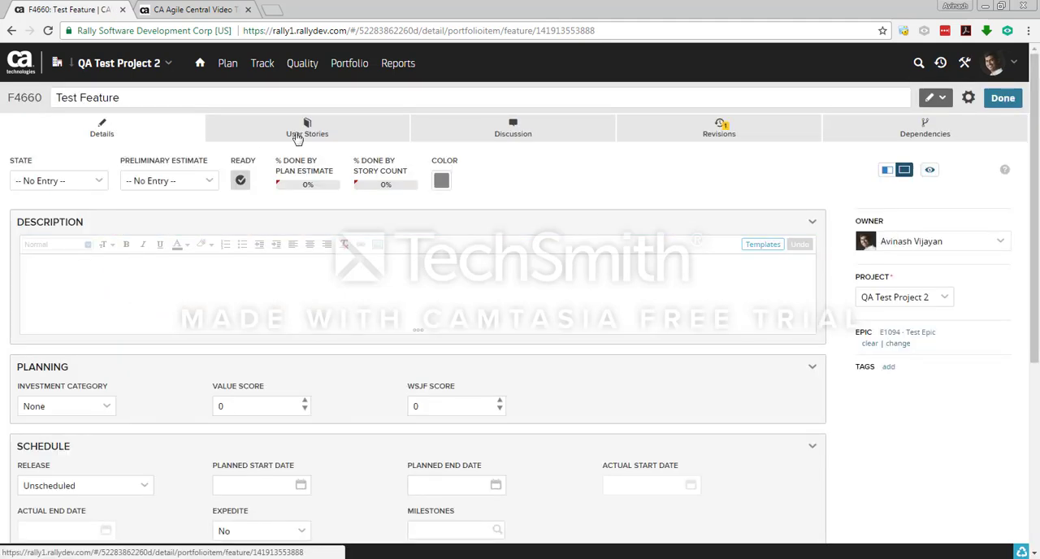
click(307, 129)
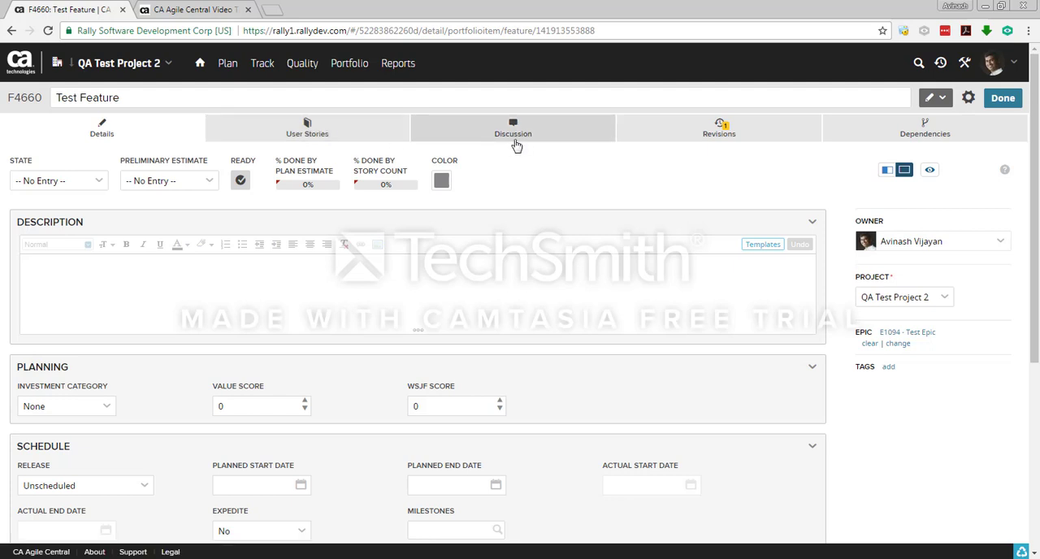
mouse_move(925, 133)
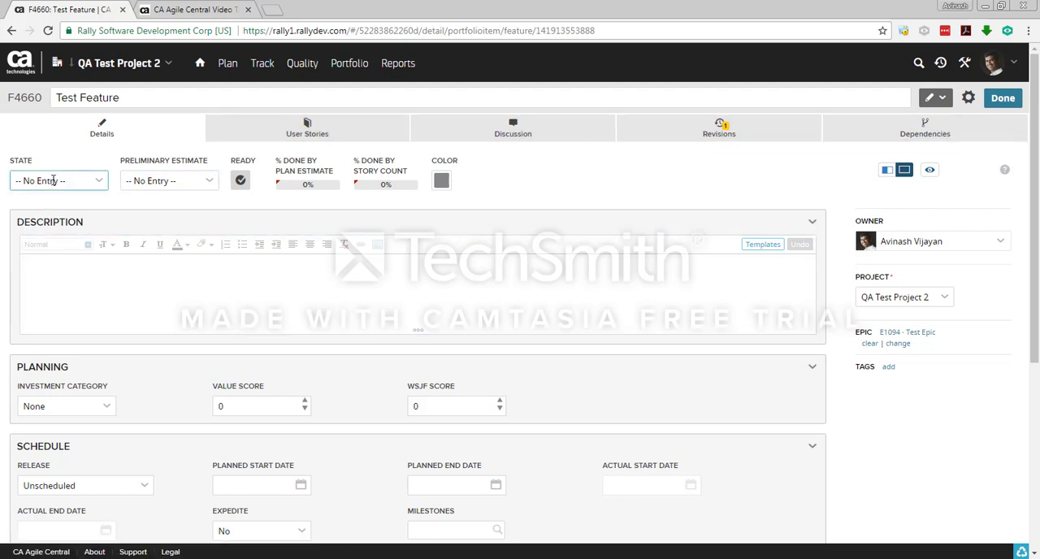
click(58, 180)
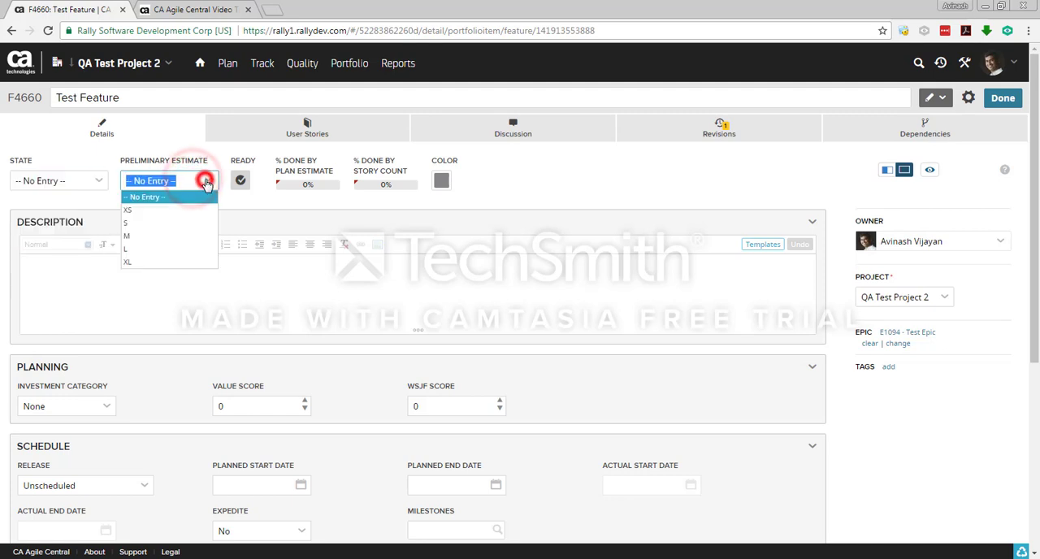
mouse_move(175, 211)
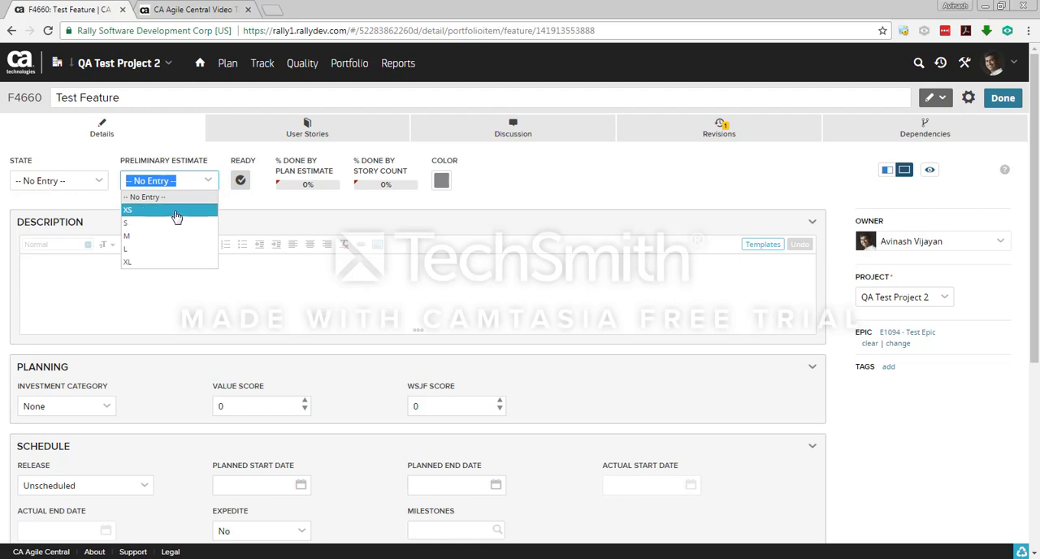
mouse_move(166, 249)
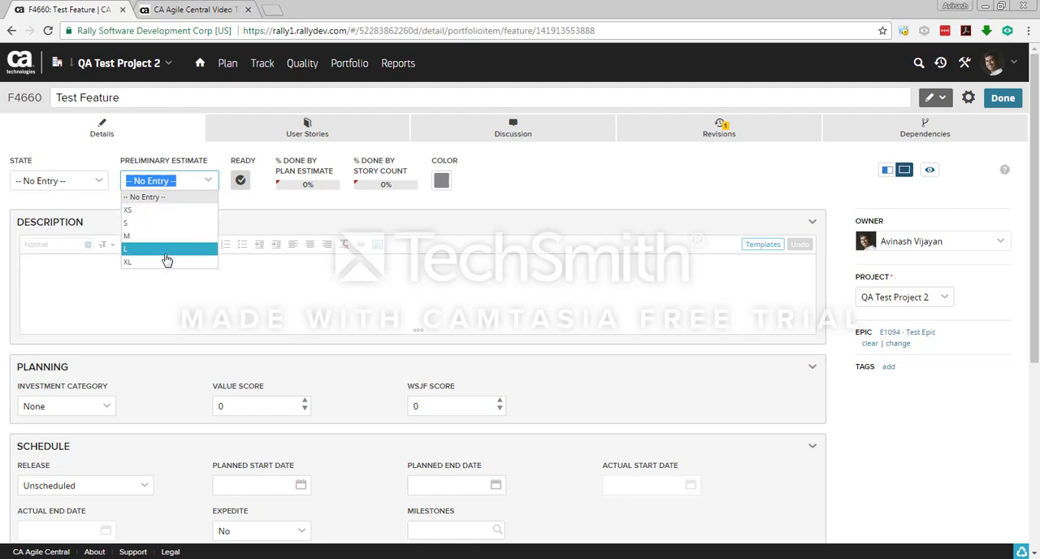
mouse_move(149, 202)
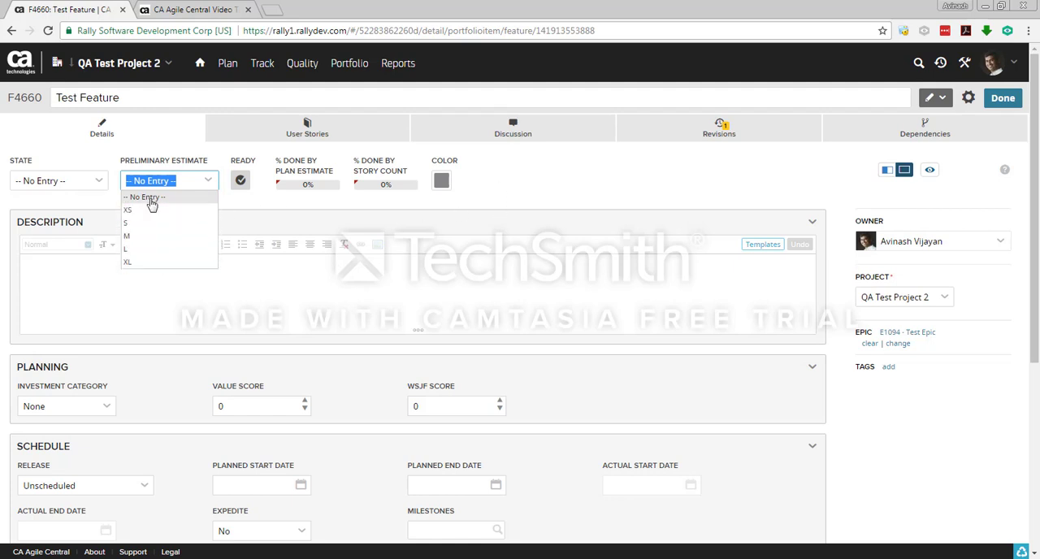
mouse_move(479, 188)
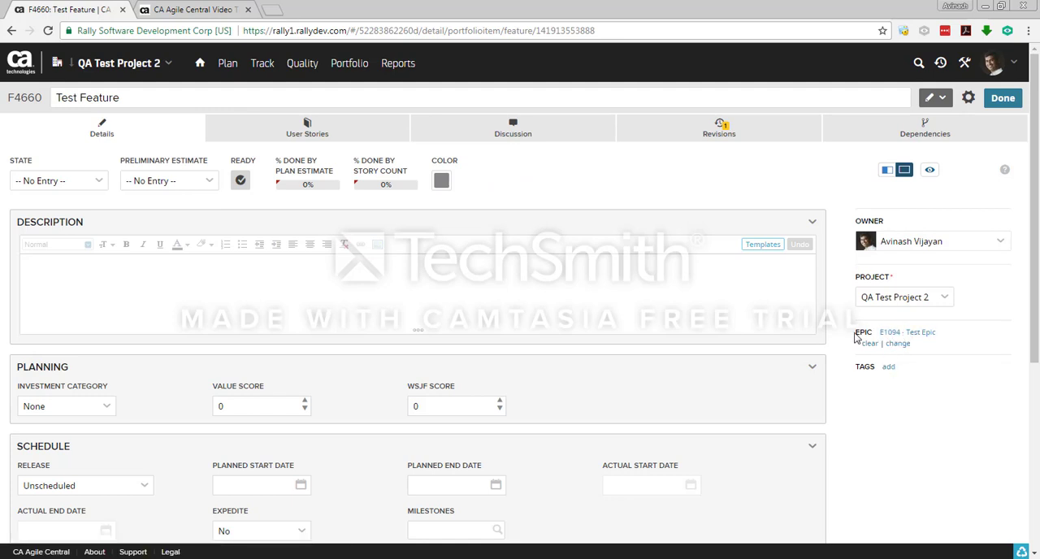
click(888, 367)
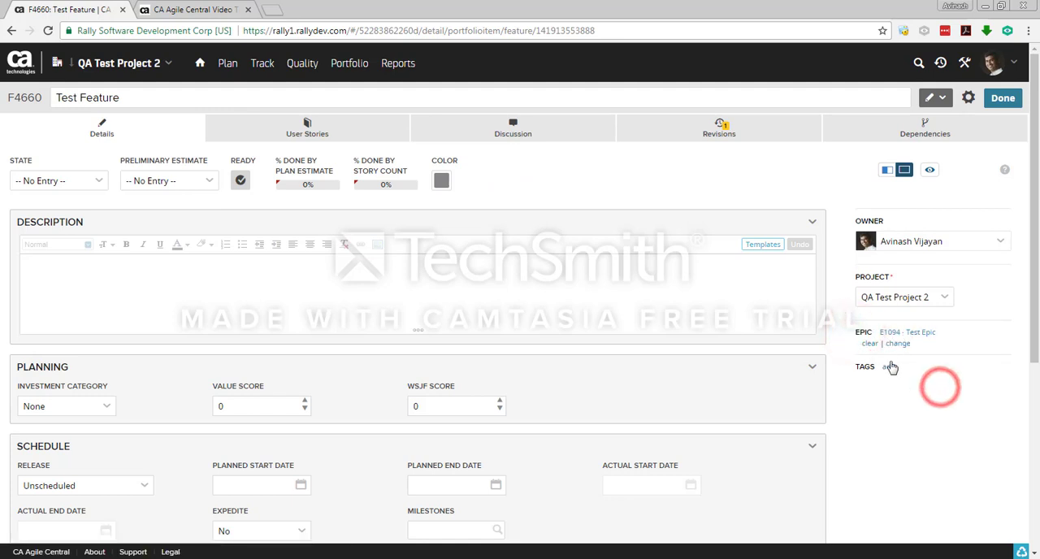
click(325, 284)
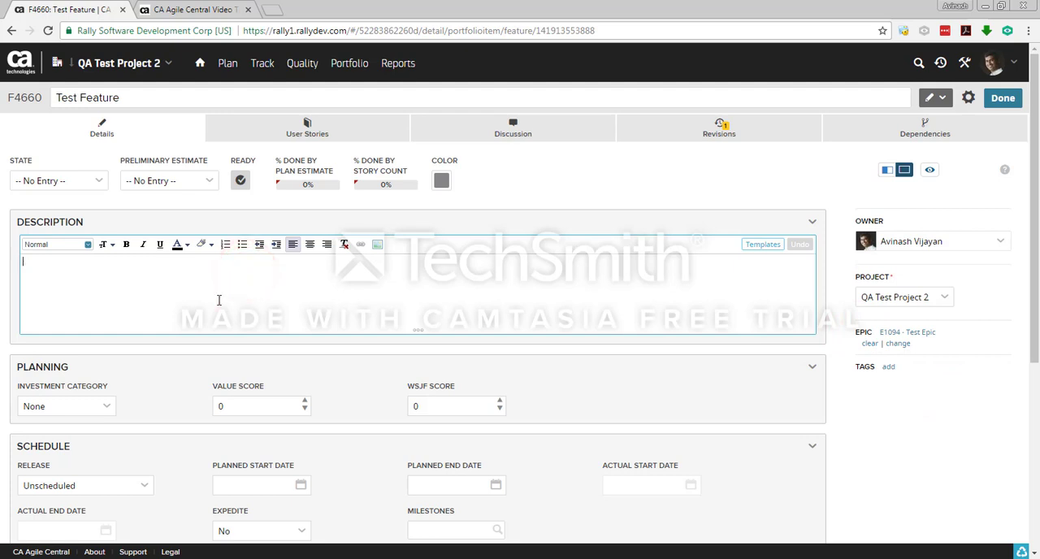
scroll(down, 3)
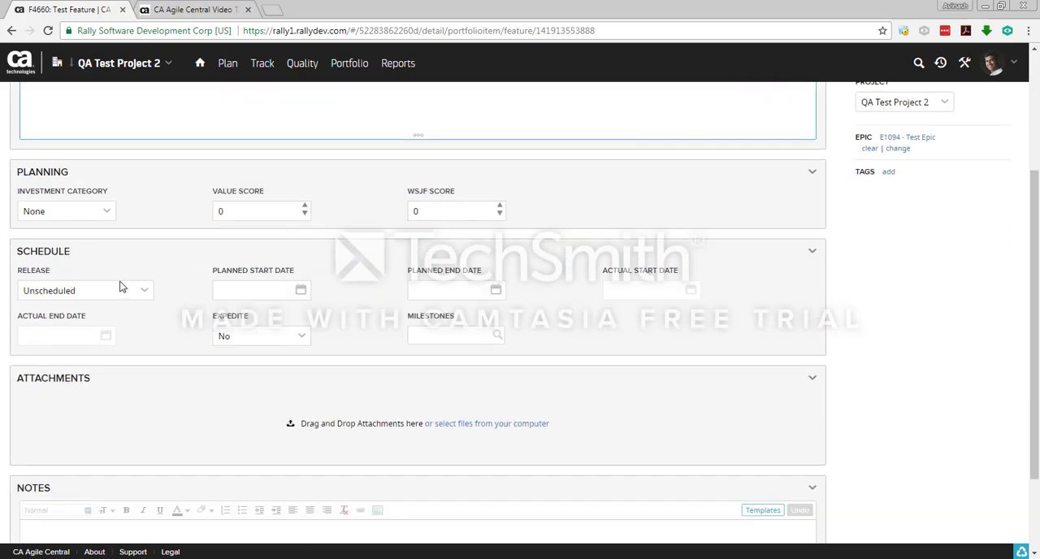
click(85, 289)
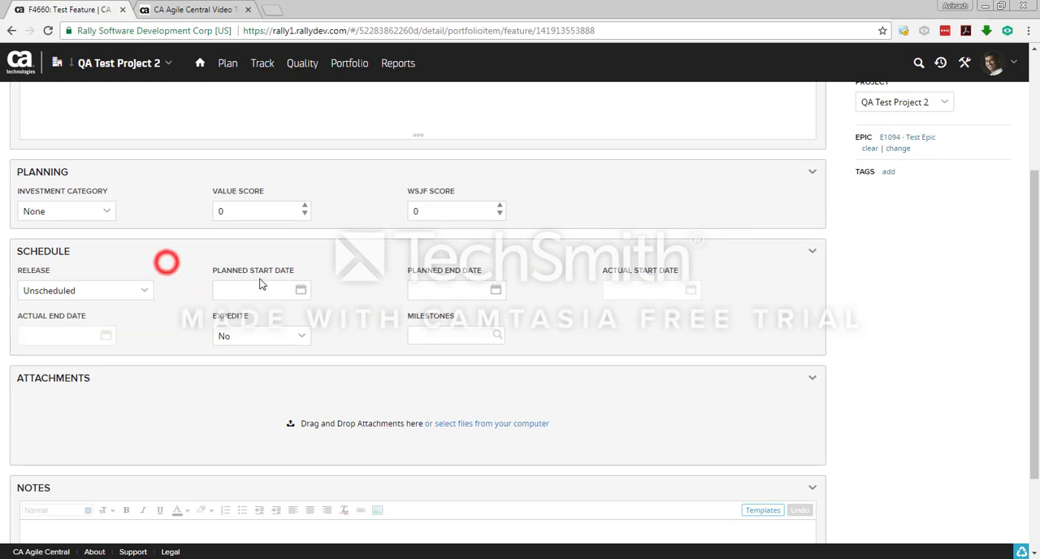
click(301, 289)
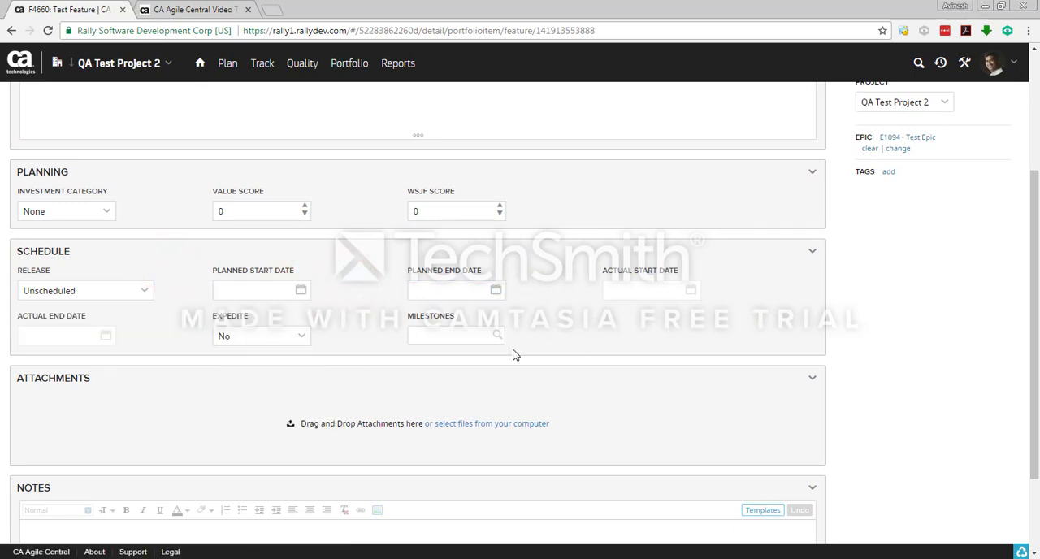
scroll(up, 3)
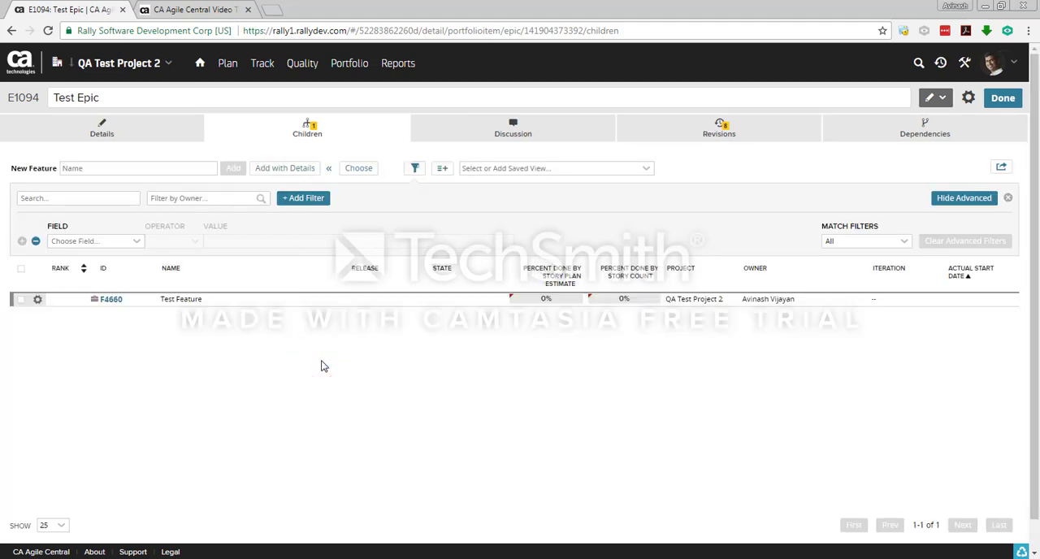
mouse_move(331, 358)
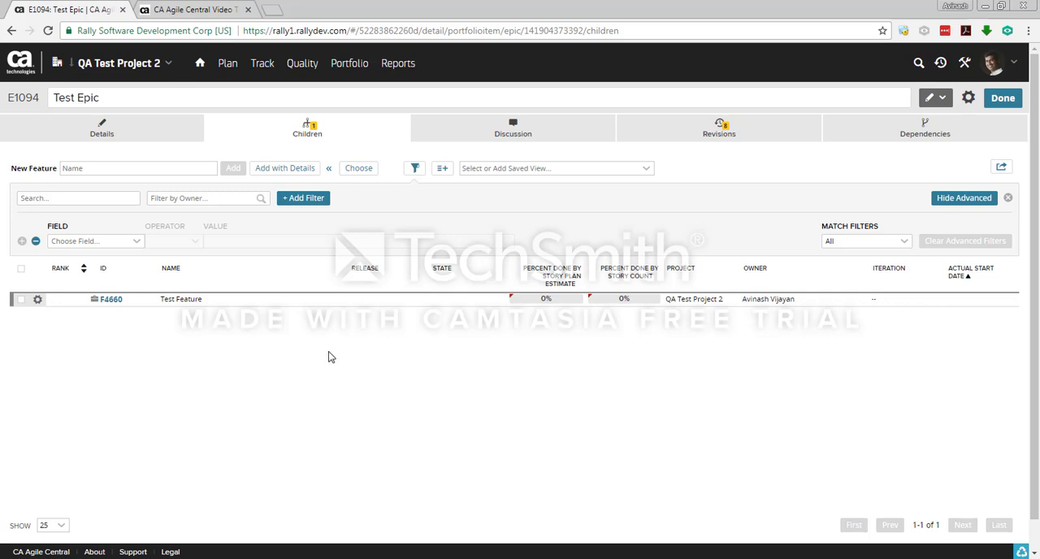
mouse_move(327, 349)
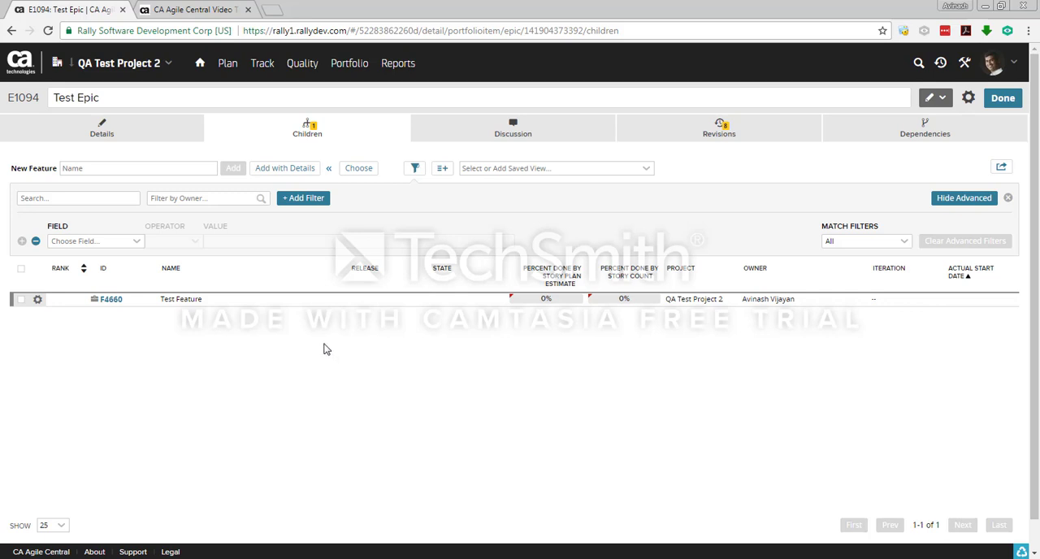
click(110, 297)
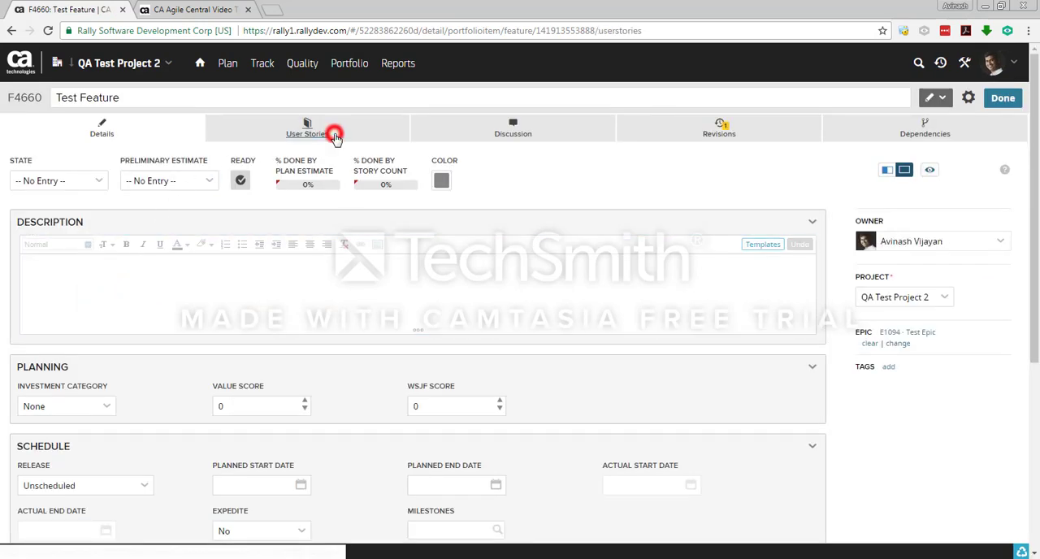
click(311, 126)
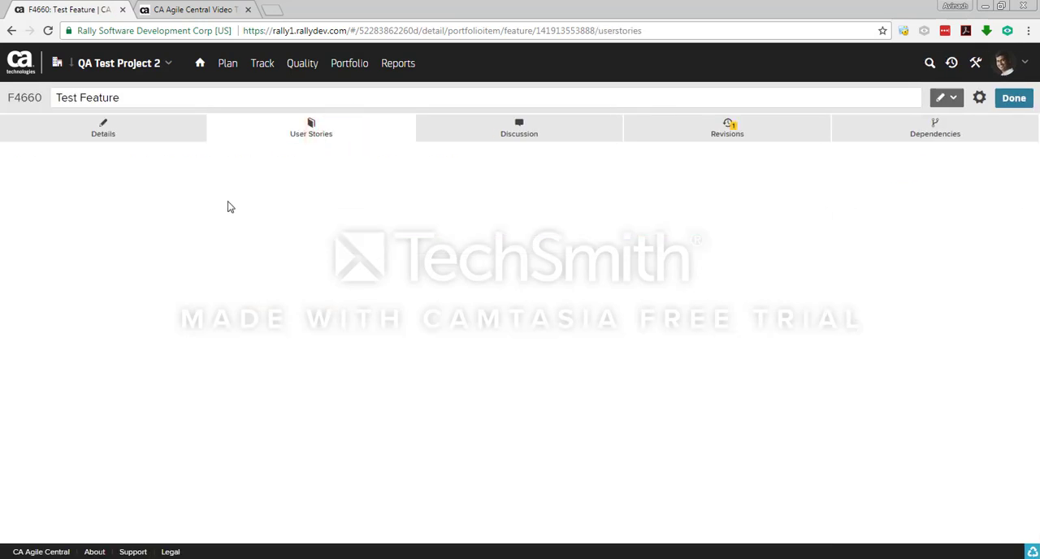
click(312, 127)
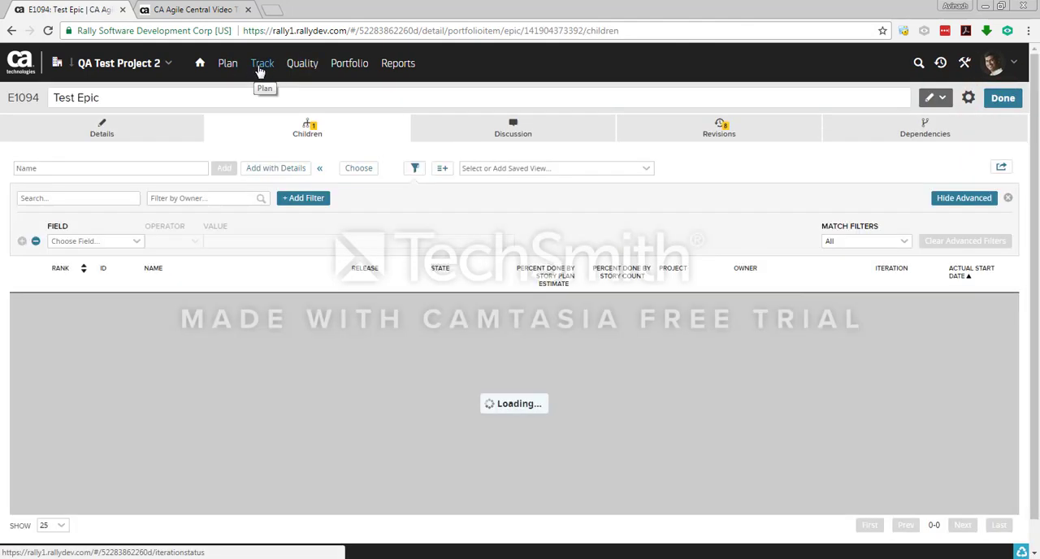
From Plan > Backlog, add a user story named 'Test User Story' (US18095).
click(228, 62)
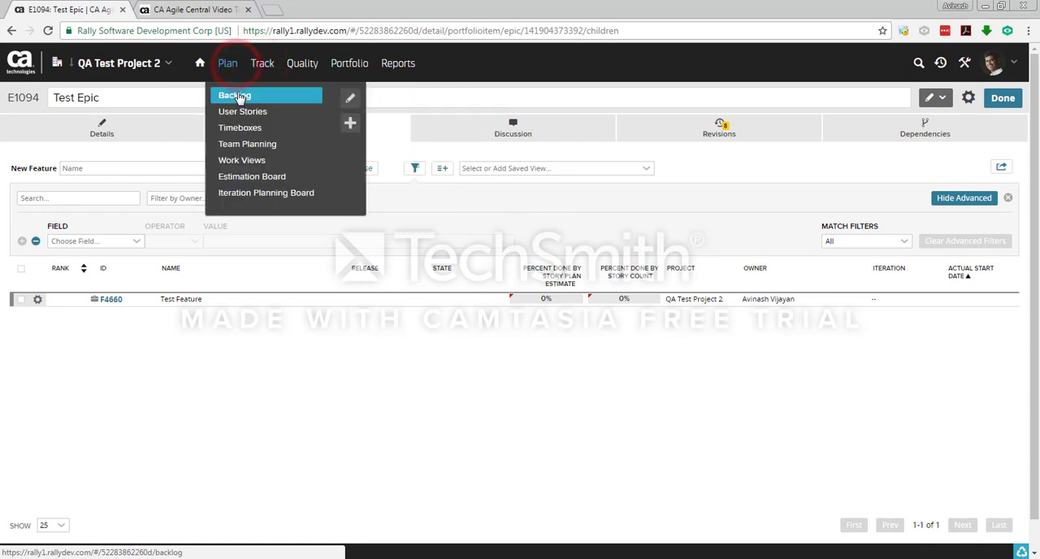
click(234, 95)
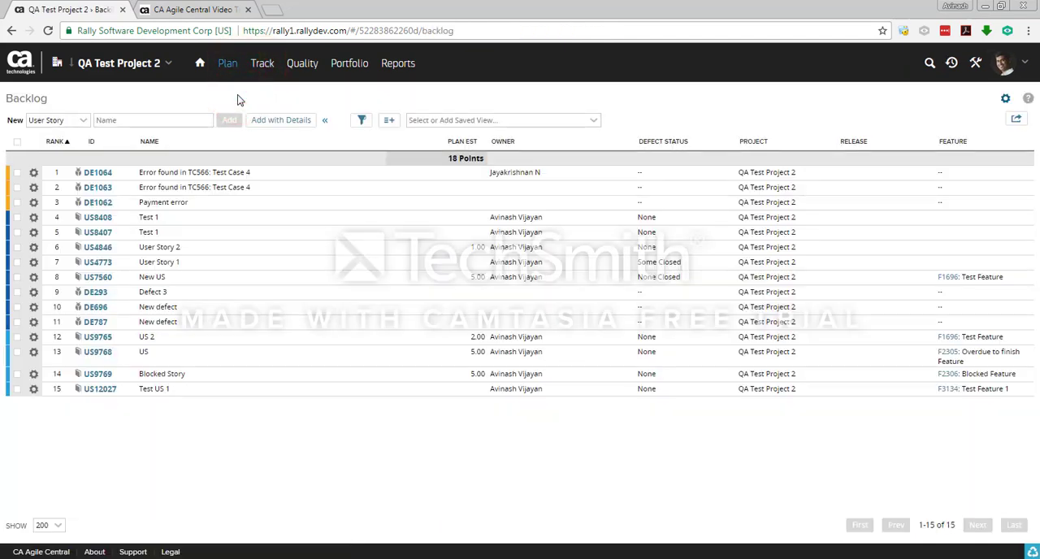
click(153, 120)
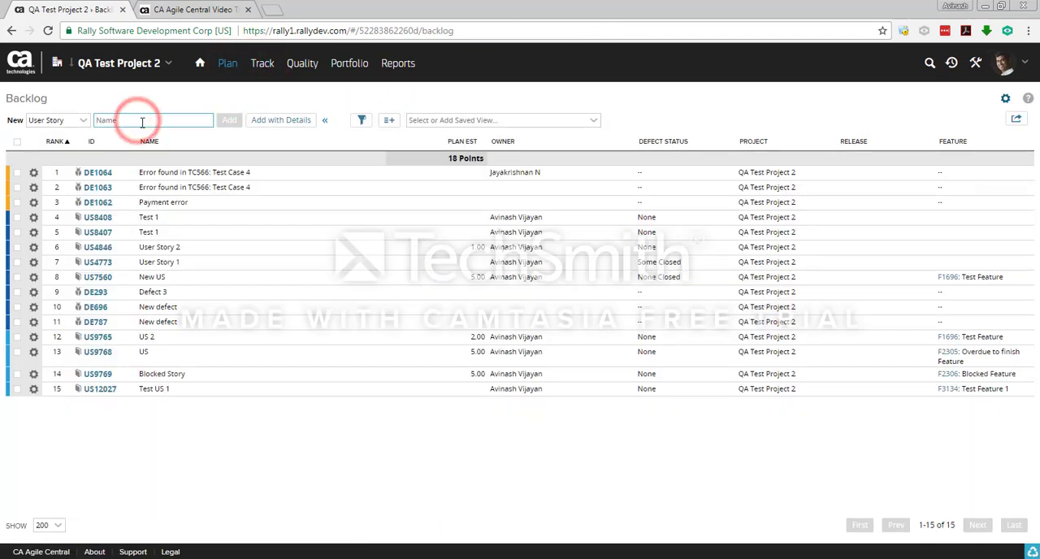
text(Test)
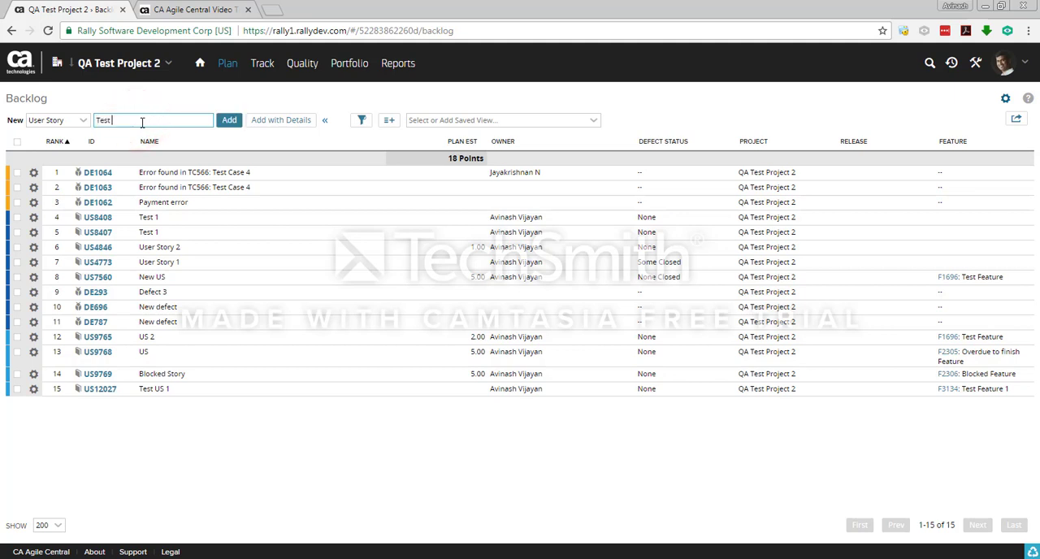
text(User)
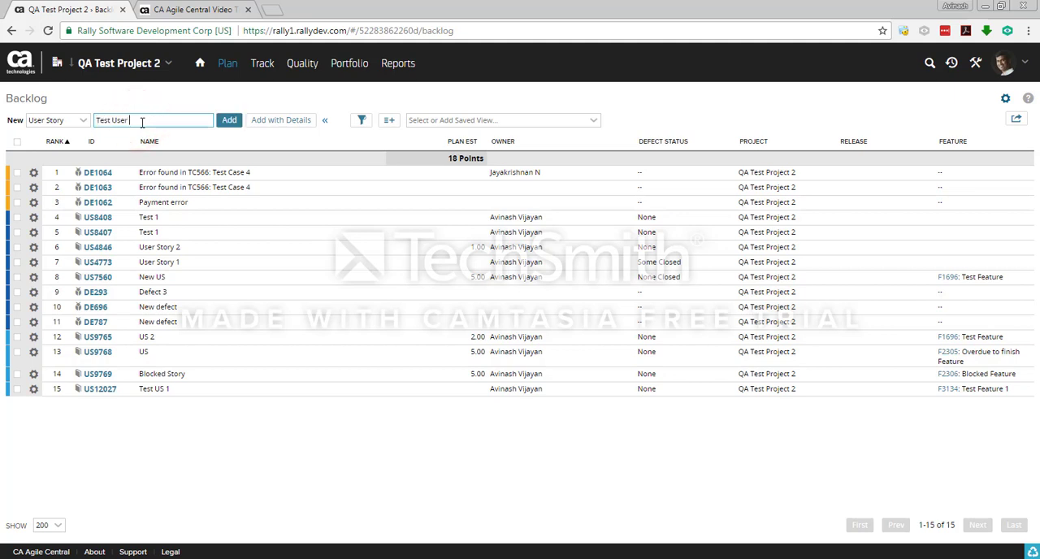
text(Stor)
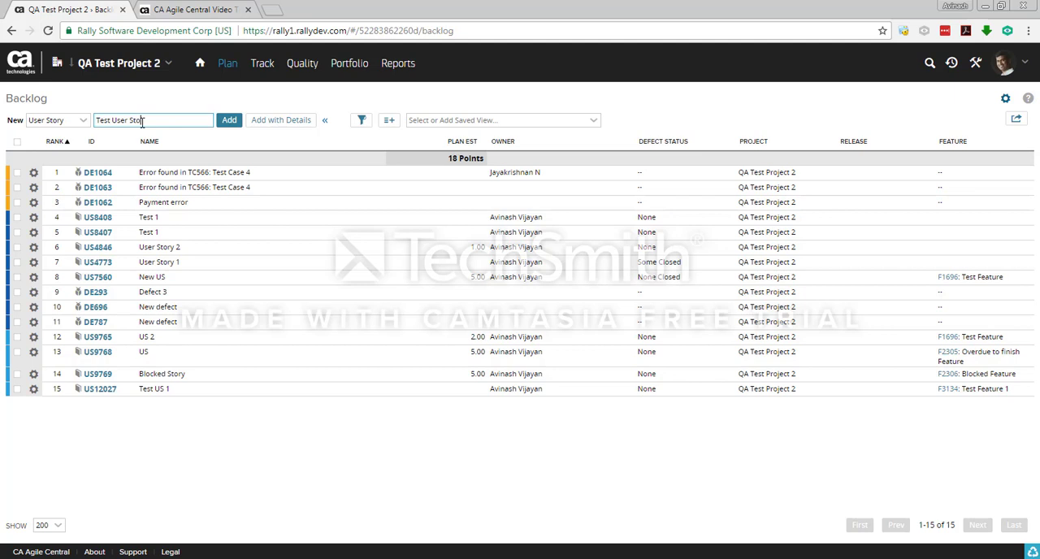
mouse_move(279, 121)
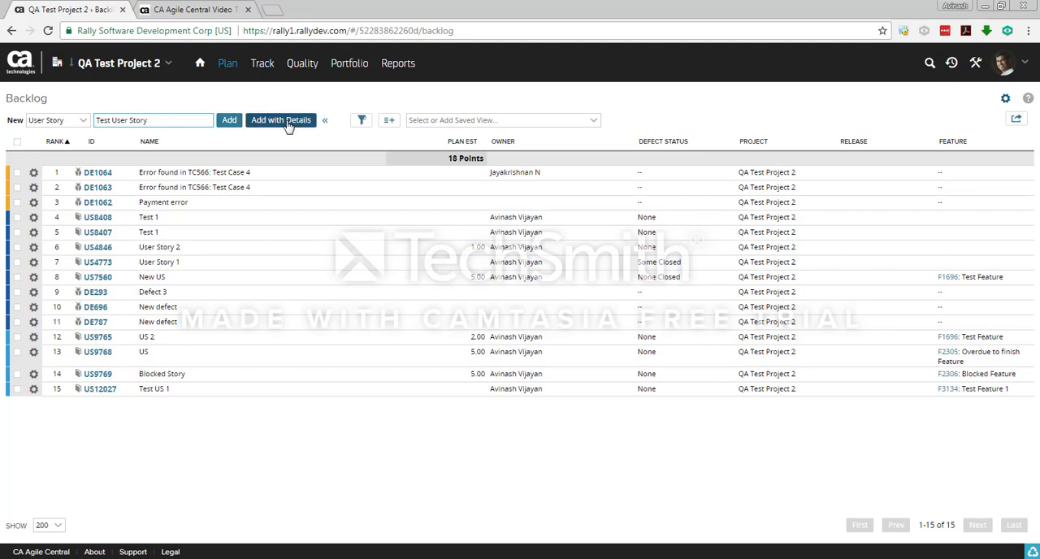
click(229, 121)
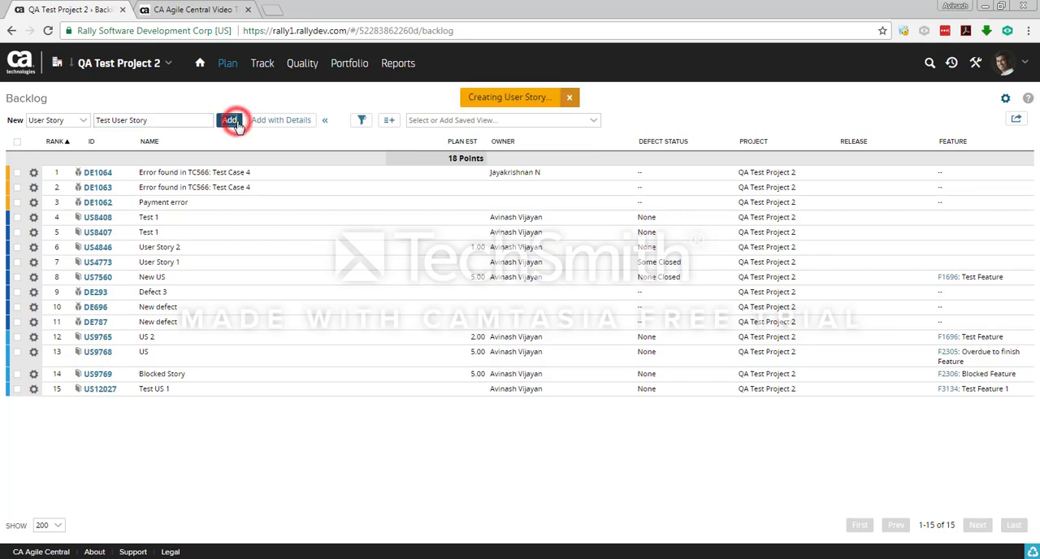
click(230, 120)
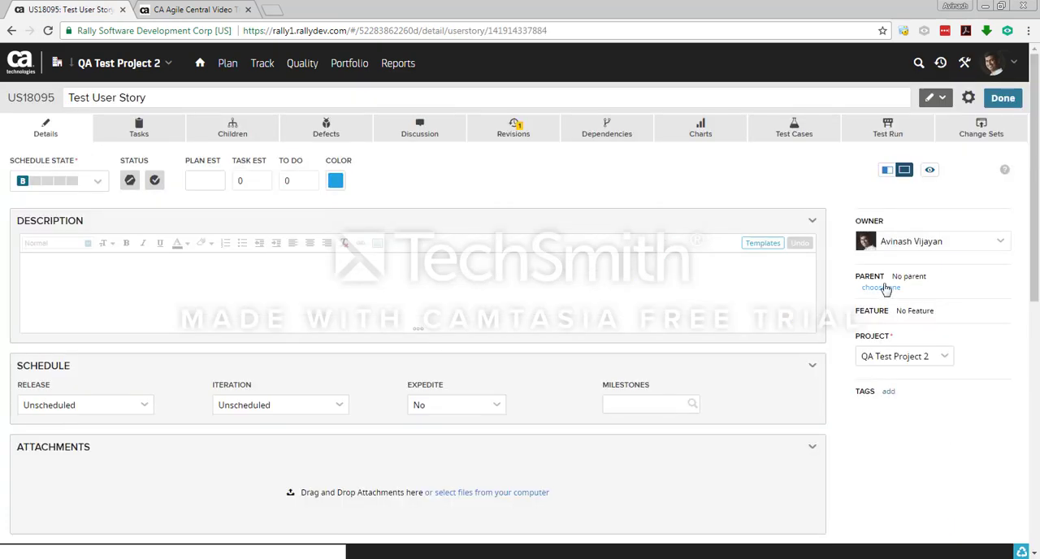
Set the story's parent to F1348 Test Feature 1, searching 'test' within QA Test Project 2.
click(881, 287)
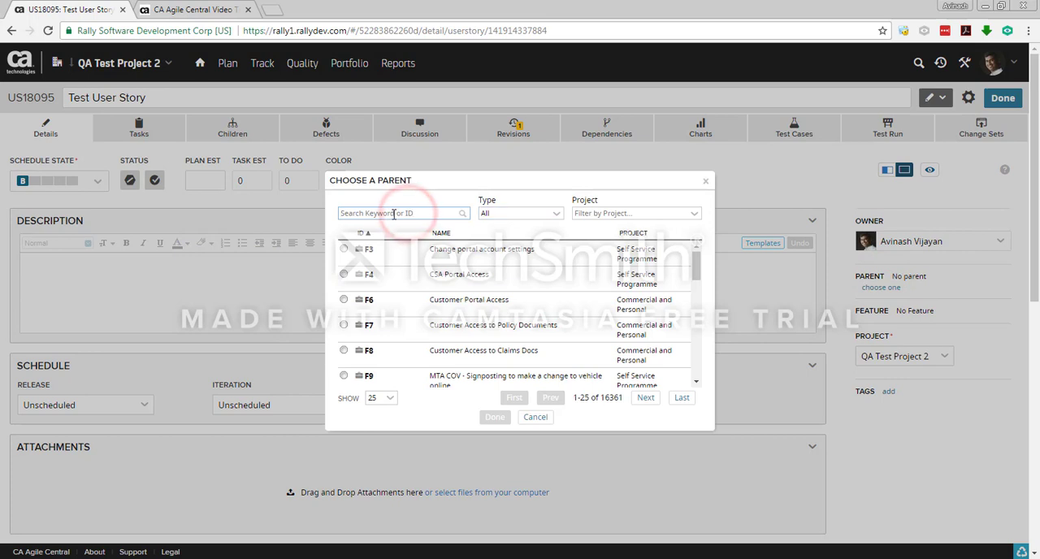
text(test)
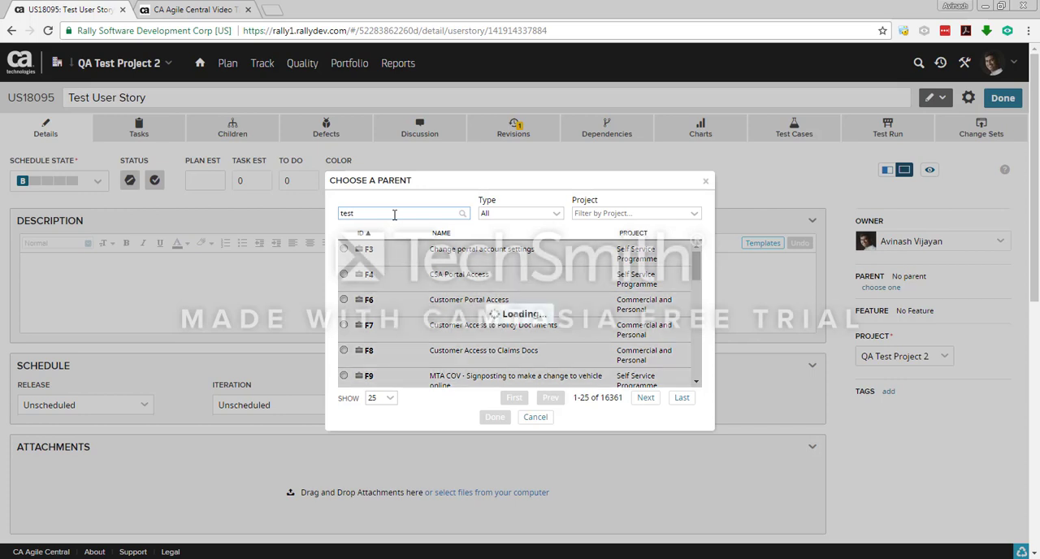
text(test)
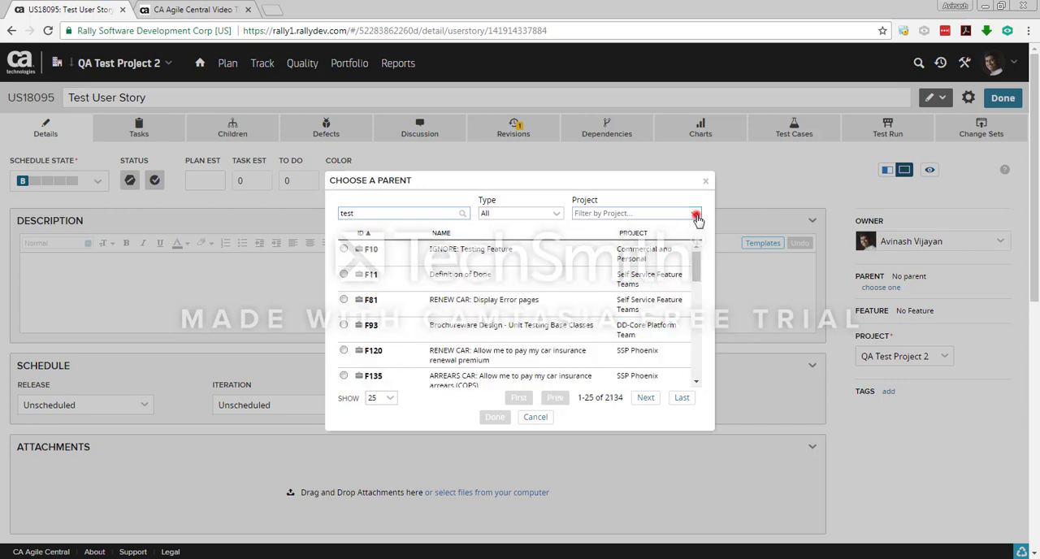
click(696, 213)
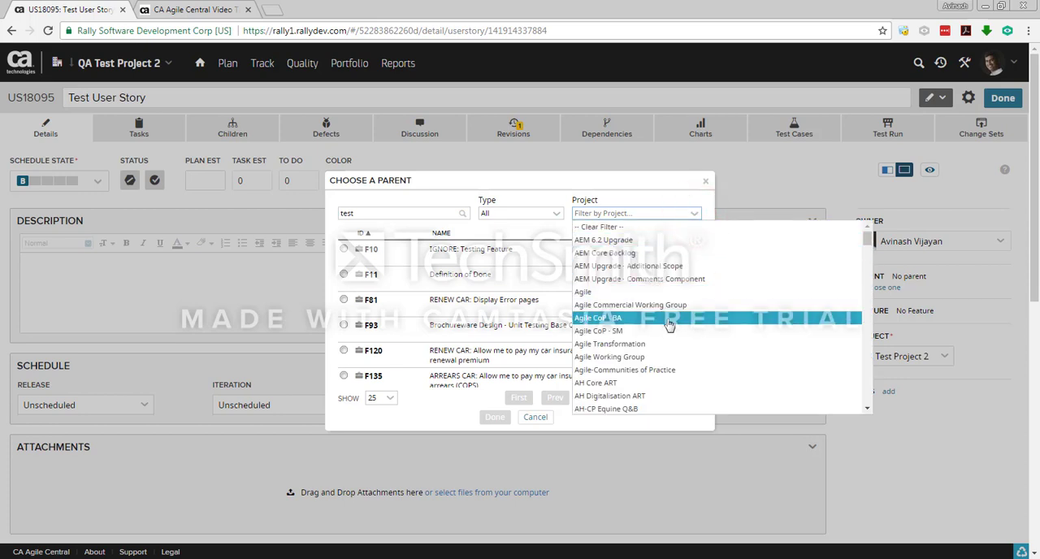
scroll(down, 3)
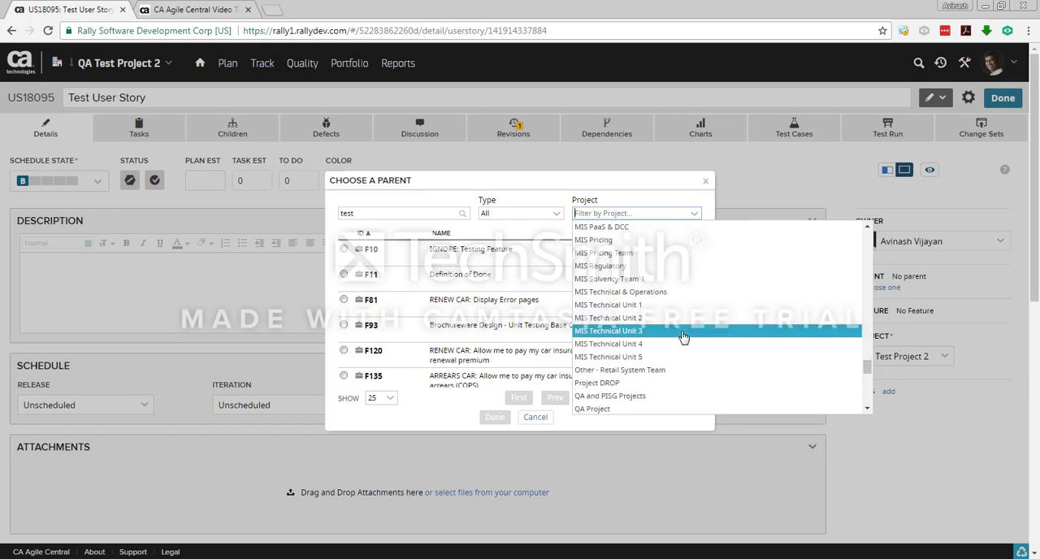
scroll(down, 3)
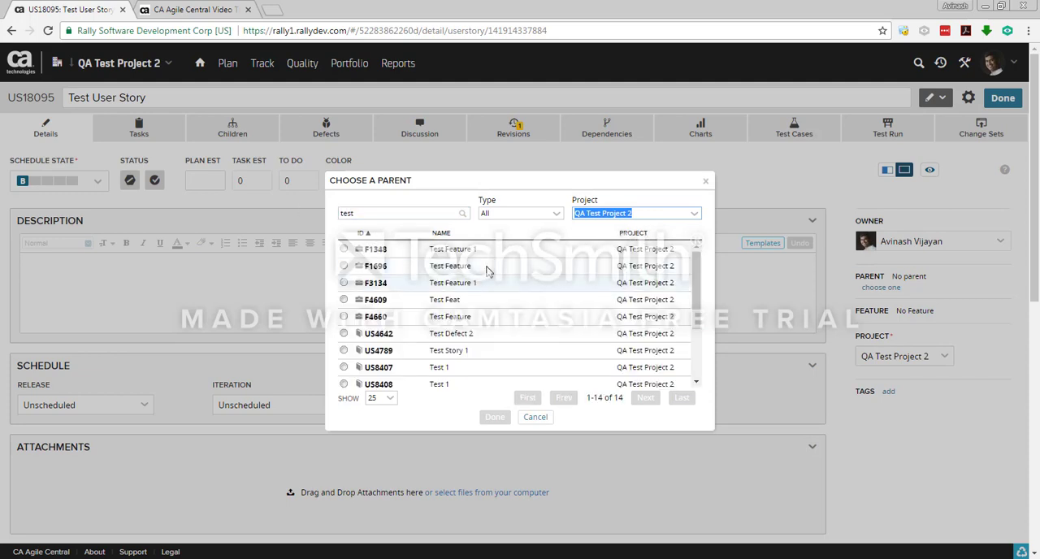
click(344, 248)
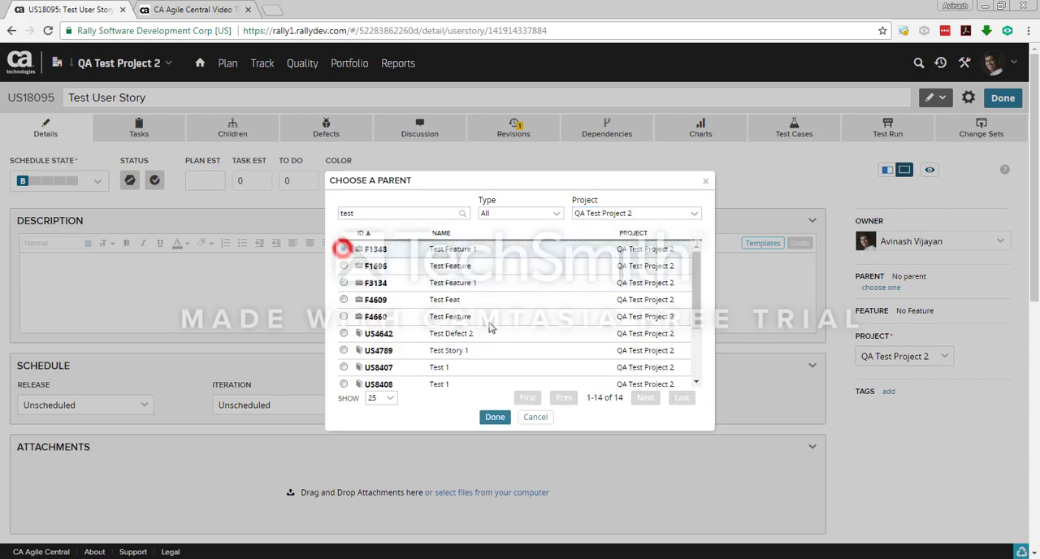
click(536, 416)
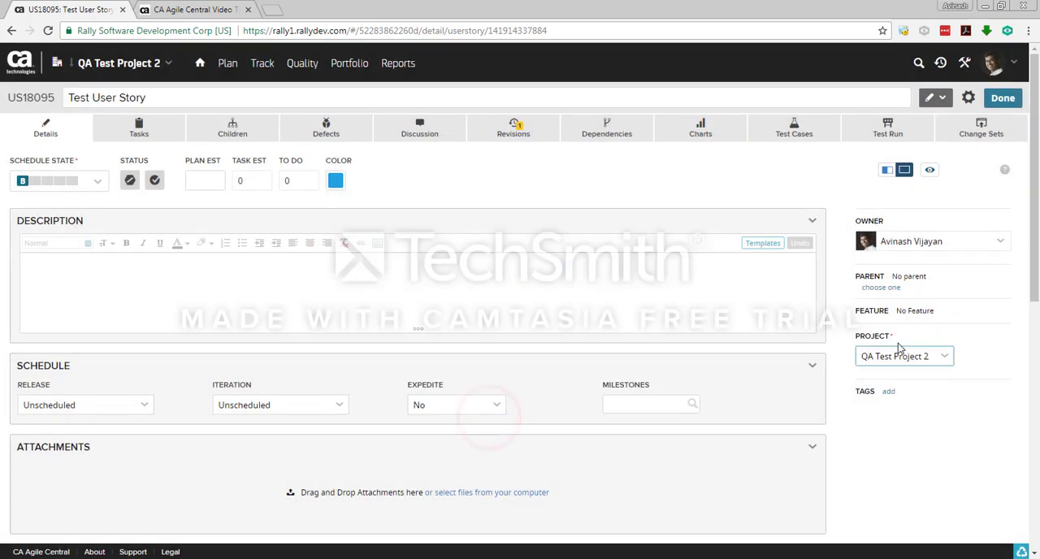
Move Test User Story's schedule state to Completed.
click(881, 286)
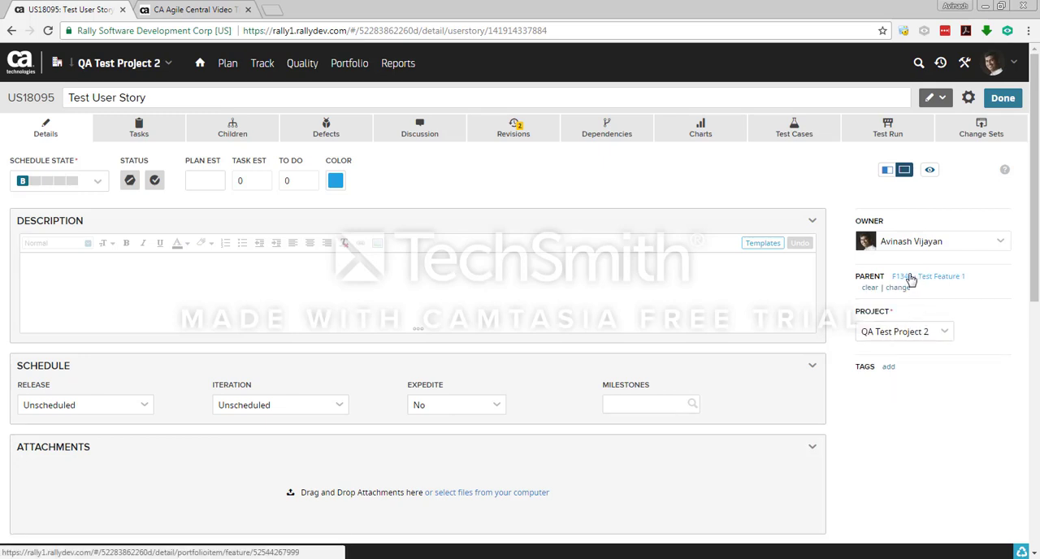
mouse_move(906, 279)
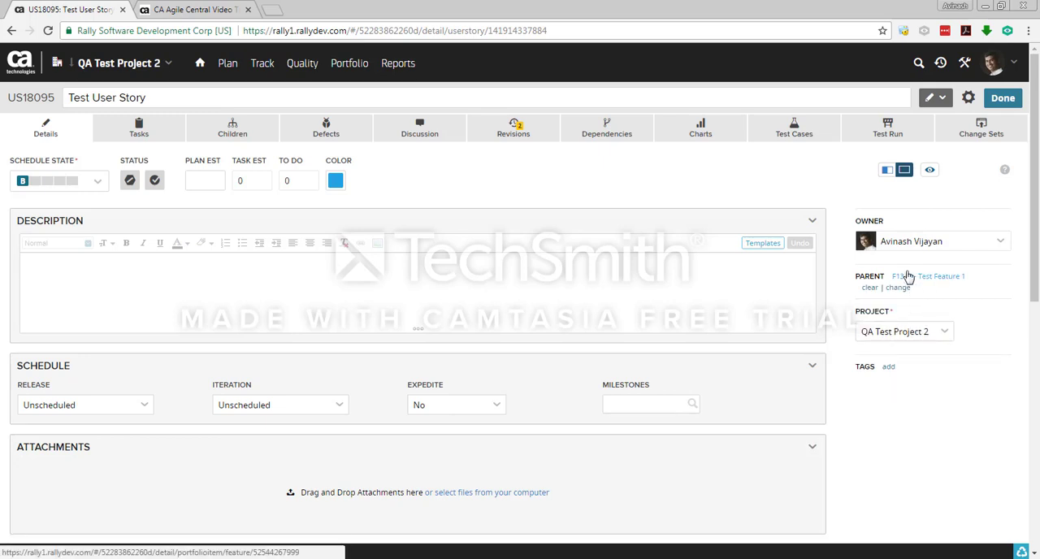
mouse_move(897, 273)
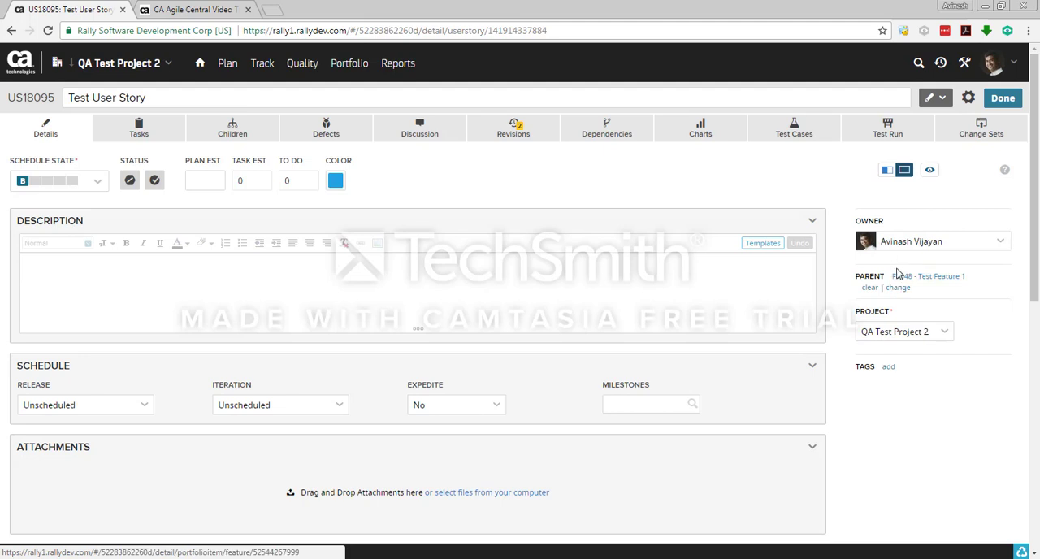
click(143, 280)
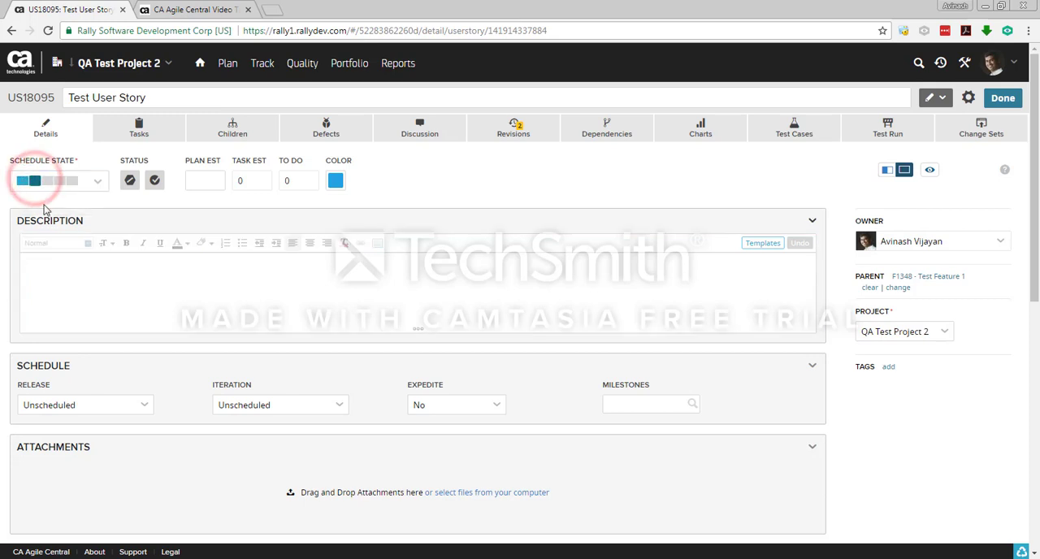
click(46, 180)
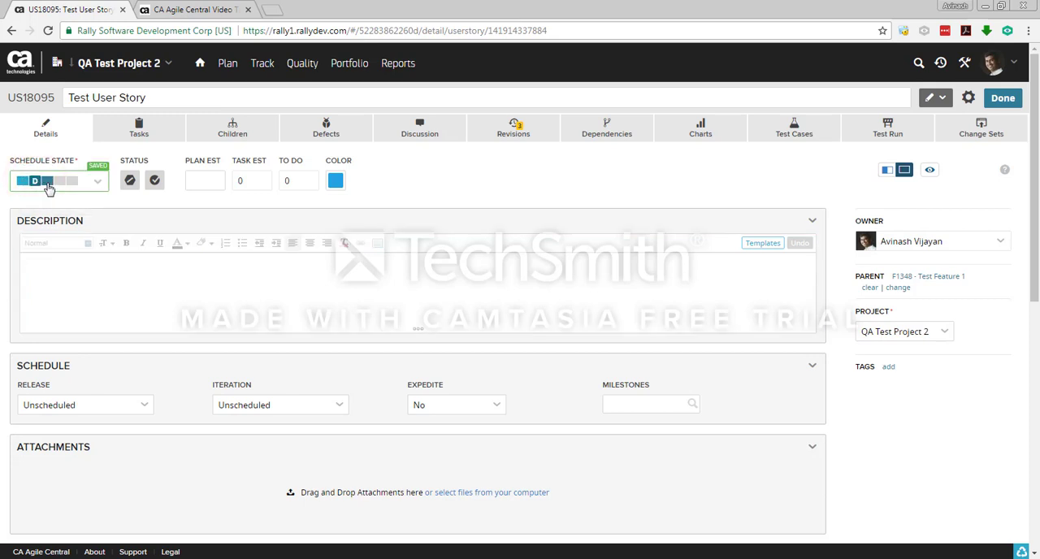
mouse_move(57, 180)
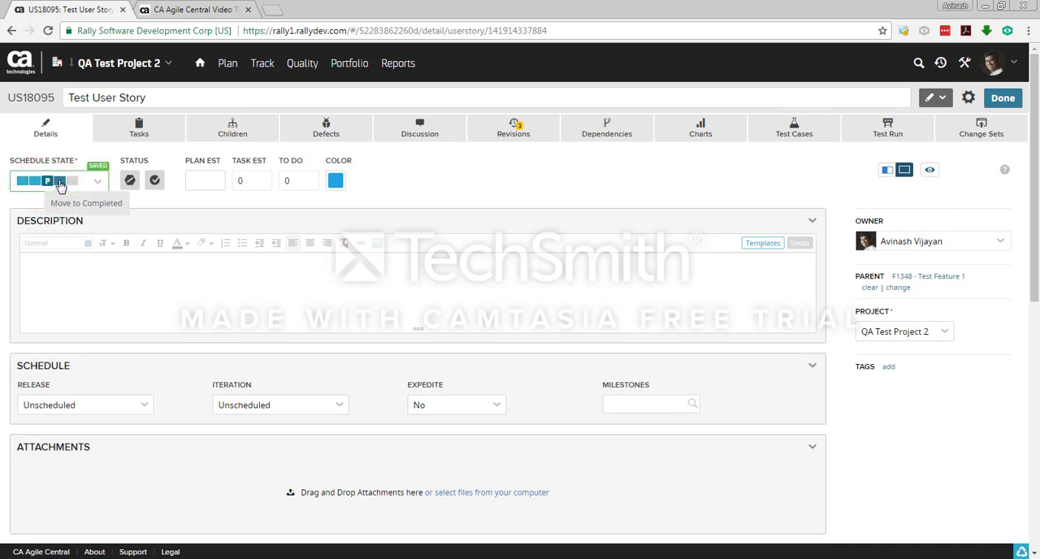
click(59, 181)
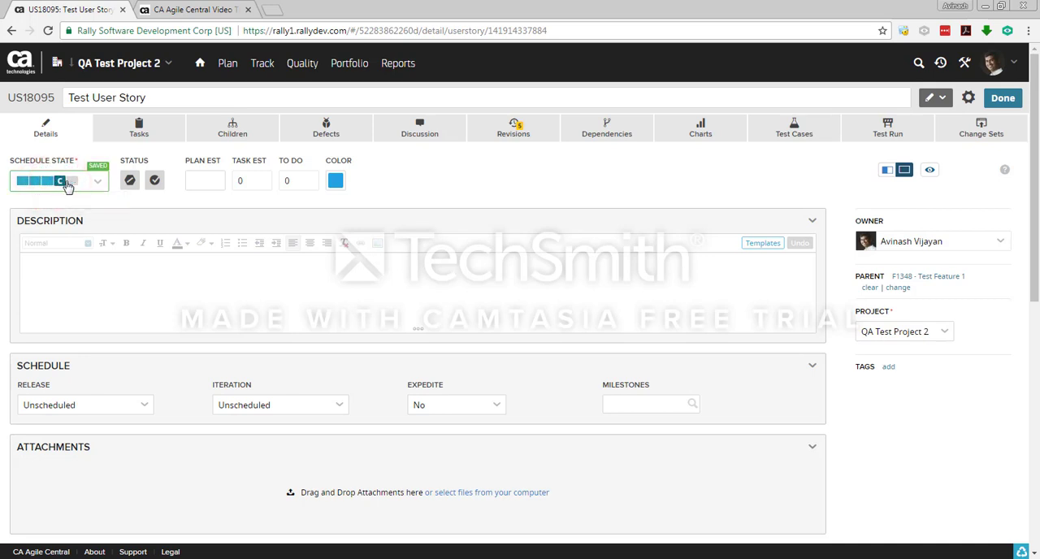
click(58, 181)
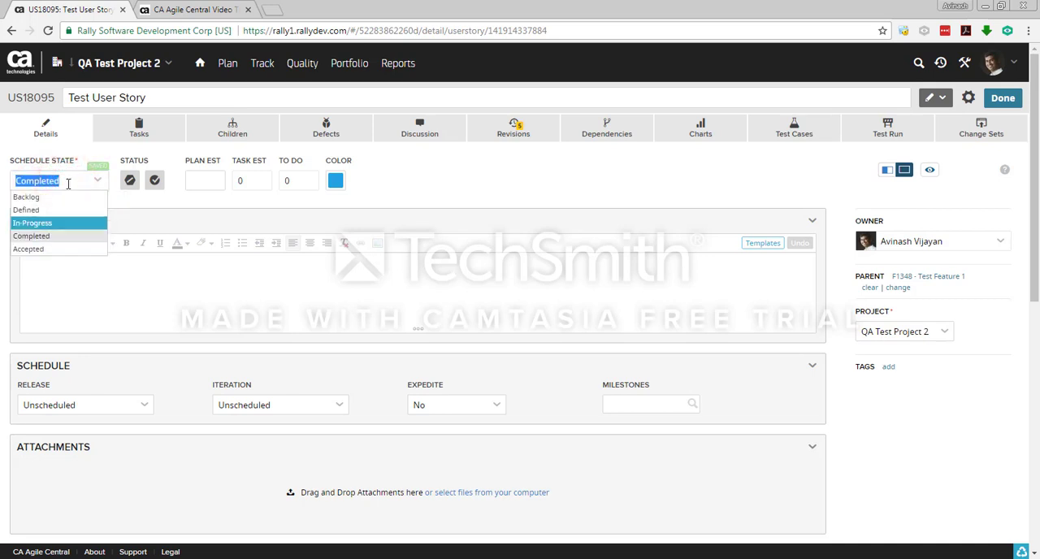
mouse_move(49, 197)
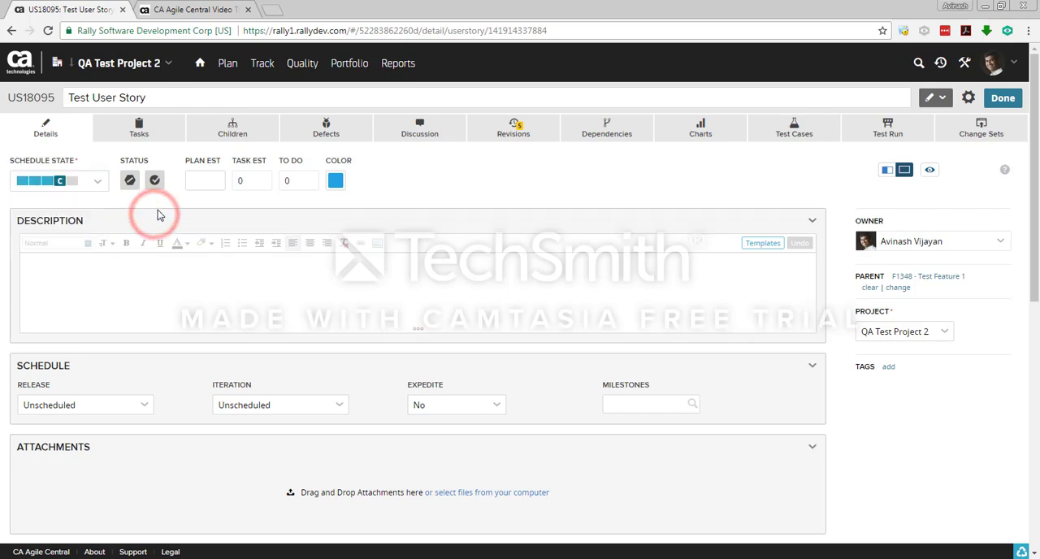
Enter a plan estimate of 1, then finish and return to the backlog.
click(204, 178)
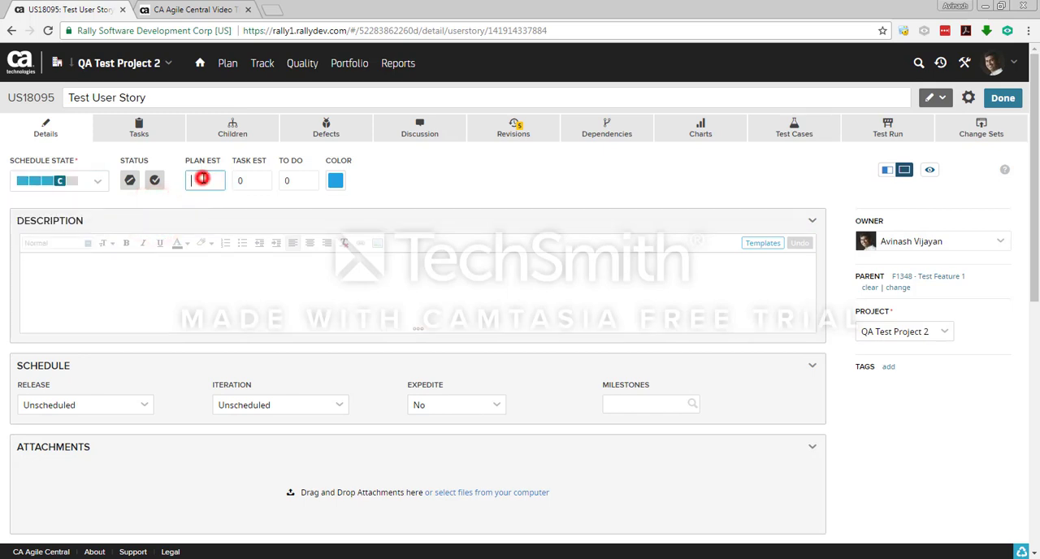
click(204, 179)
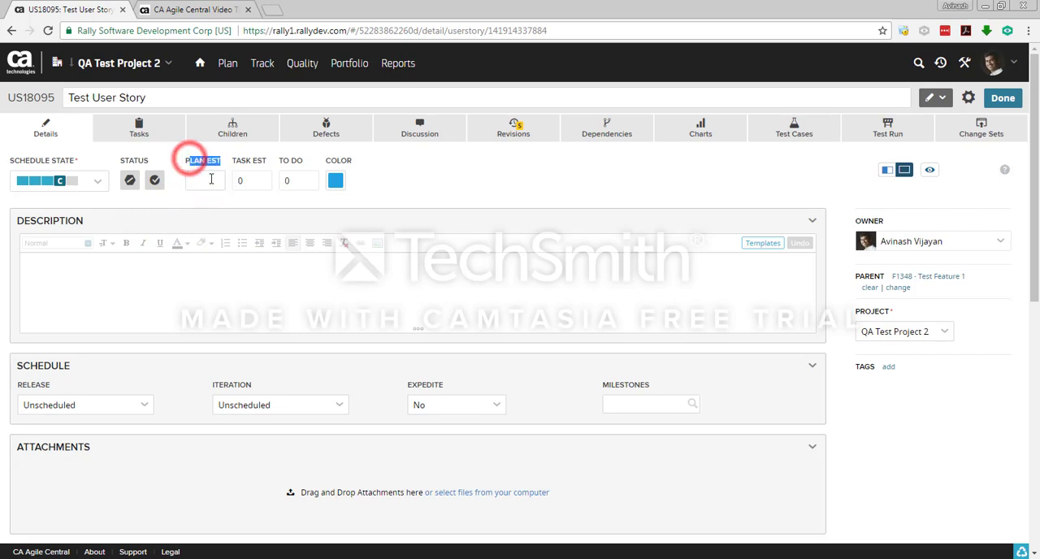
click(203, 181)
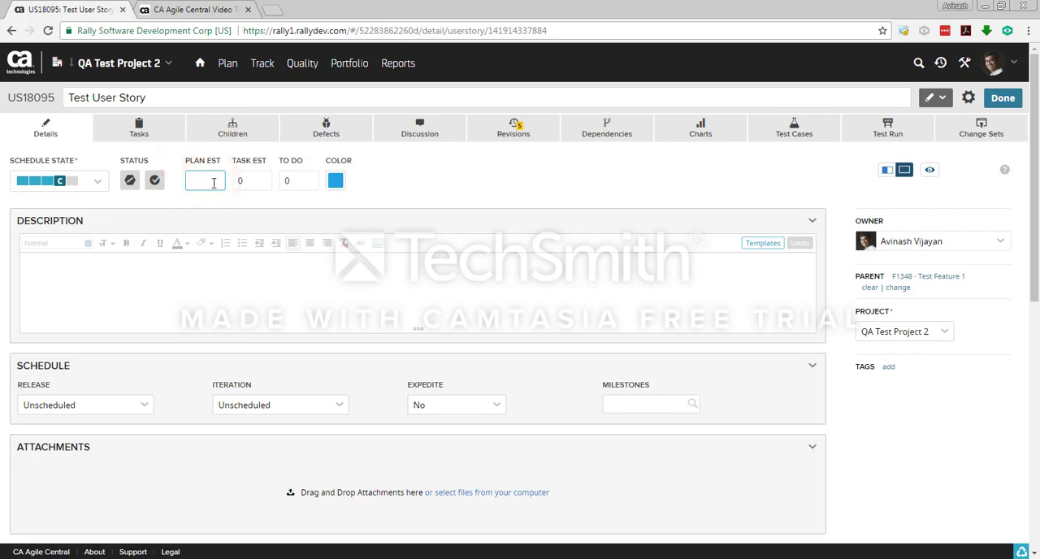
click(203, 181)
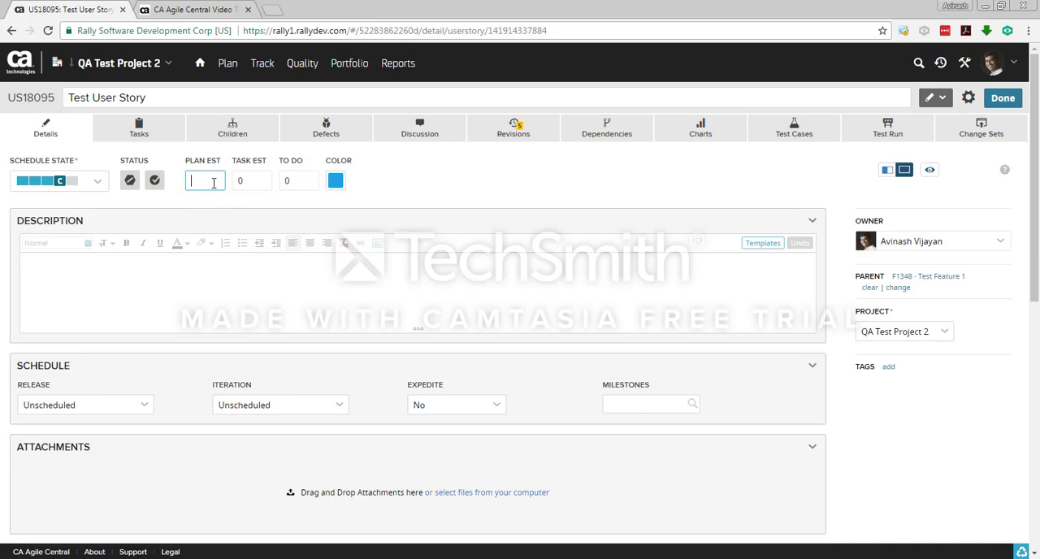
text(1)
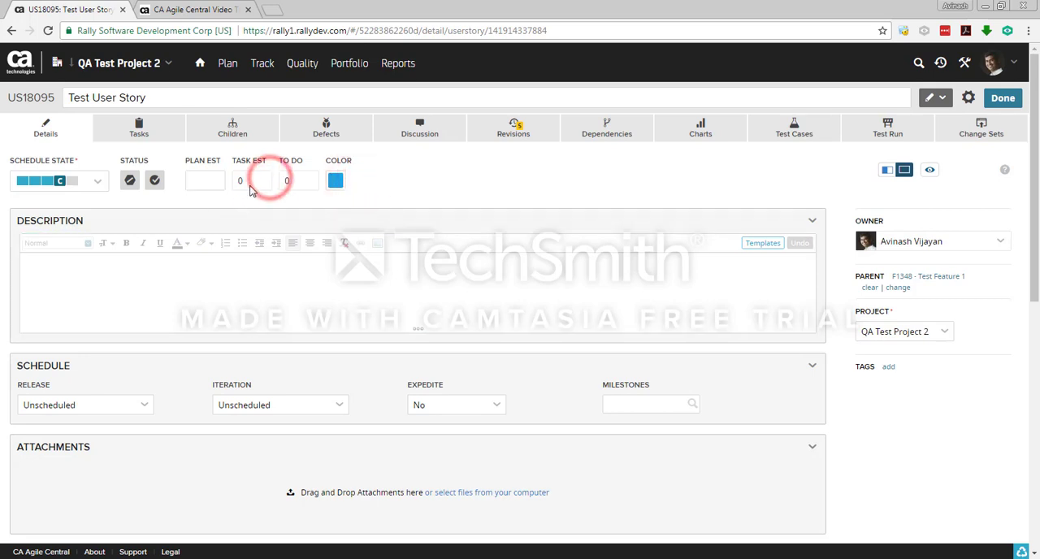
scroll(down, 3)
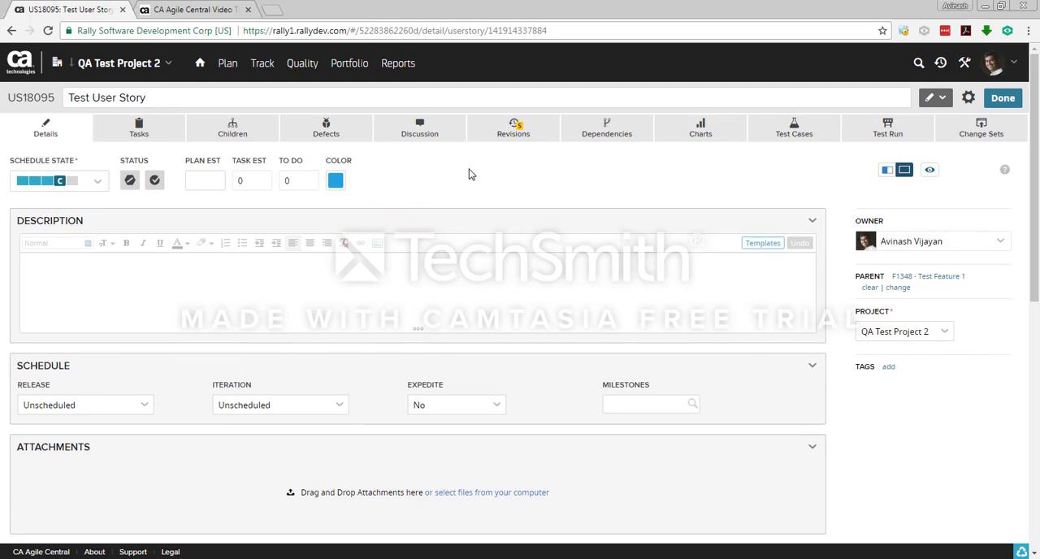
click(228, 61)
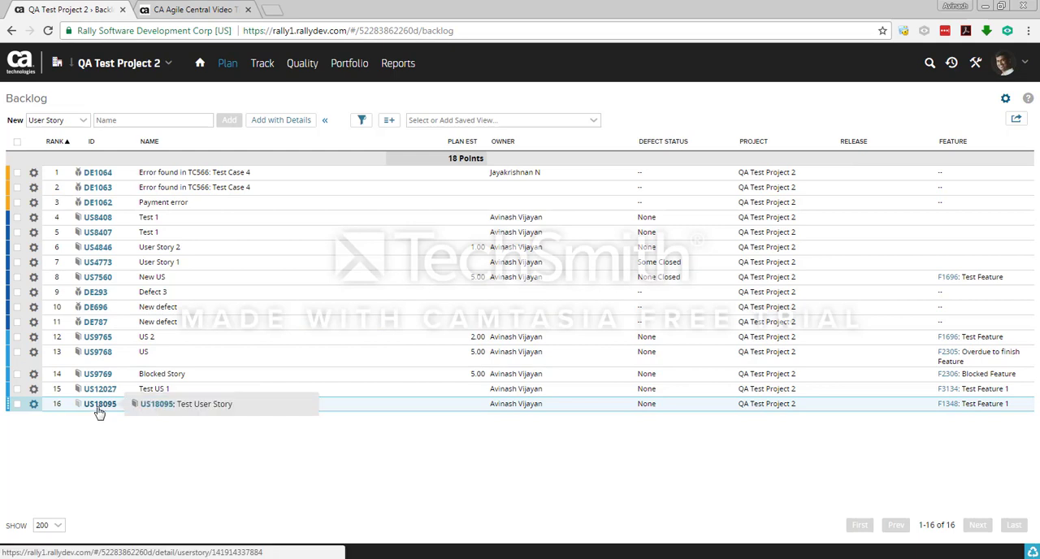
Reopen Test User Story US18095 from the backlog and head to its Tasks tab.
click(101, 403)
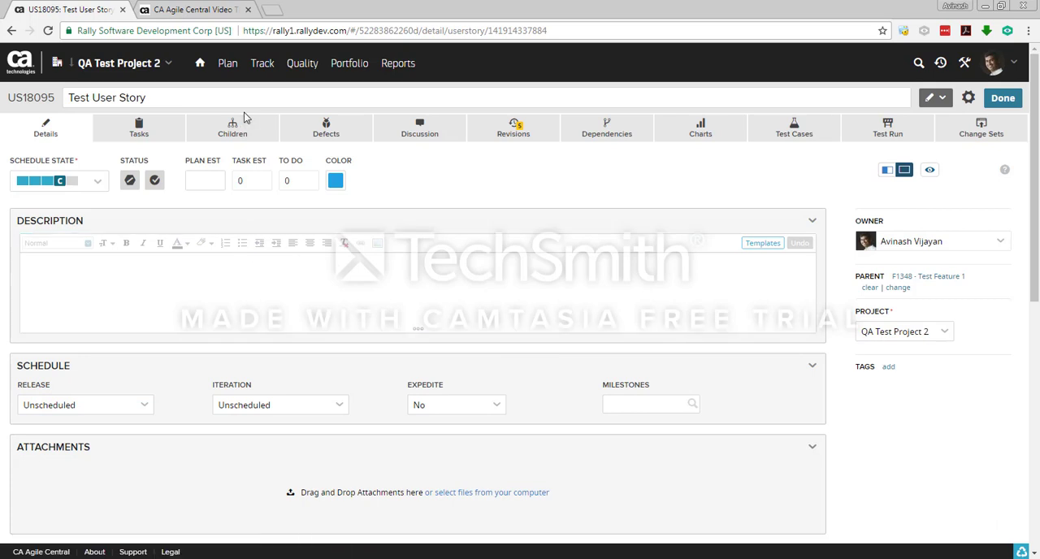
click(138, 126)
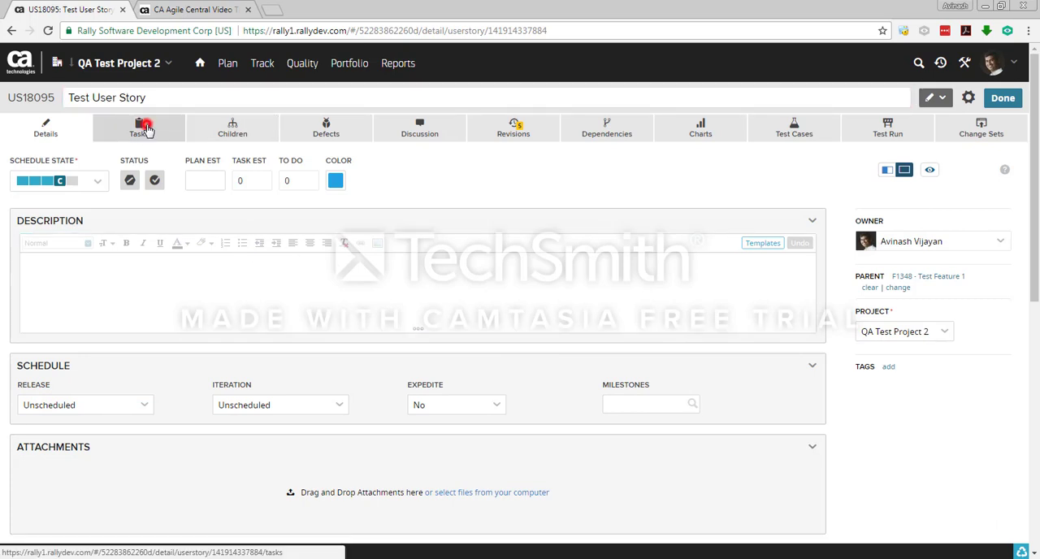
Add a new task named 'Test Task' to US18095 from the Tasks list.
click(139, 127)
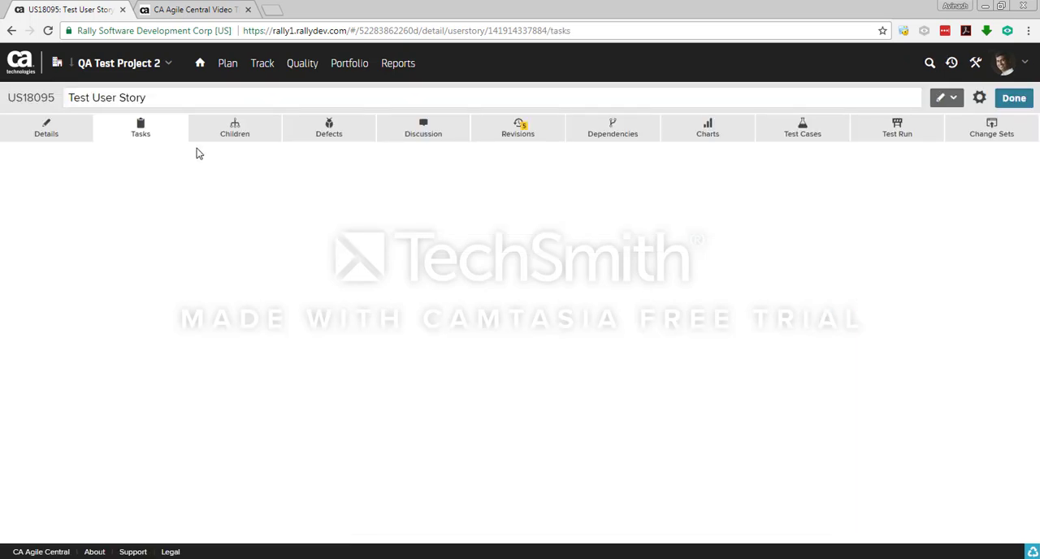
click(140, 127)
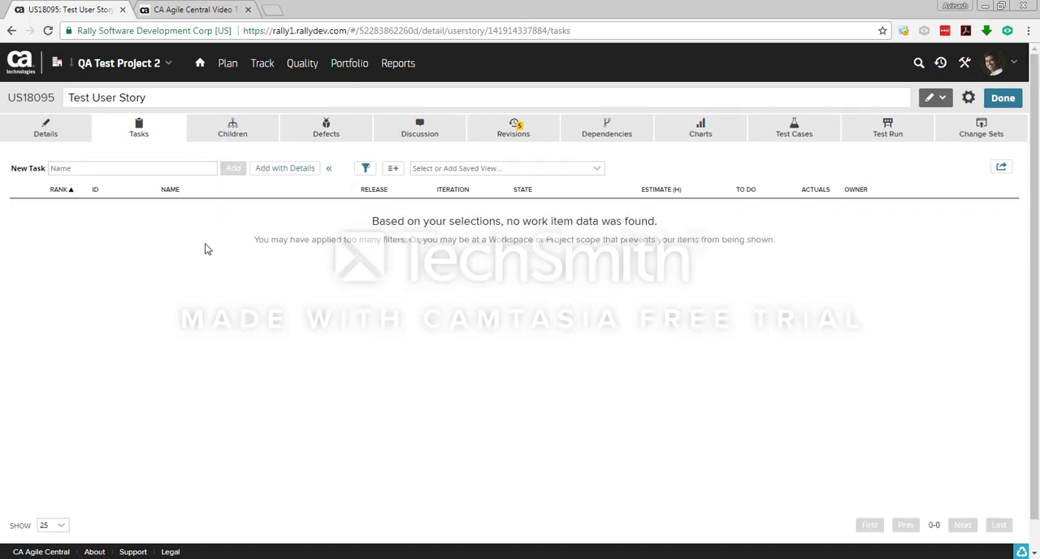
click(110, 169)
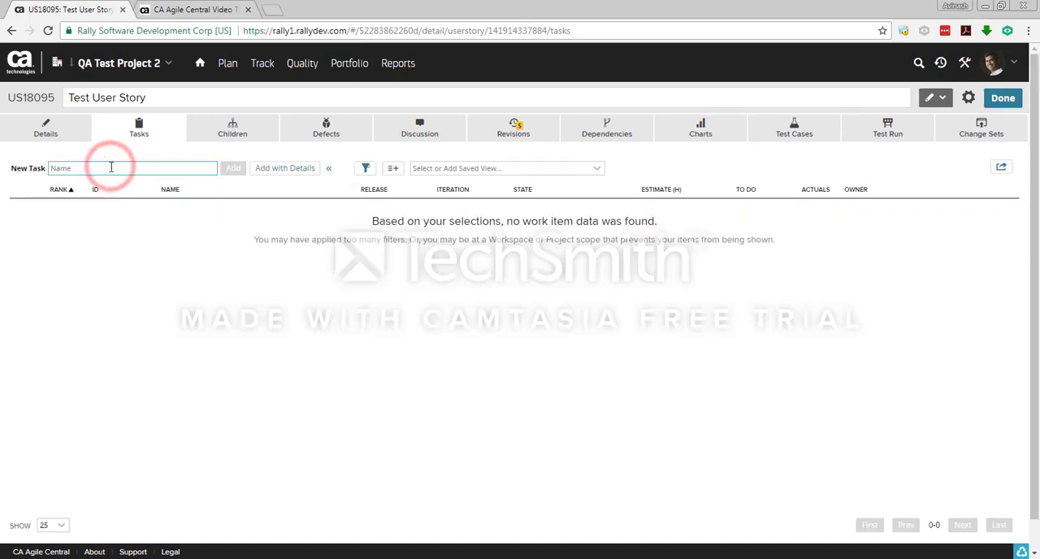
text(Test Task)
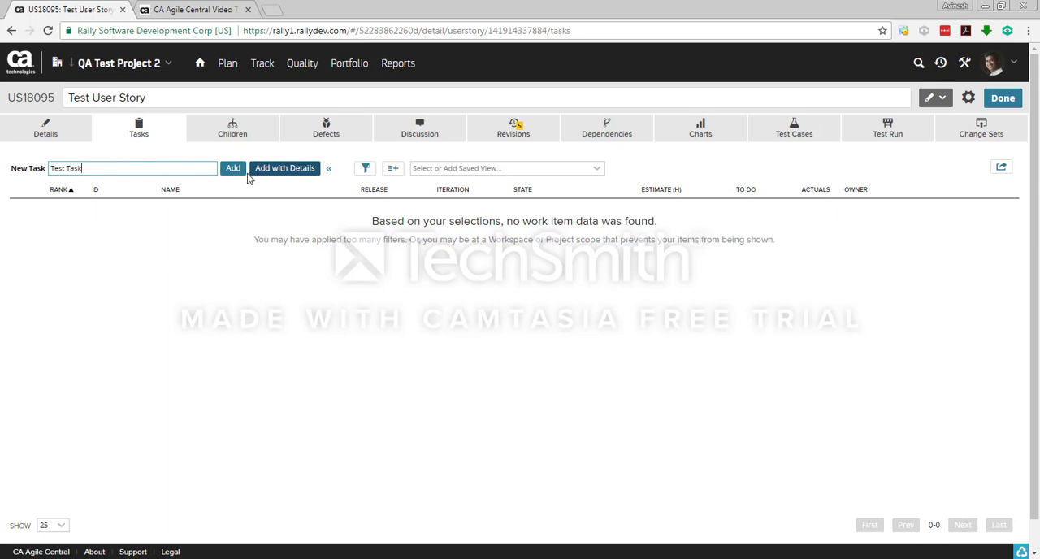
click(234, 169)
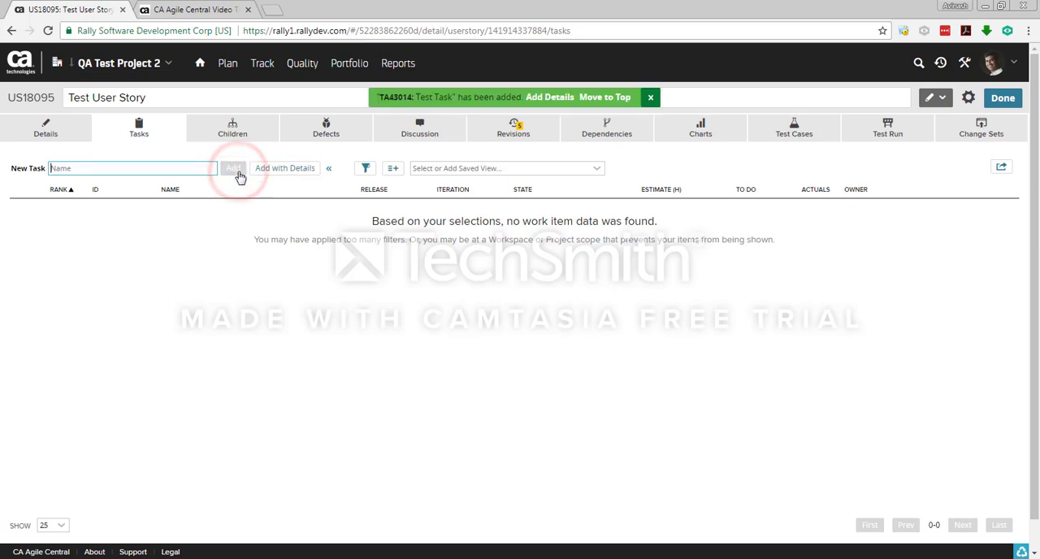
click(232, 169)
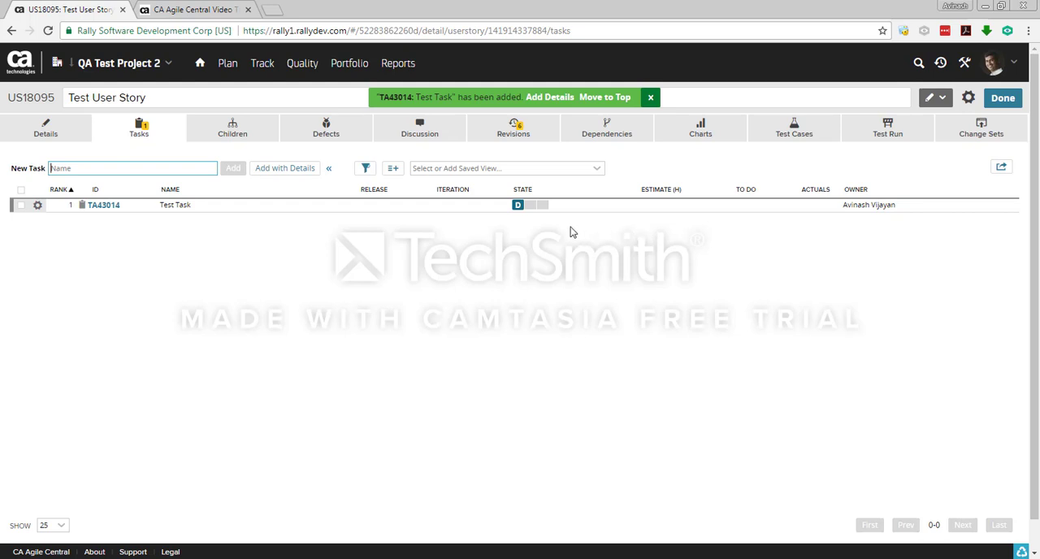
mouse_move(516, 205)
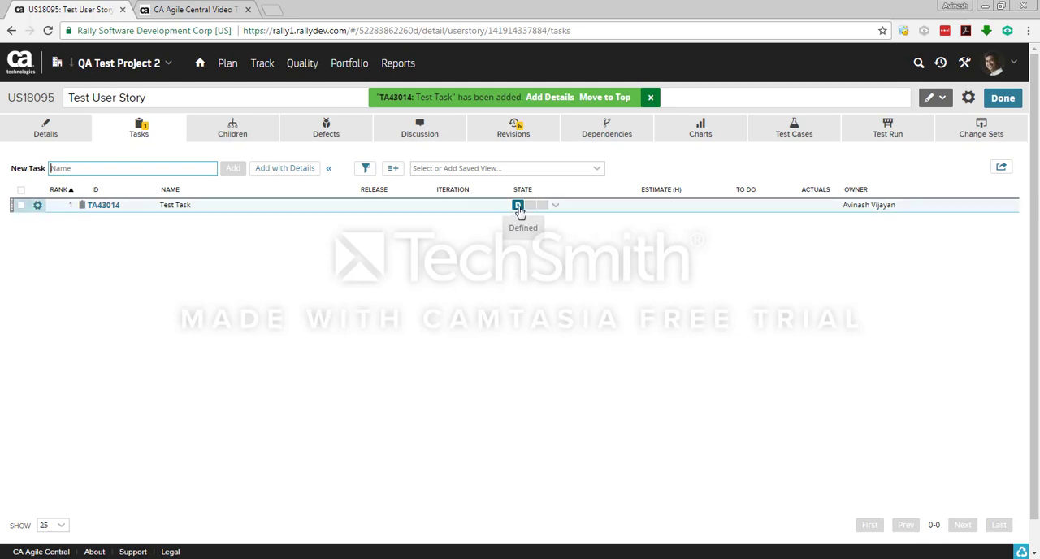
Give Test Task a 5-hour estimate and begin a second task name.
click(673, 205)
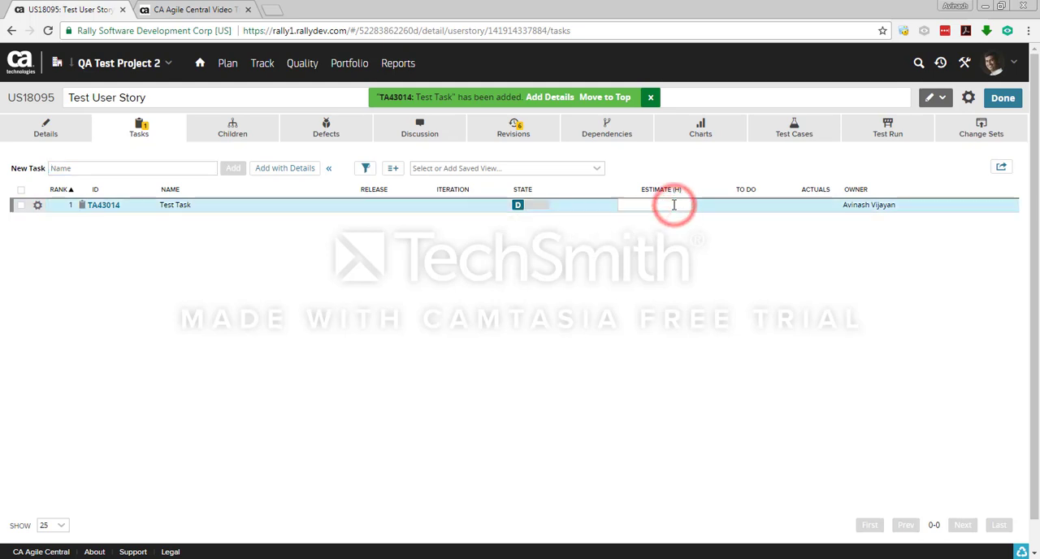
click(656, 204)
text(5)
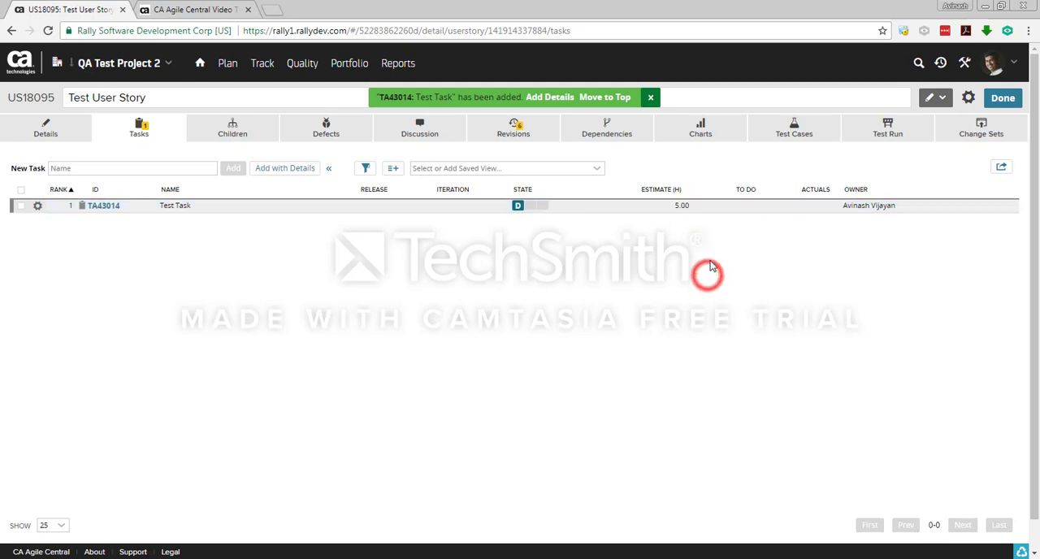
click(746, 205)
text(Task 2)
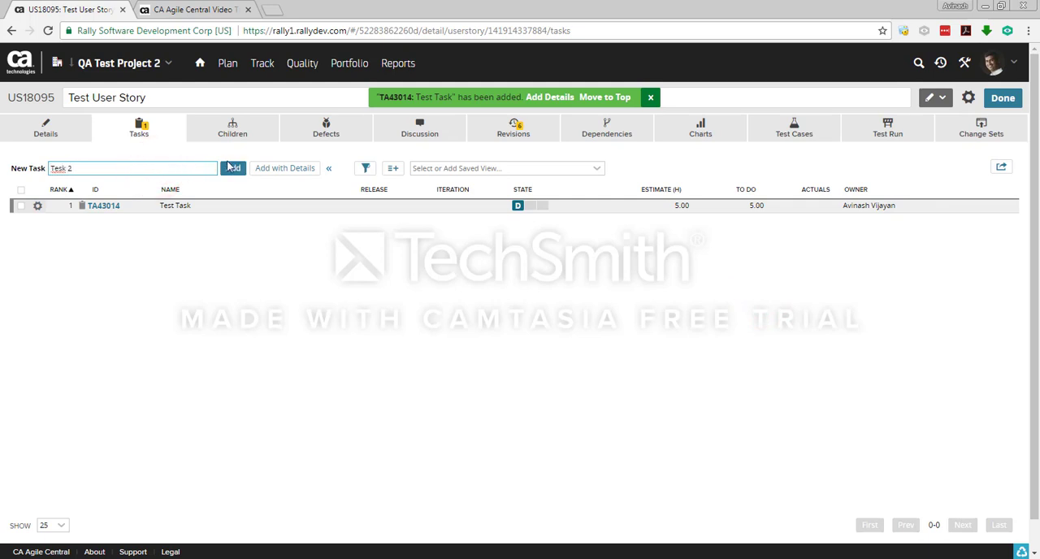
Create the second task with description 'Testing' and a 5-hour Task Est via Add with Details.
click(284, 169)
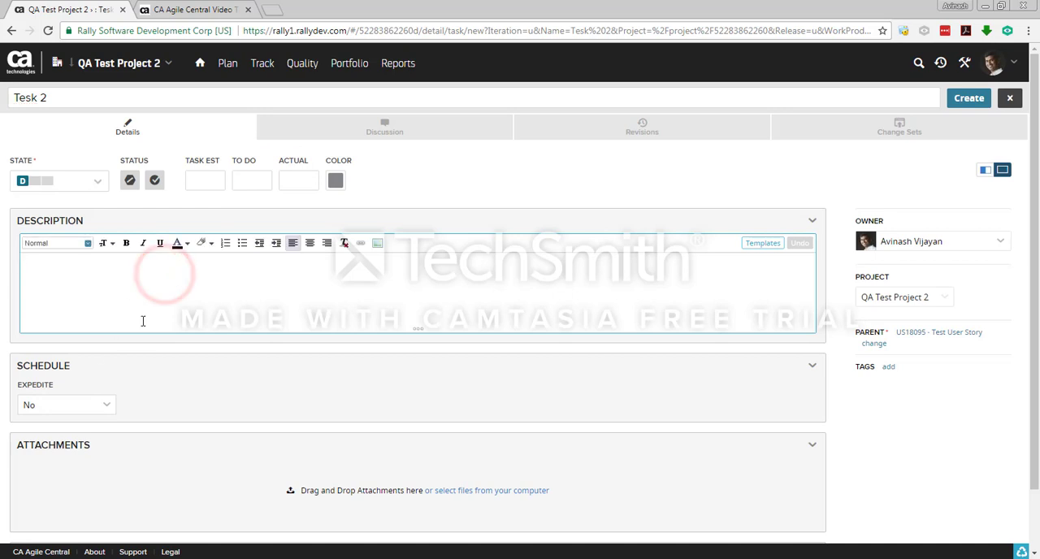
text(Testt)
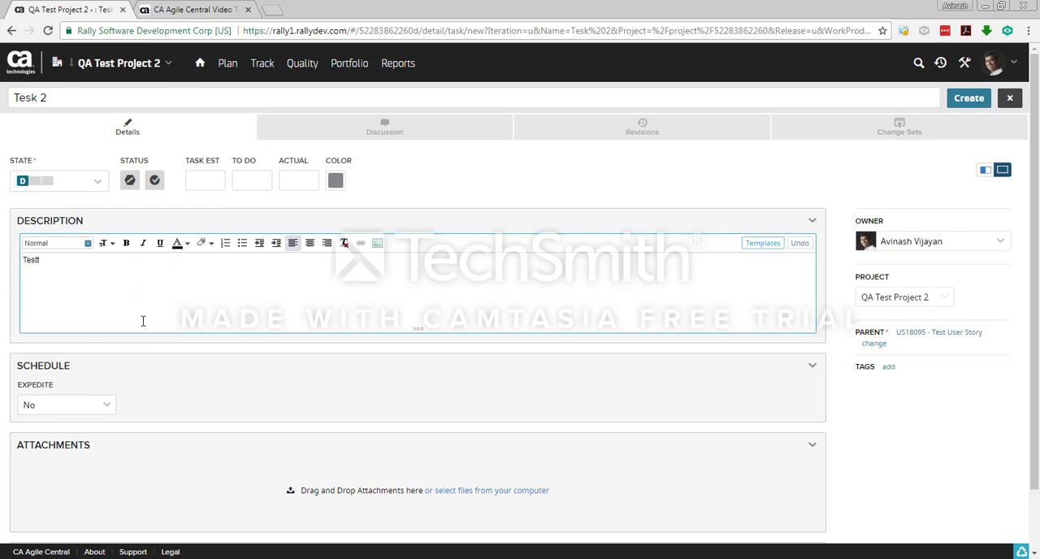
text(t)
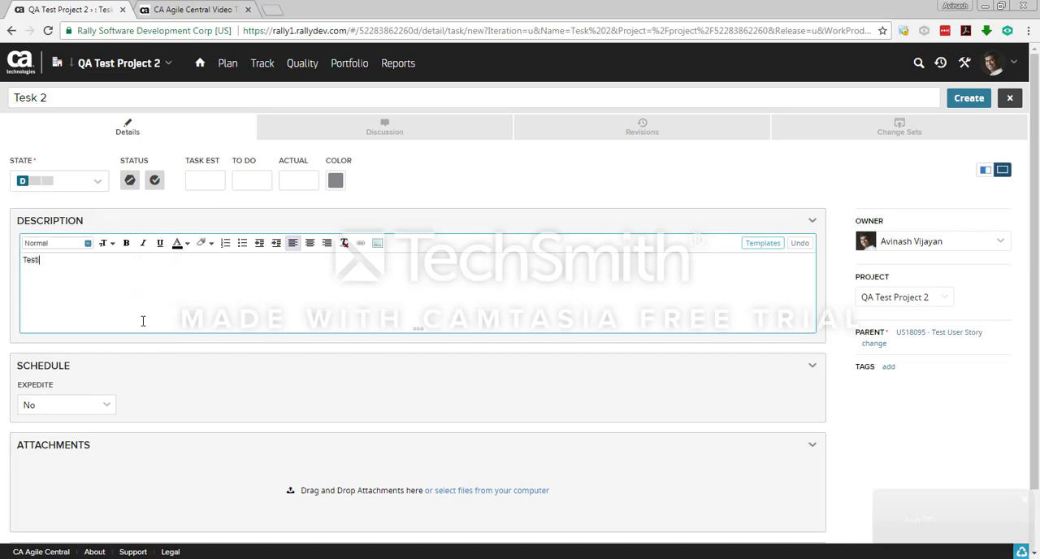
text(ng)
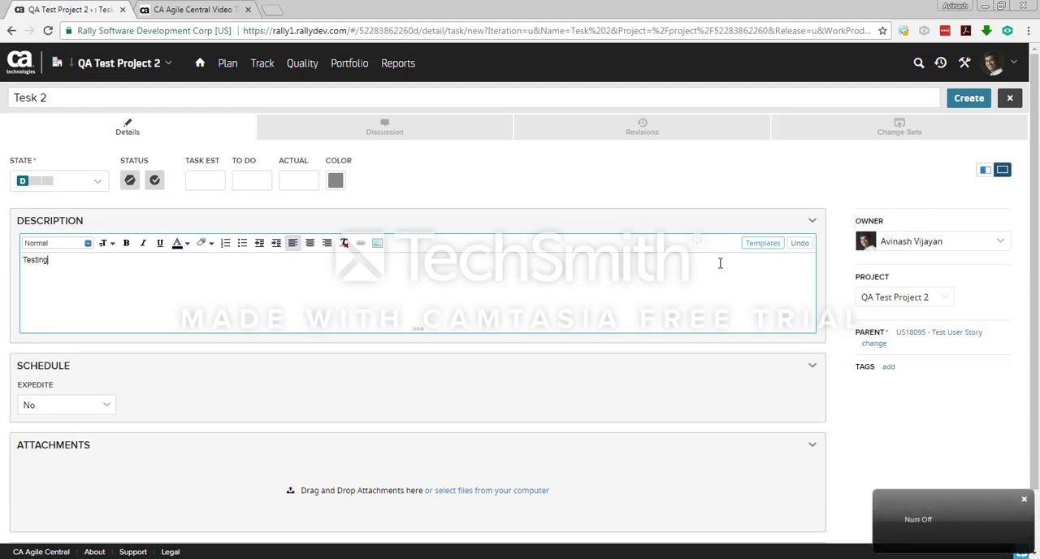
click(228, 180)
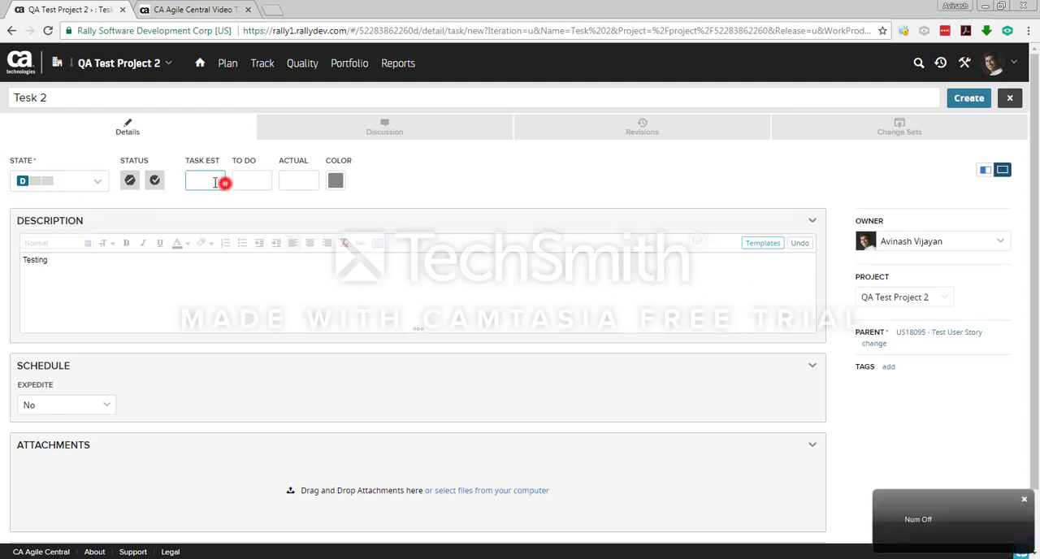
text(5)
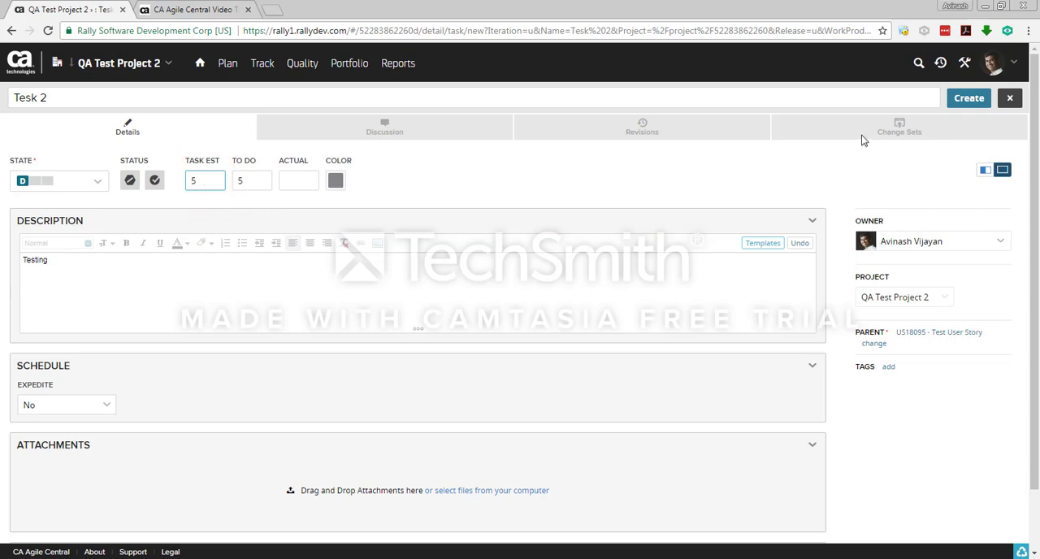
click(968, 97)
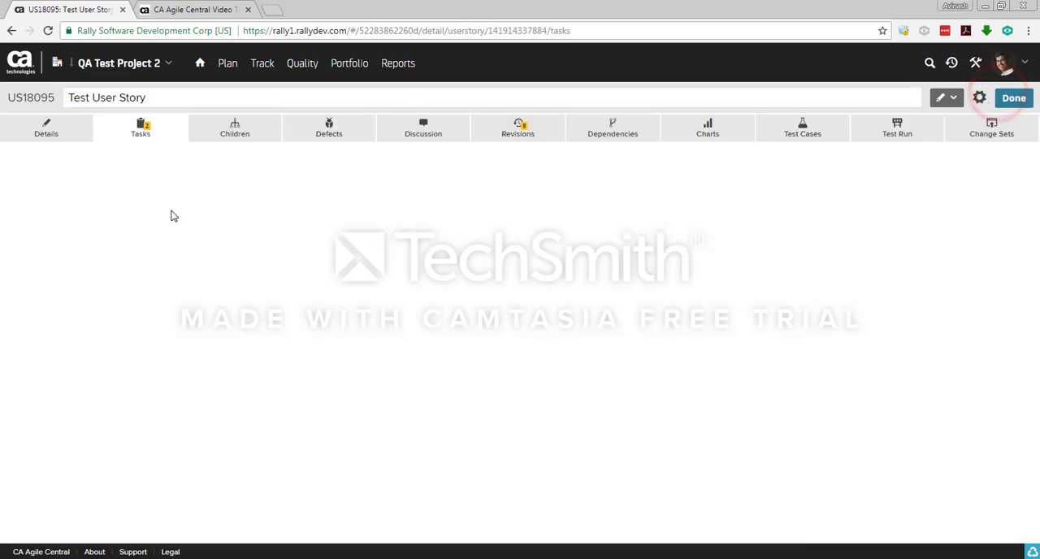
Check the story's Details, where Task Est and To Do now total 10, then return to Tasks.
click(140, 127)
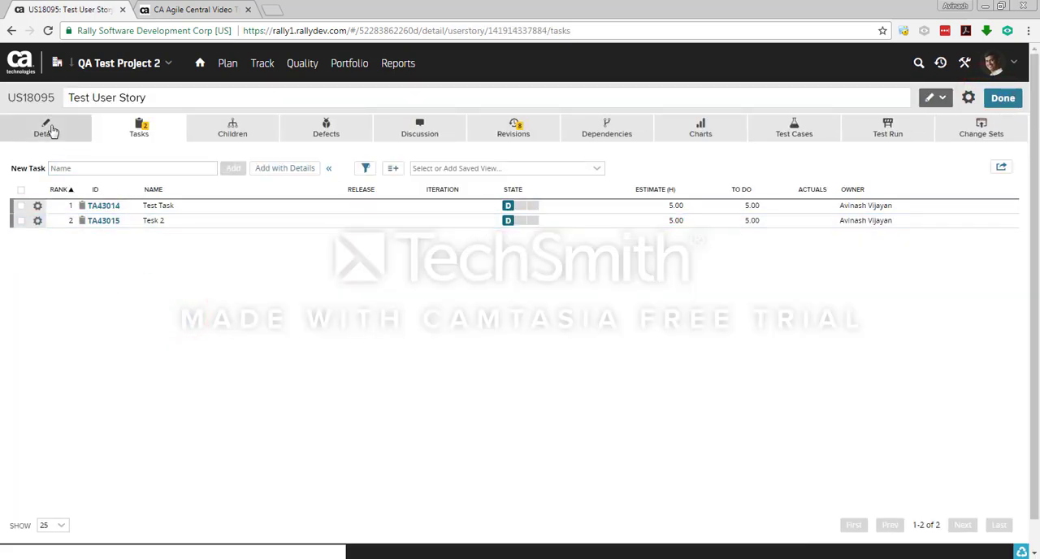
click(46, 127)
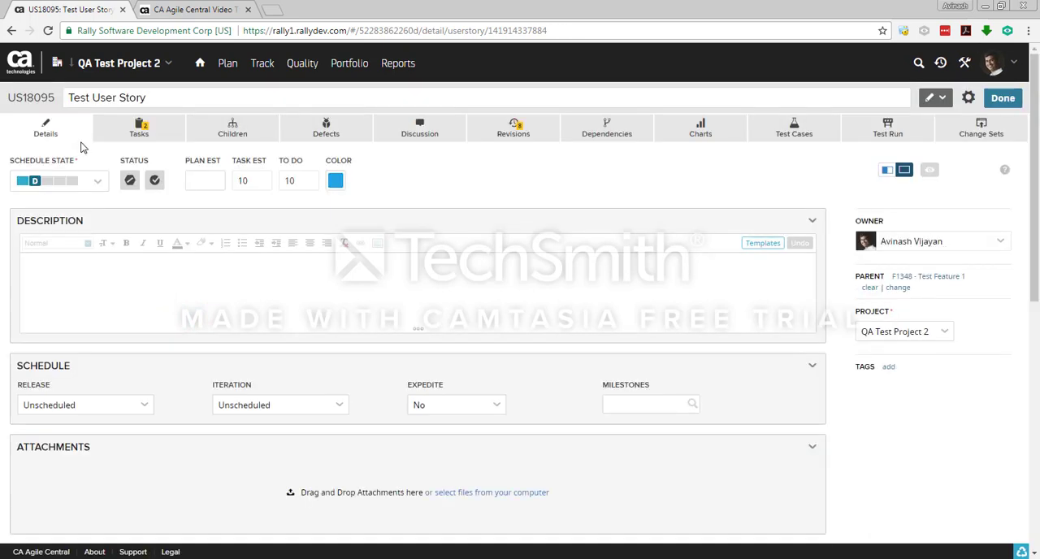
click(247, 180)
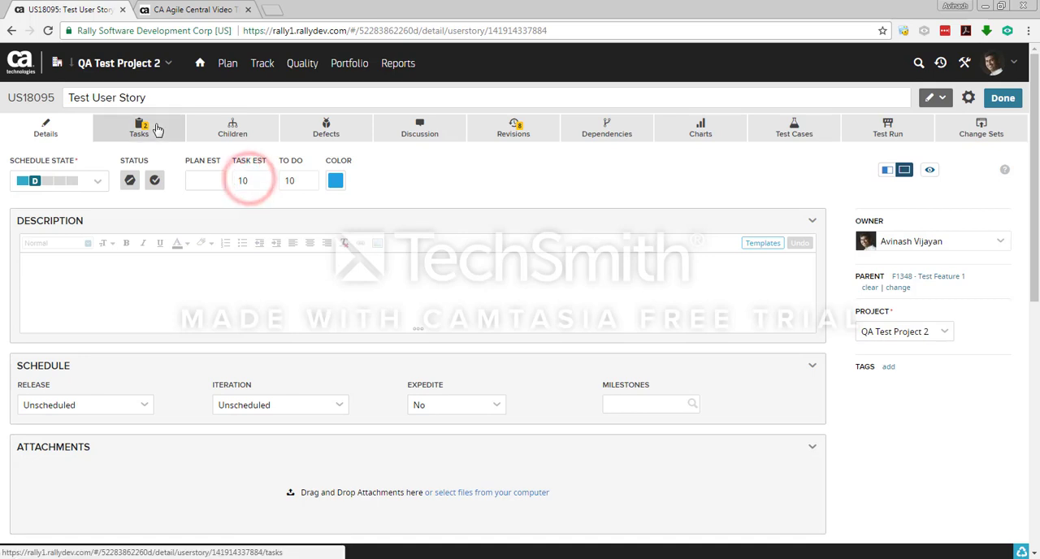
click(140, 126)
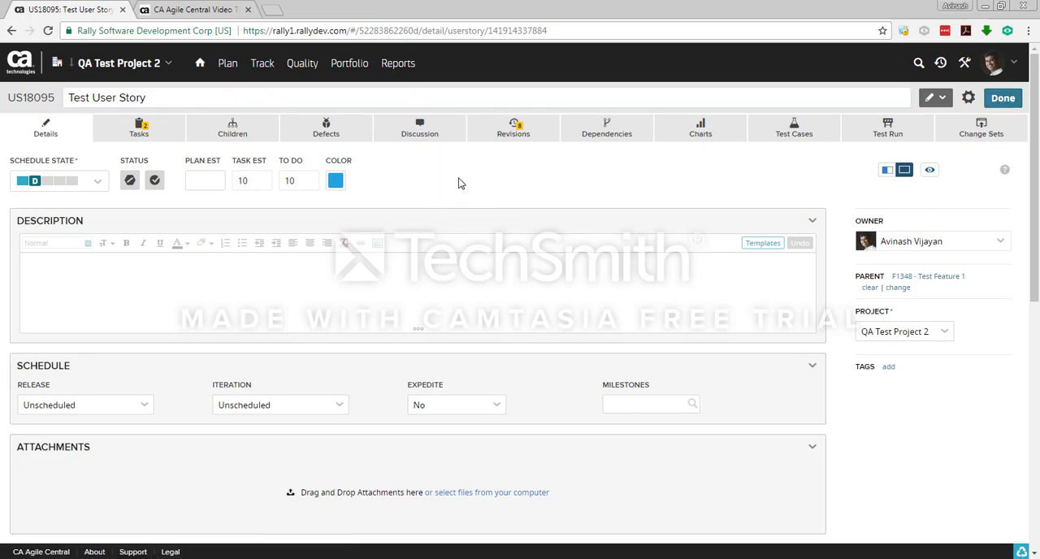
mouse_move(793, 127)
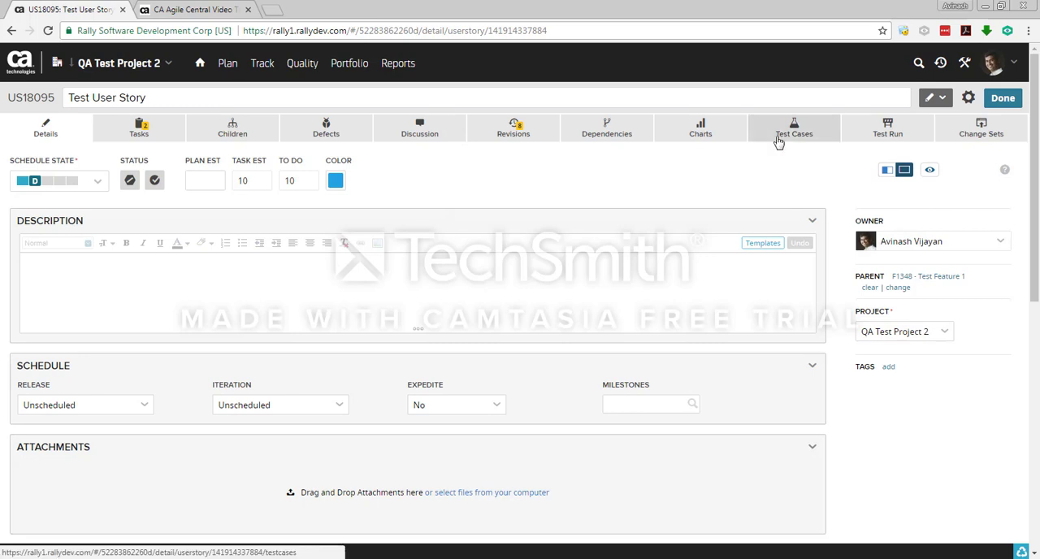
Show US18095's empty Test Cases list and its Actions choices for adding a test case.
click(803, 127)
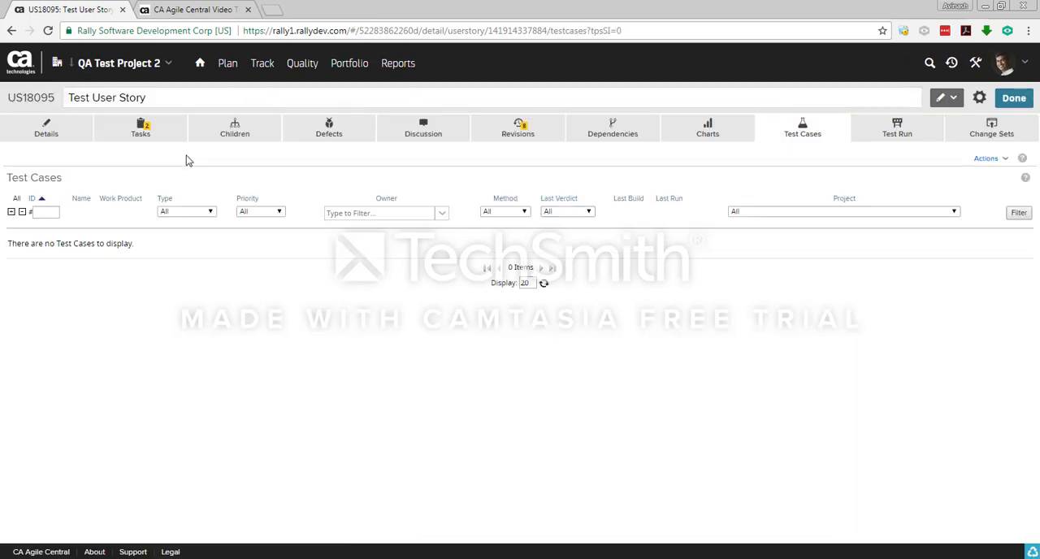
mouse_move(806, 159)
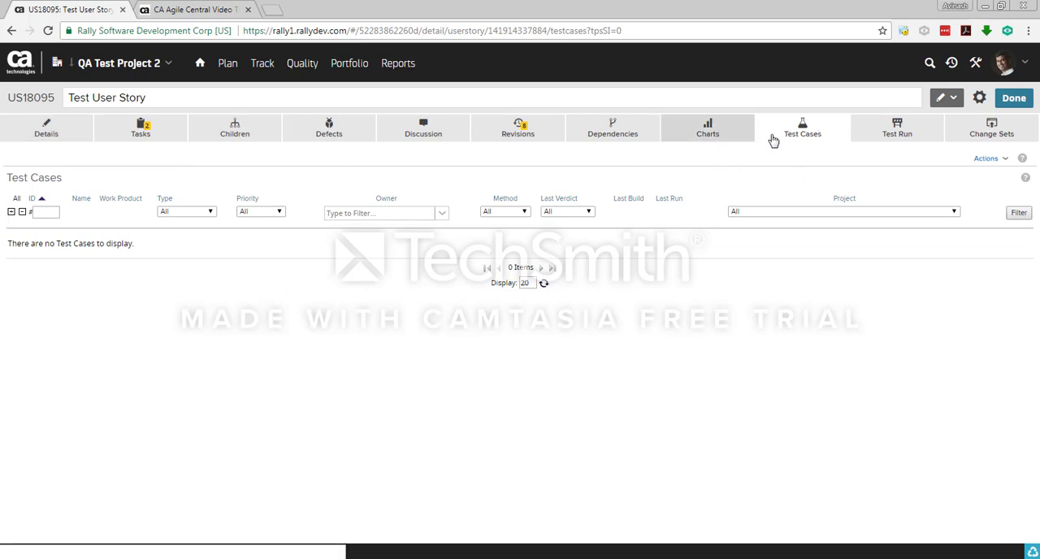
mouse_move(805, 134)
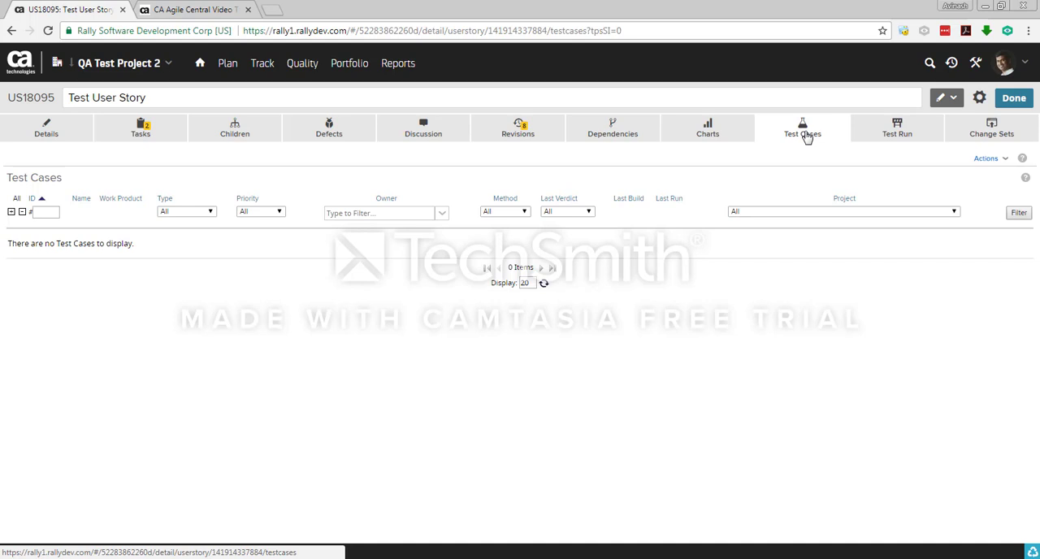
click(985, 158)
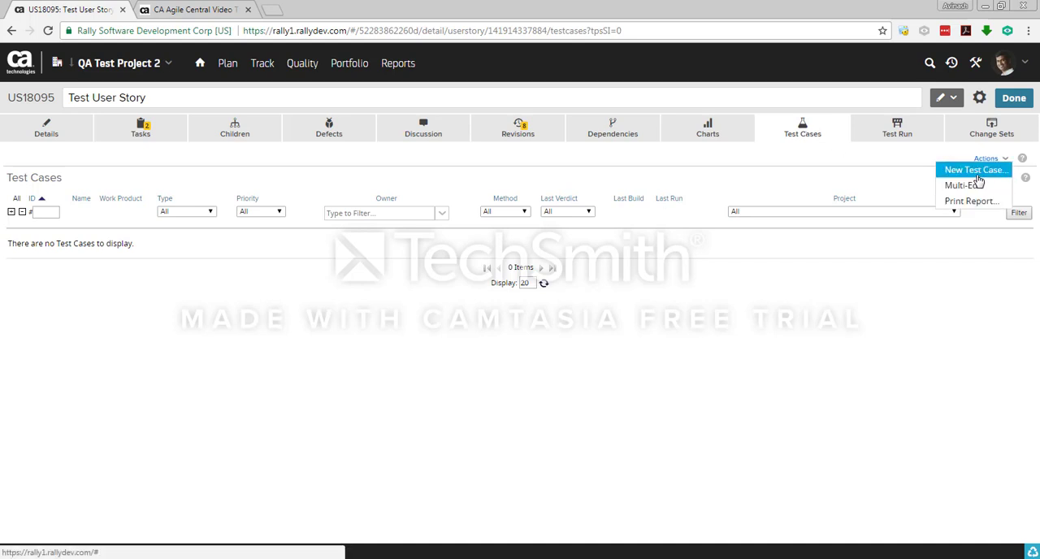
Create a new test case named 'Test User Story' and save it to the story's test cases.
click(975, 169)
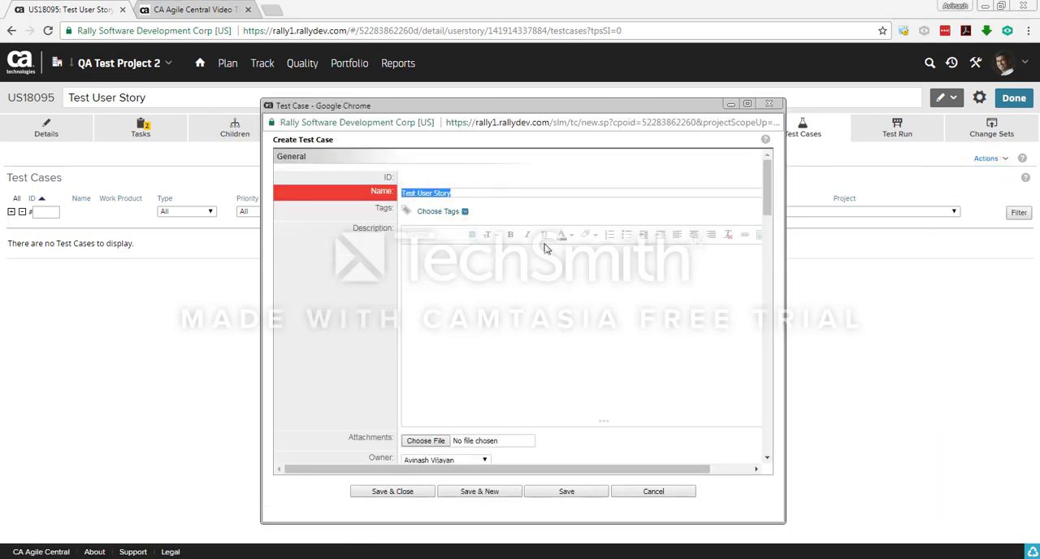
text(Test ca)
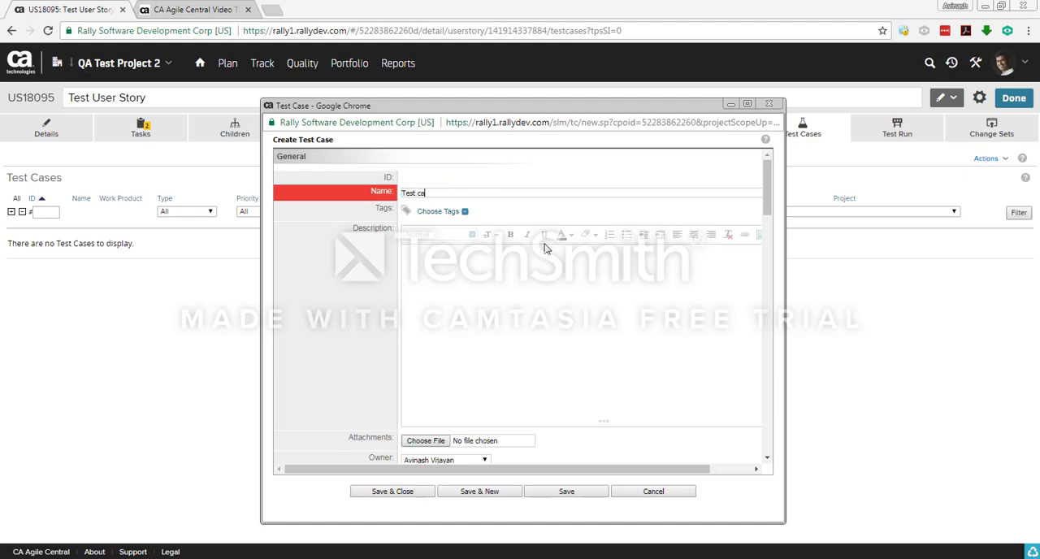
text(se for)
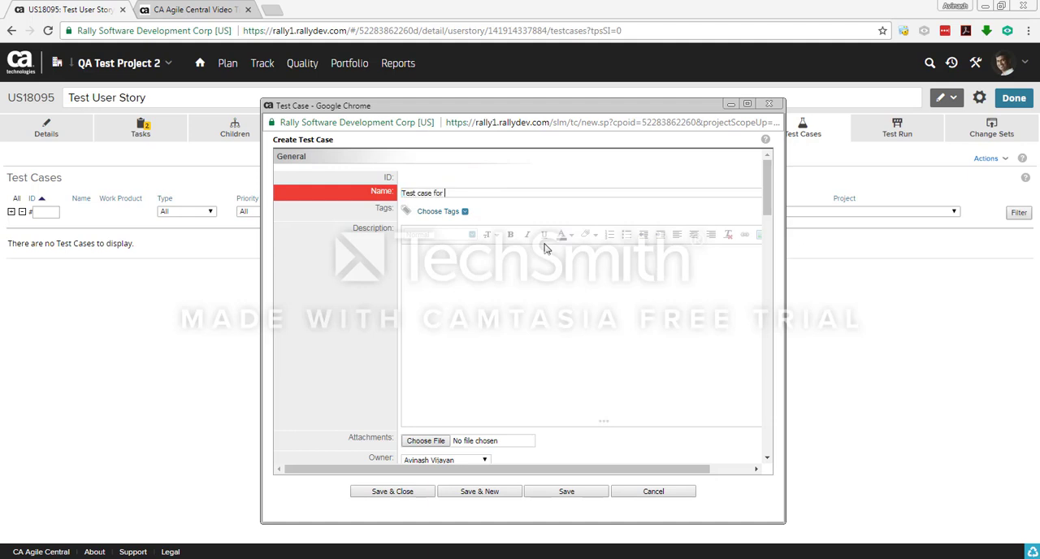
key(Backspace)
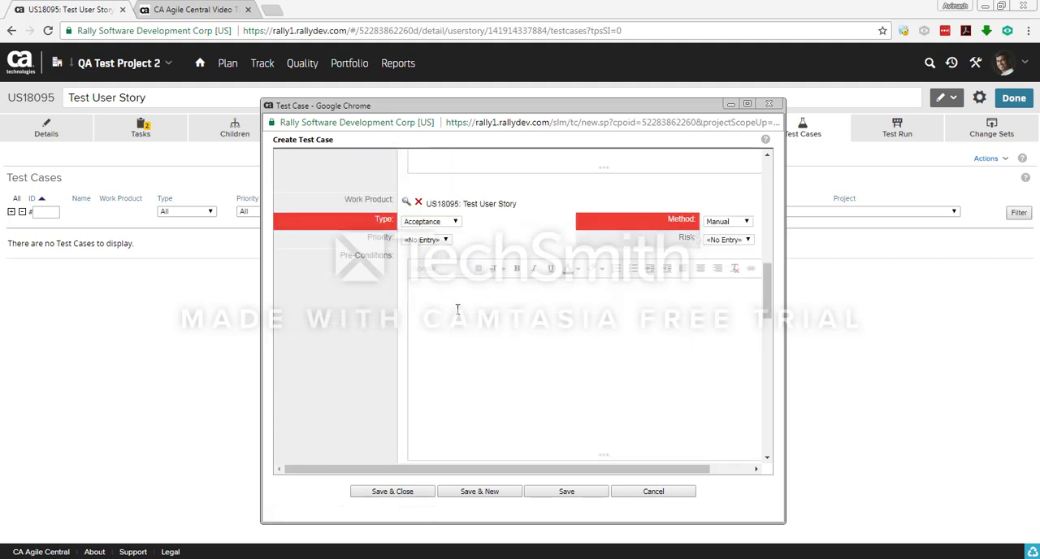
click(393, 491)
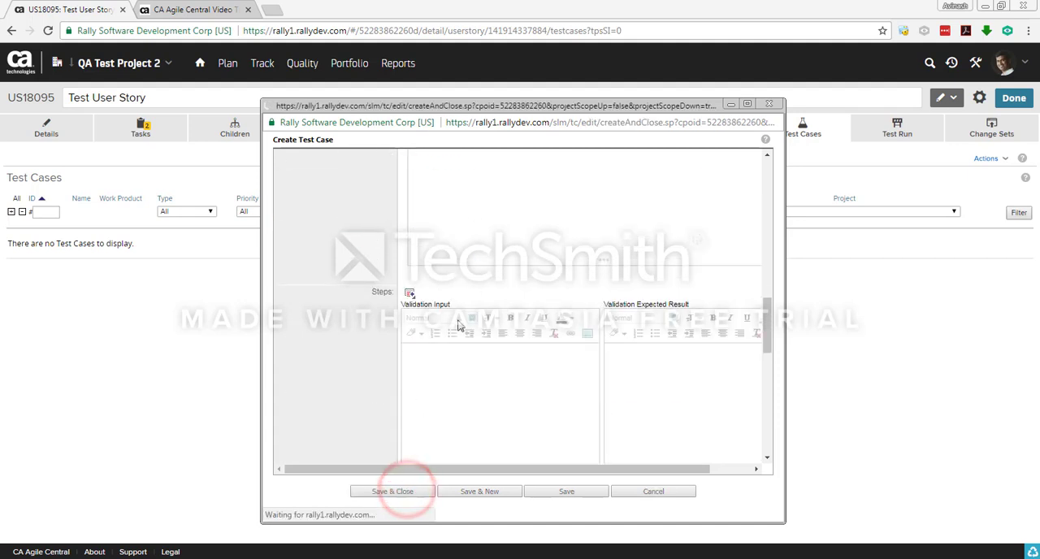
click(393, 491)
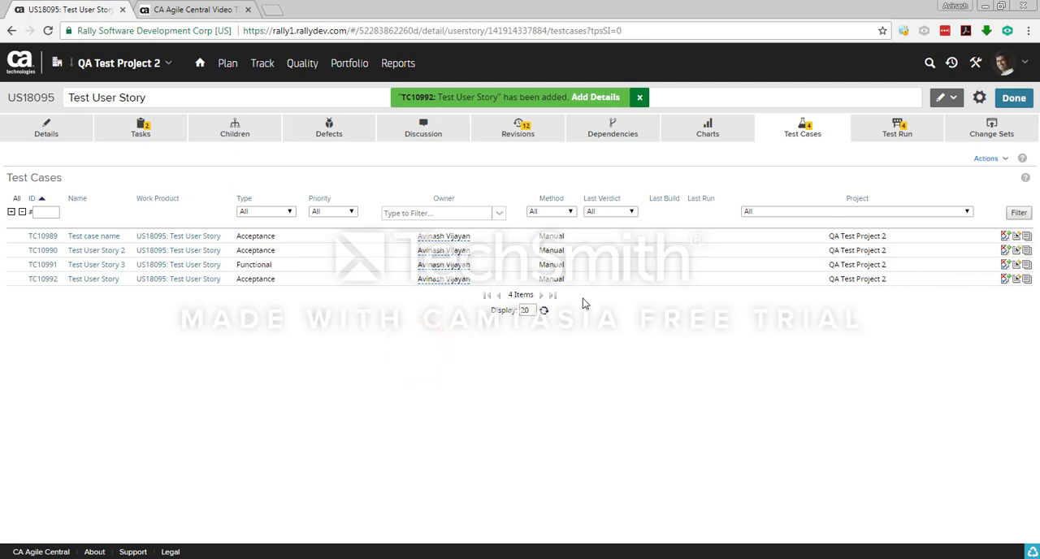
On the Defects tab, start a new defect named 'Issue found'.
click(325, 127)
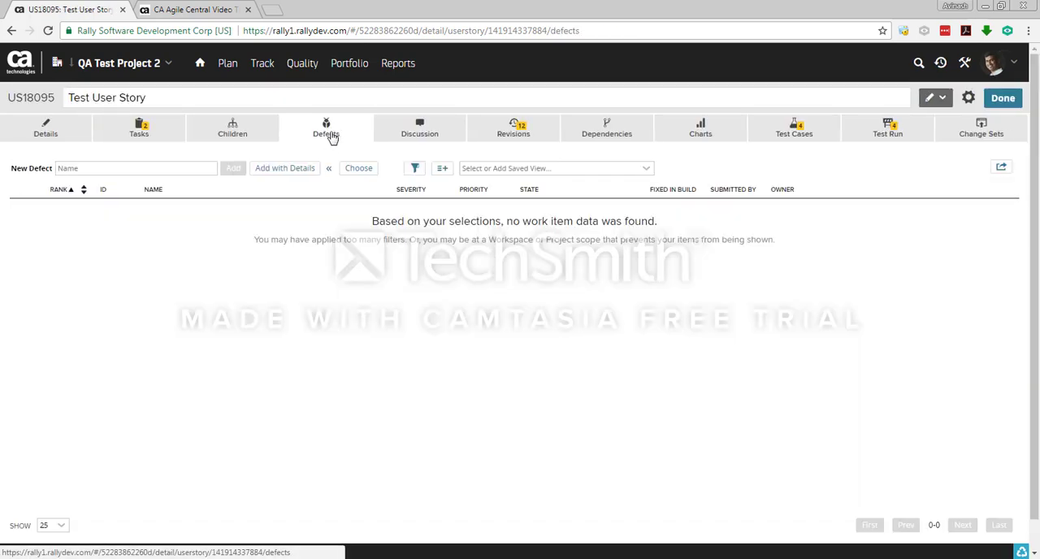
click(133, 169)
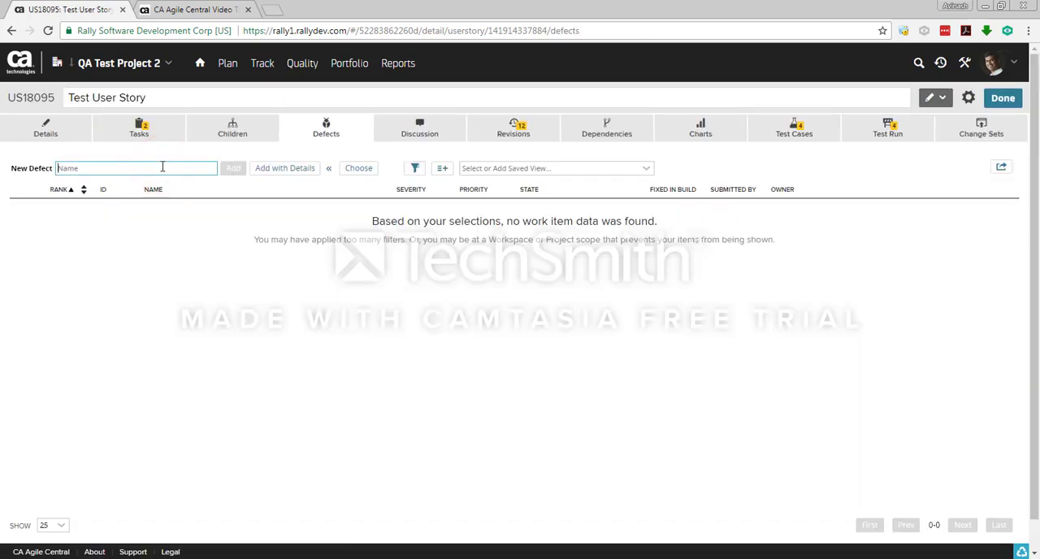
text(Defect)
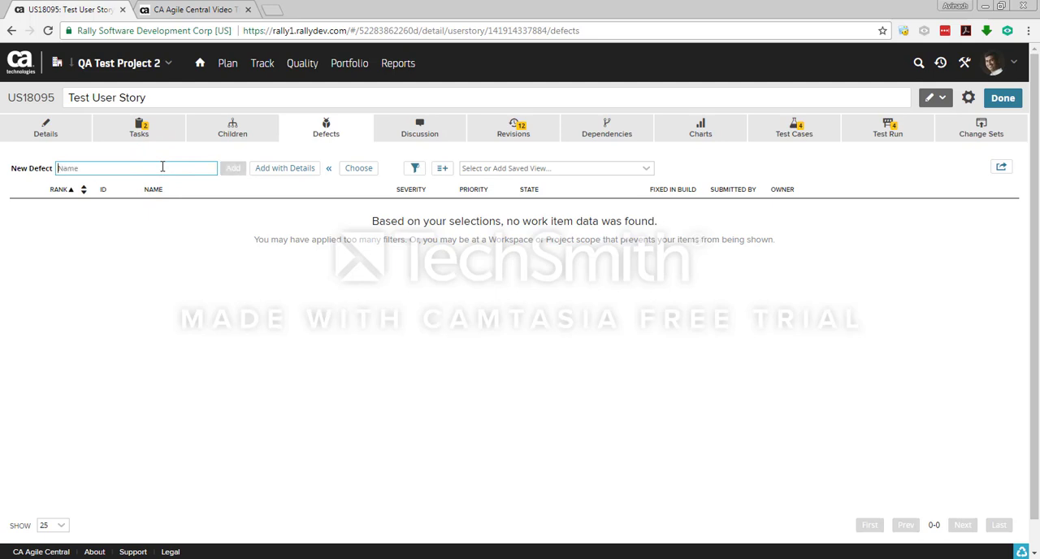
text(Issue found)
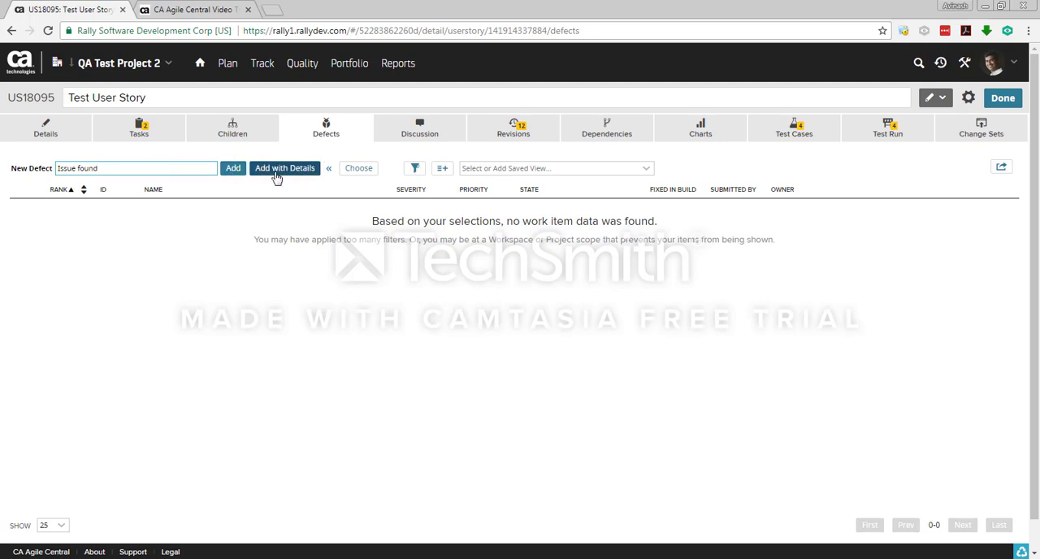
Create defect 'Issue found' through Add with Details, state Submitted, parented to US18095.
click(284, 169)
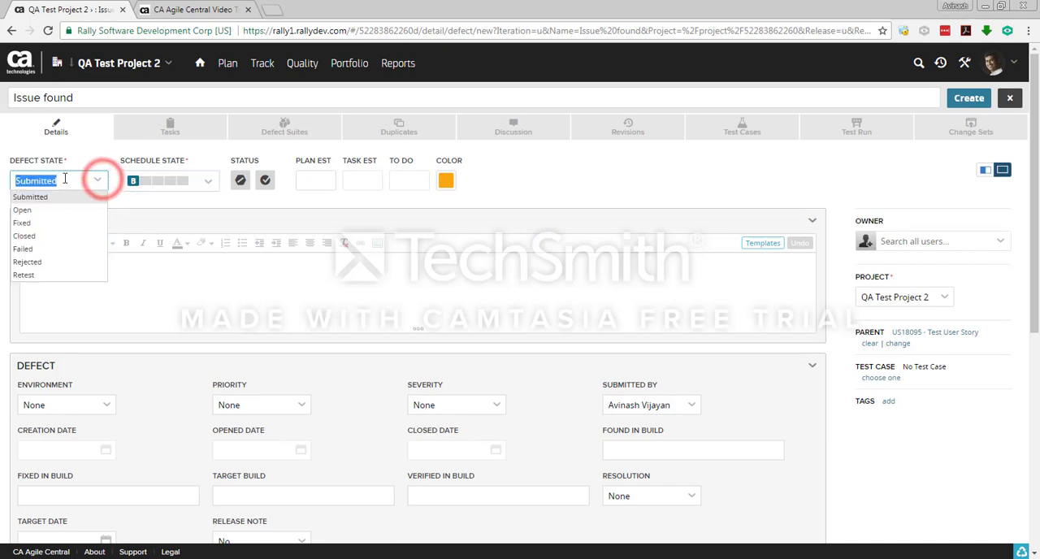
mouse_move(58, 212)
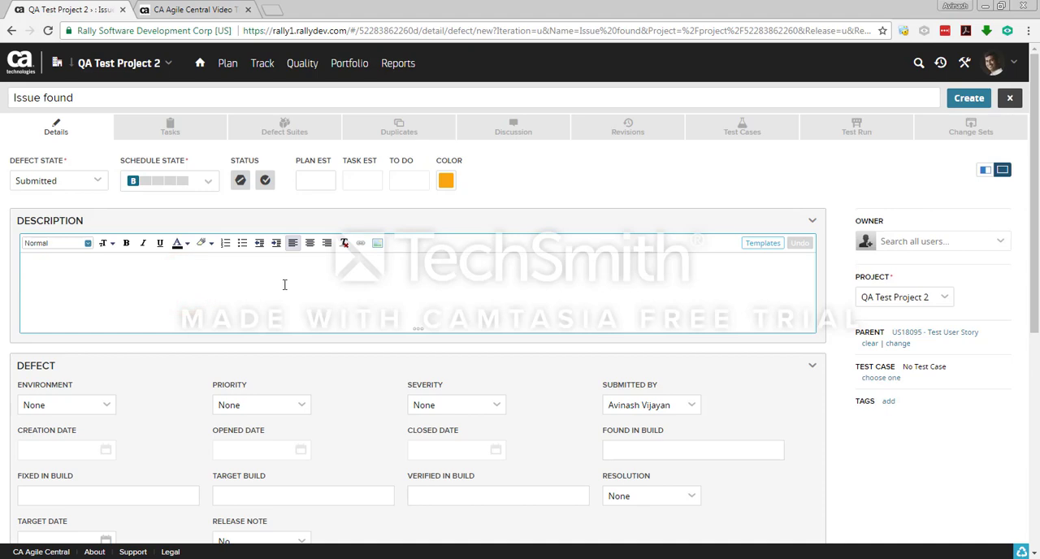
scroll(down, 3)
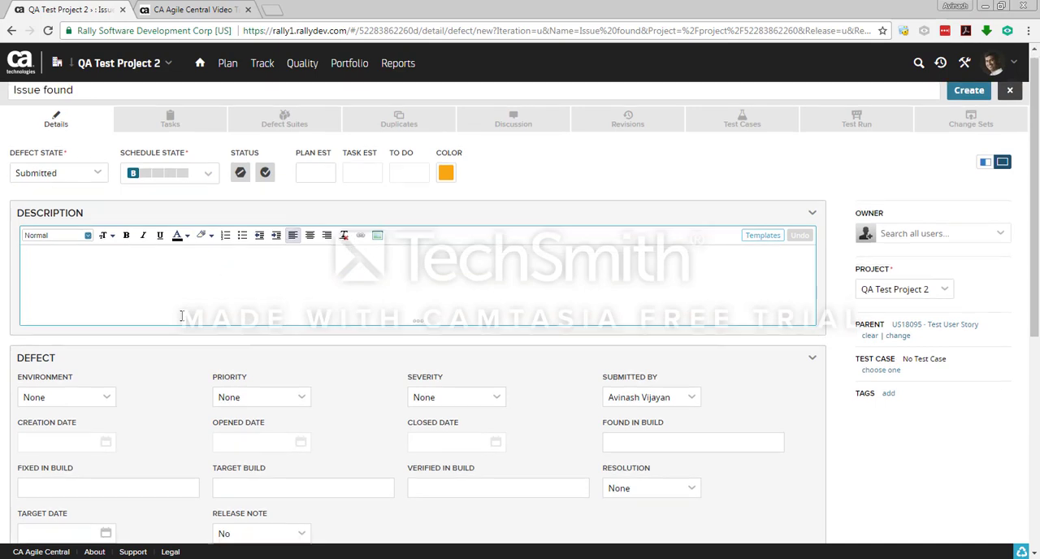
scroll(down, 3)
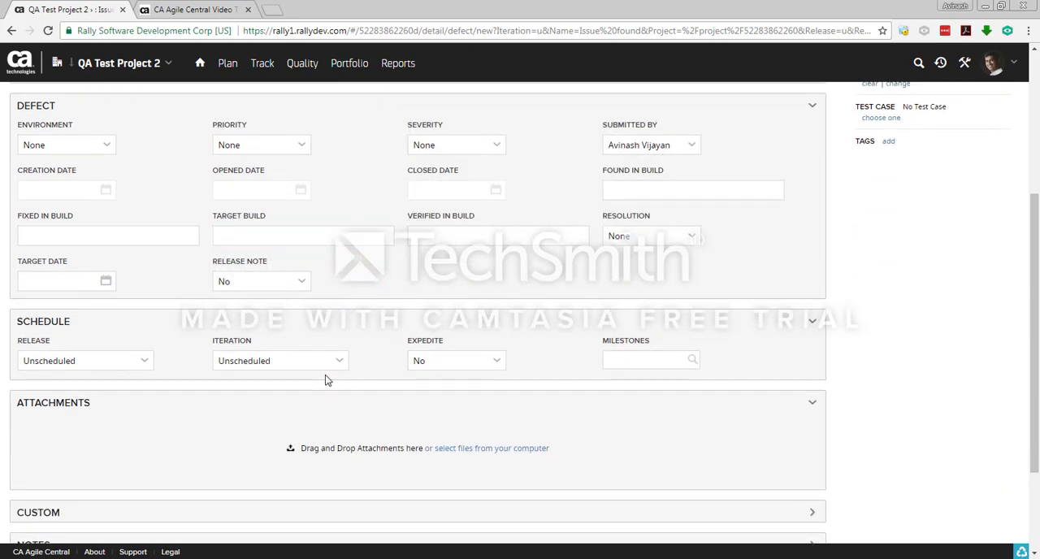
click(966, 97)
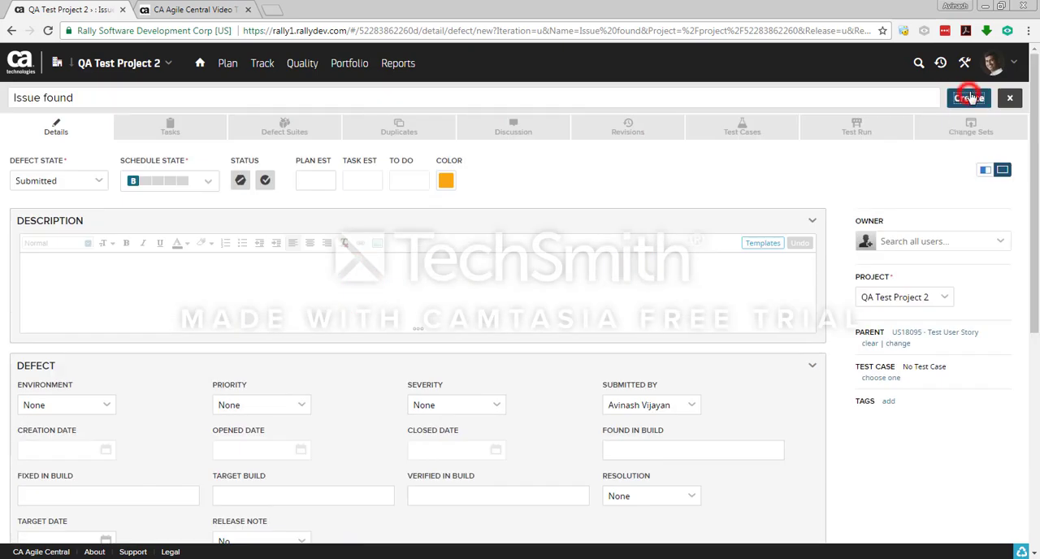
click(966, 98)
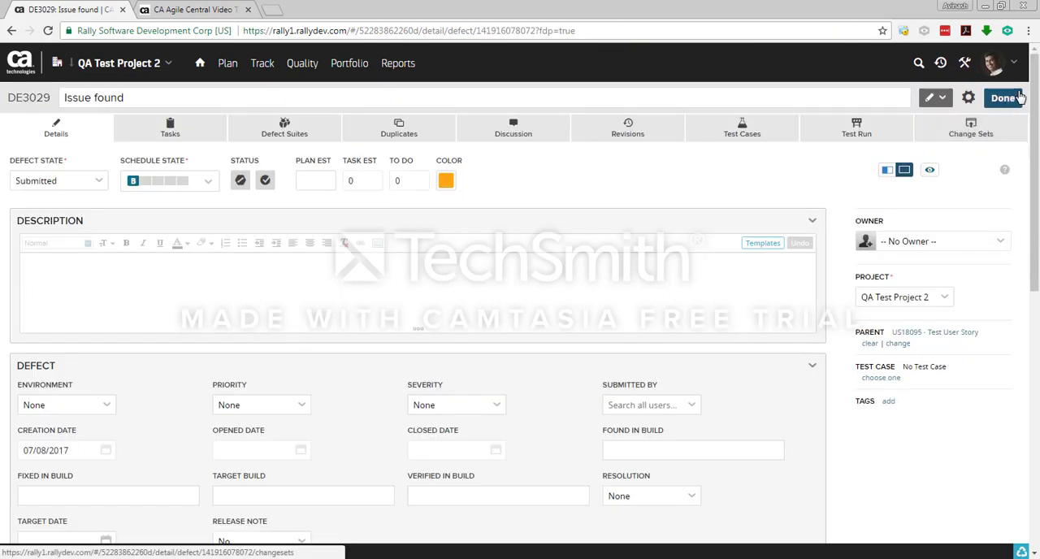
Finish the defect and add a second defect named 'Issue 2' to US18095.
click(906, 331)
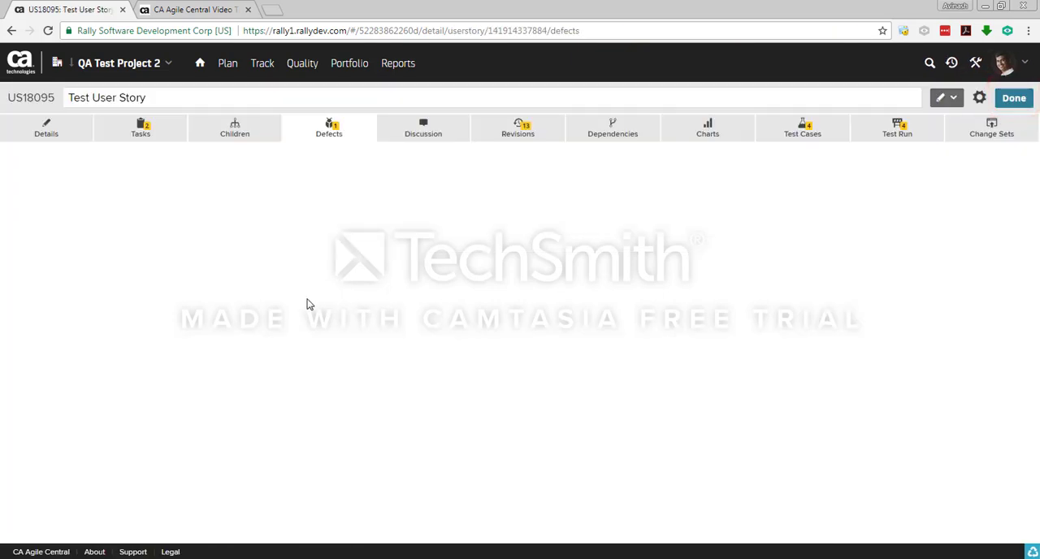
click(325, 127)
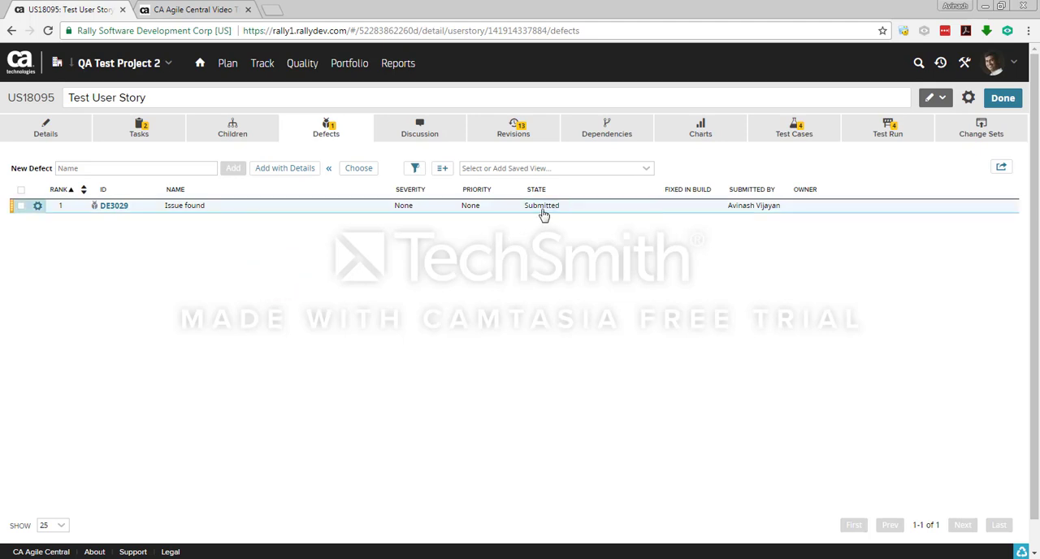
click(133, 169)
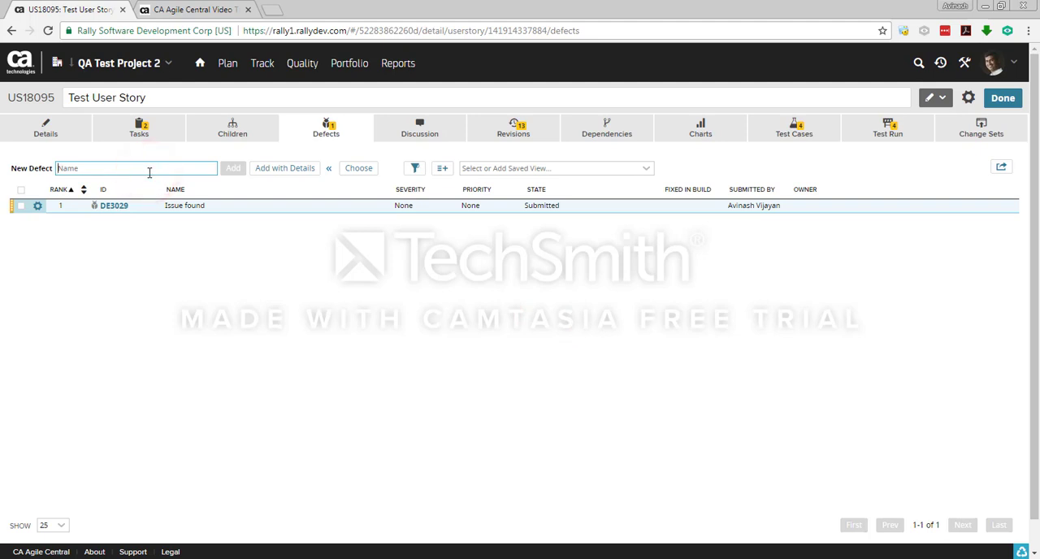
text(Issu)
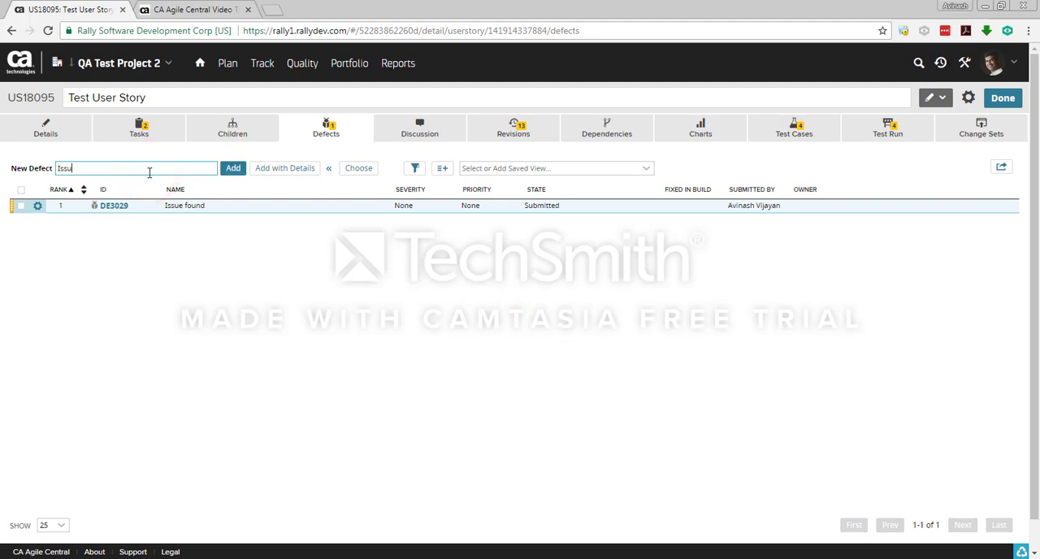
click(234, 169)
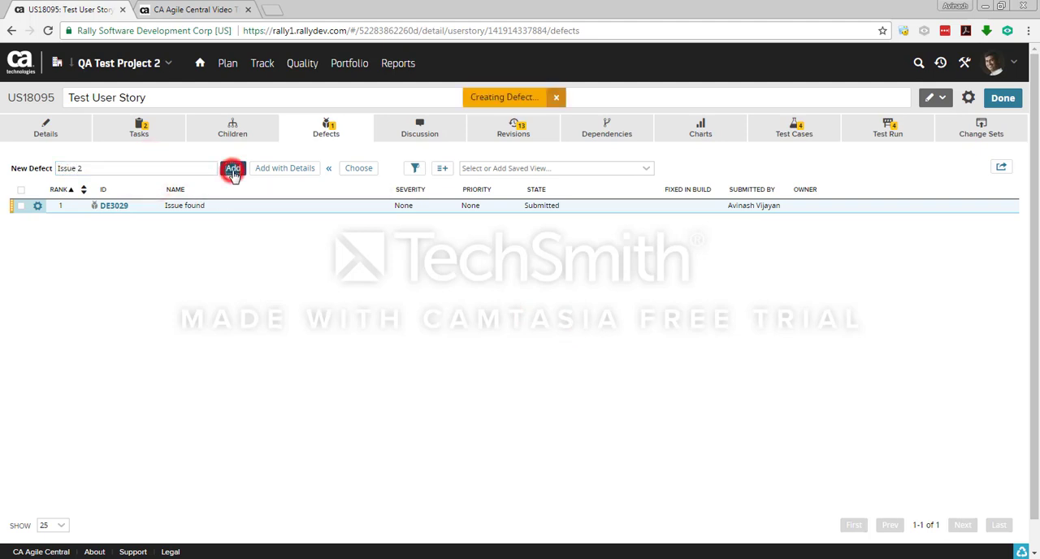
click(234, 169)
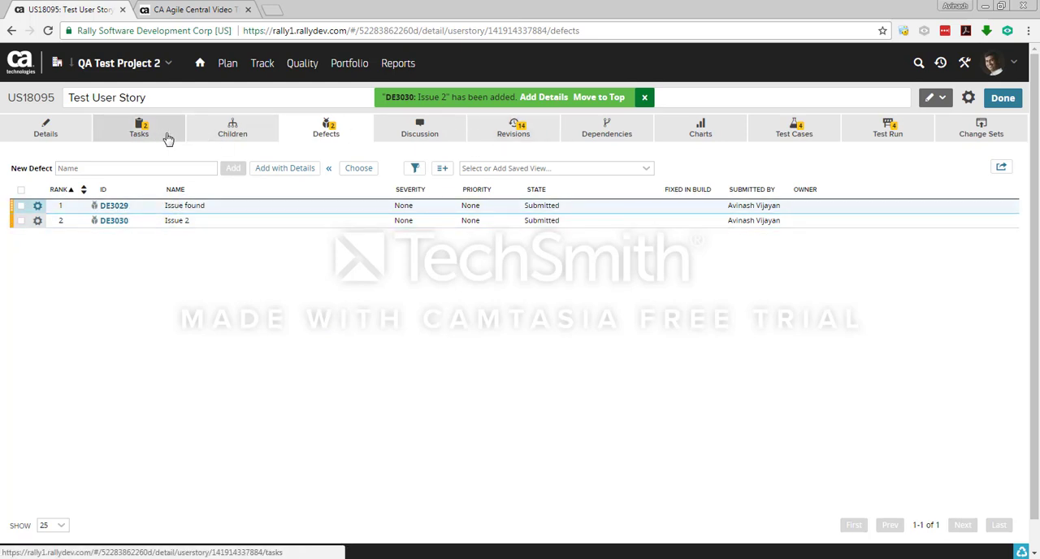
Check the story's tasks and return to its defects list showing both defects.
click(140, 128)
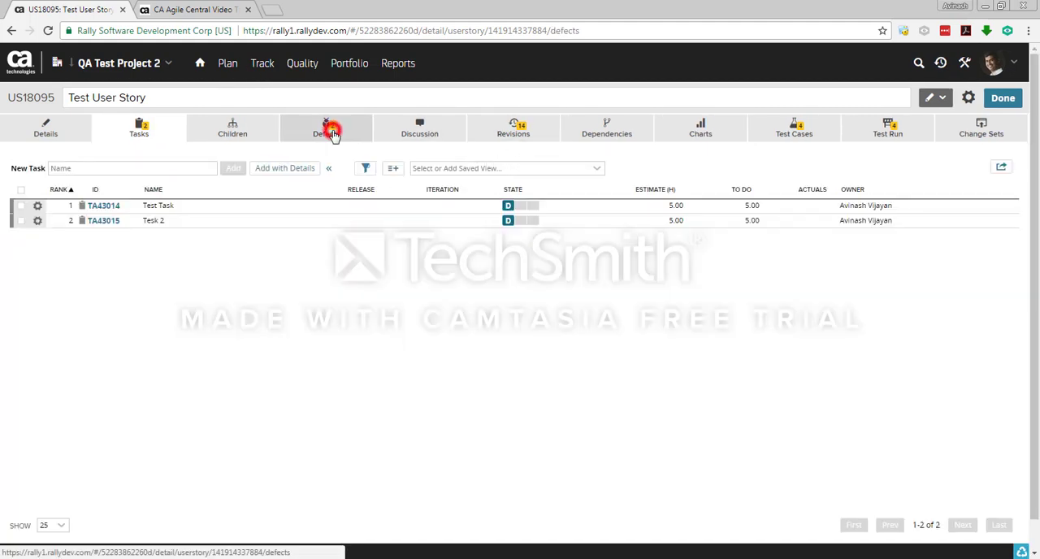
click(325, 126)
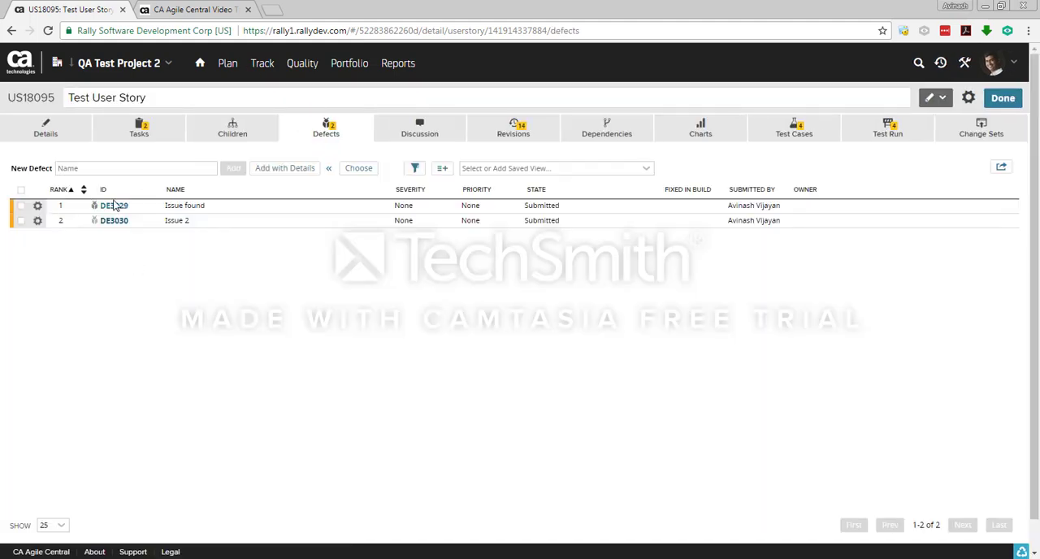
double_click(29, 98)
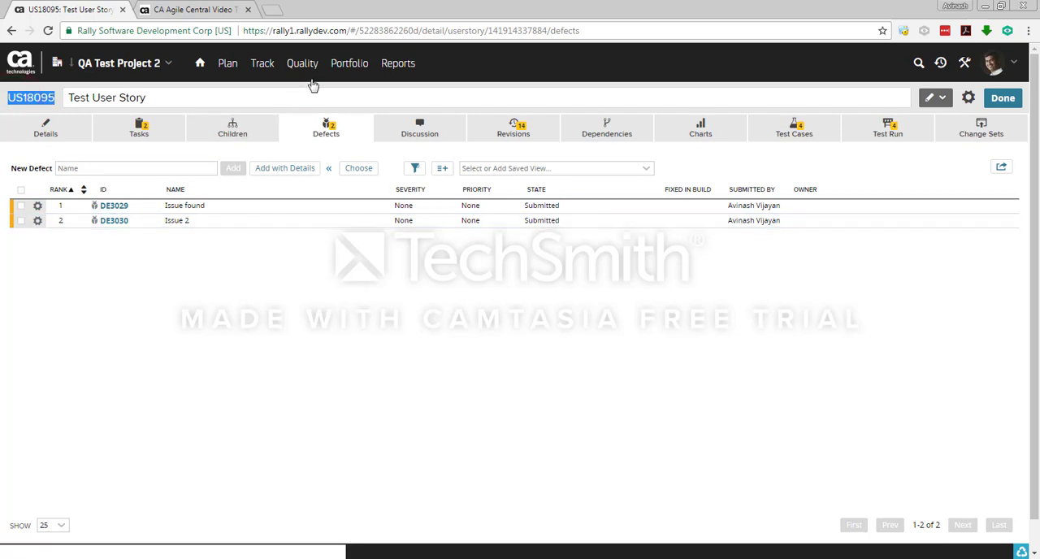
Show the Quality Defects list with Issue found and Issue 2 linked to US18095.
click(302, 63)
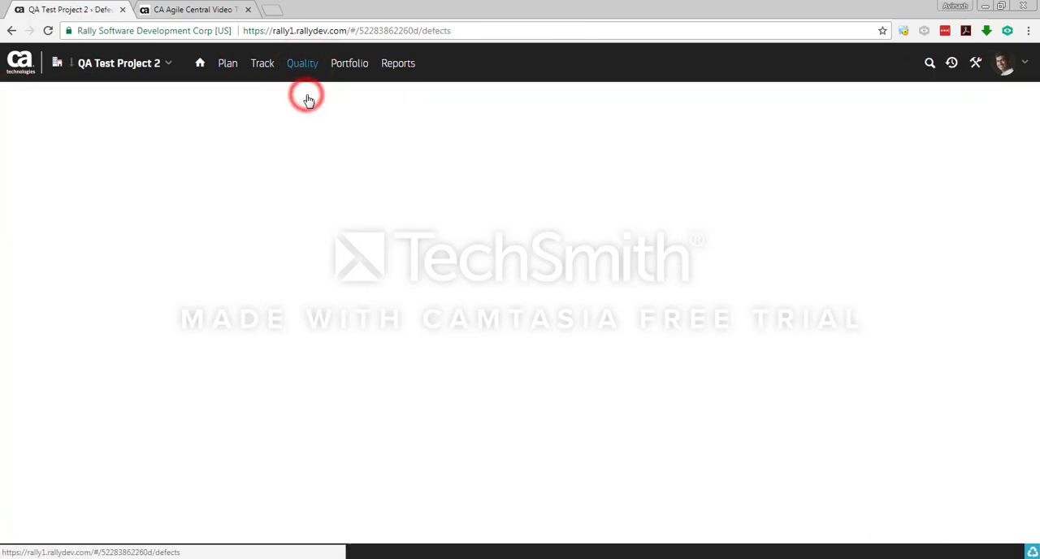
click(302, 63)
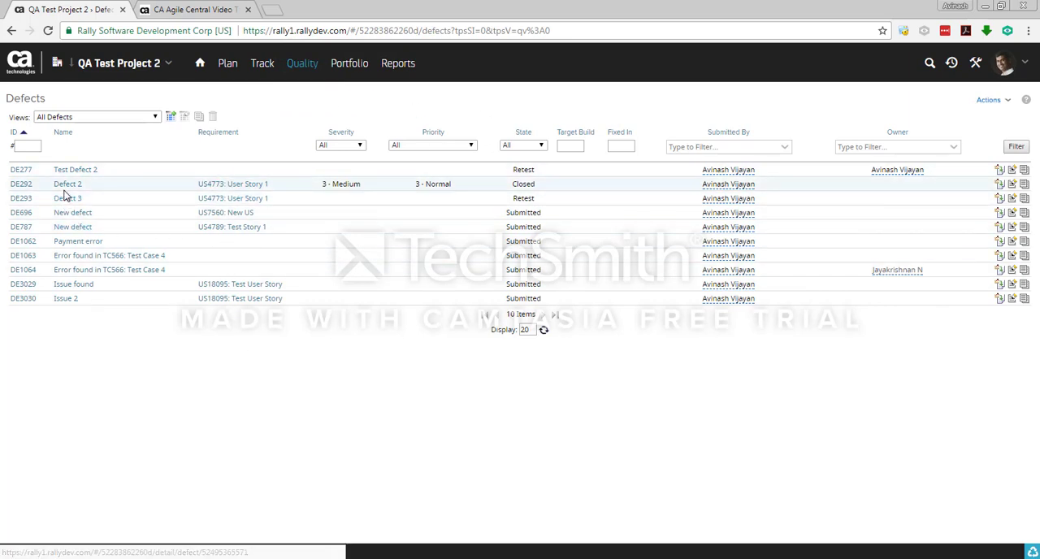
click(91, 283)
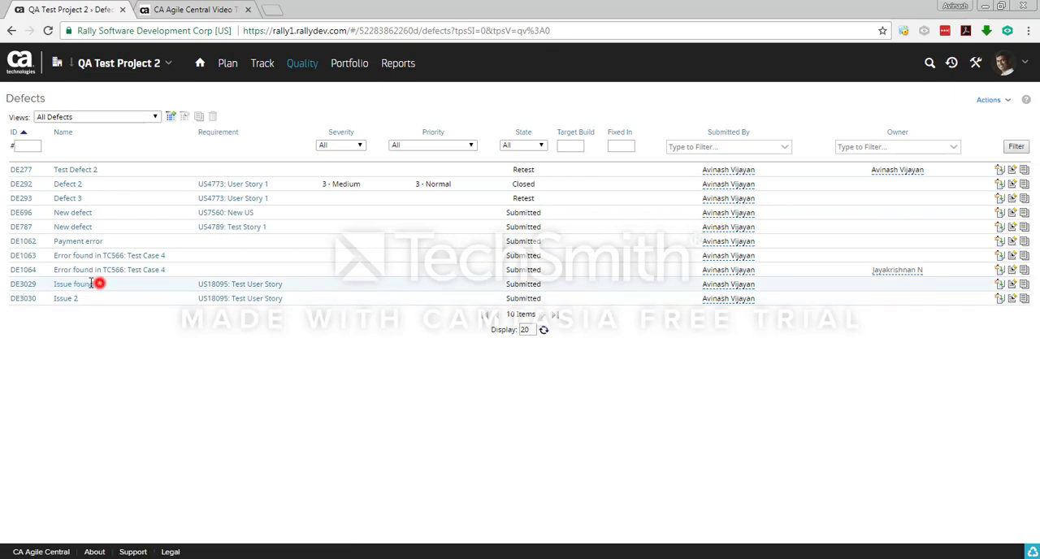
double_click(73, 283)
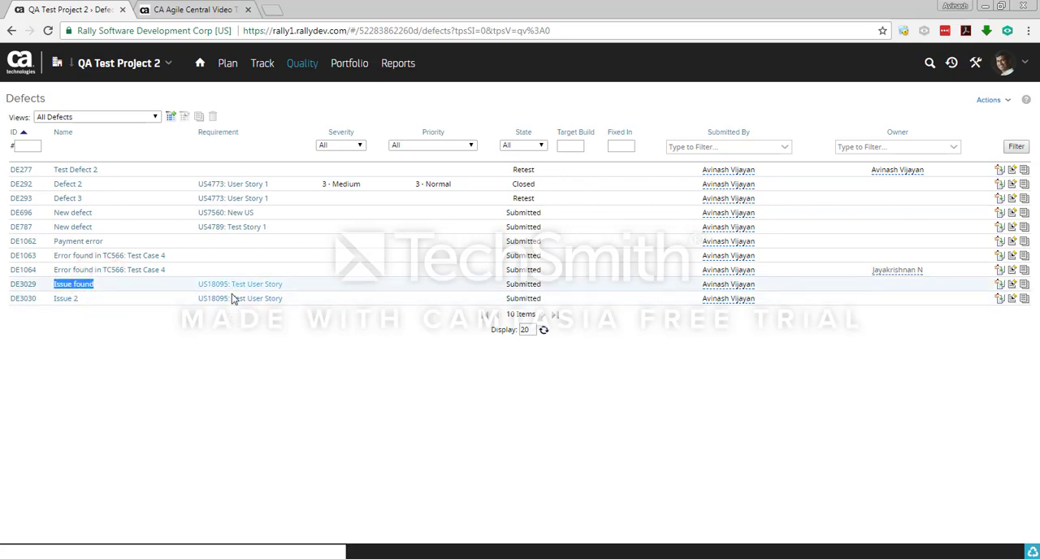
click(65, 297)
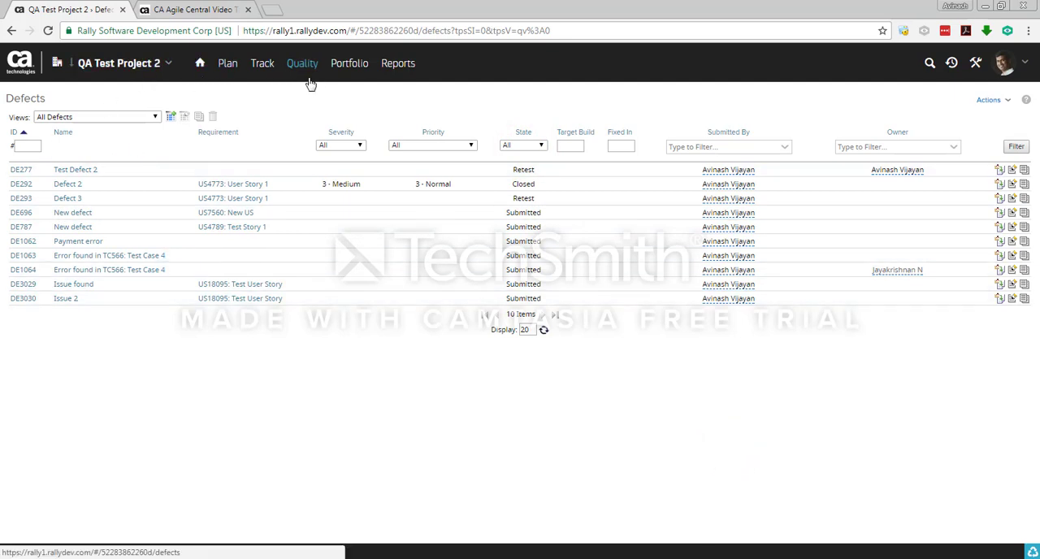
click(303, 358)
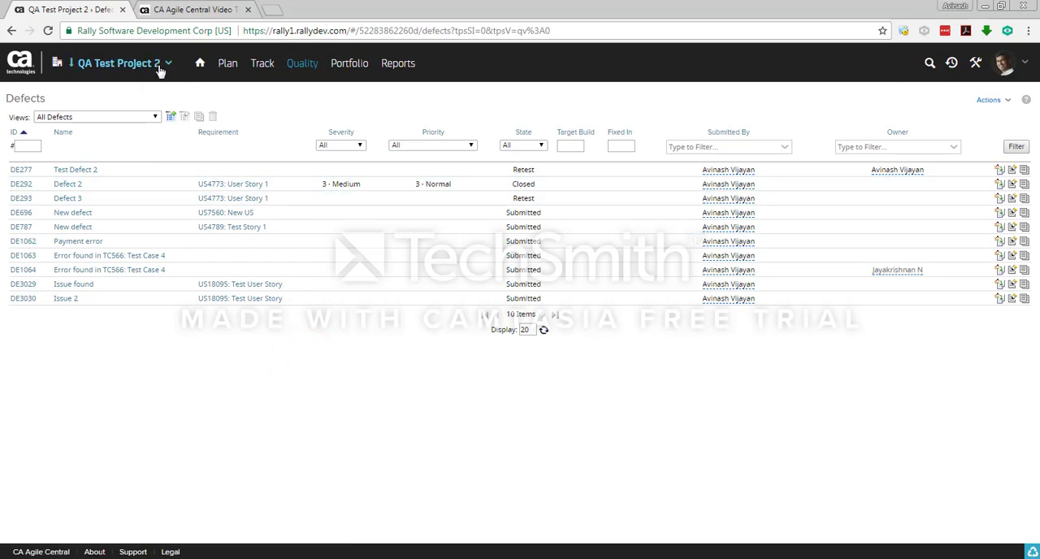
Bring up the project picker to change scope.
click(120, 64)
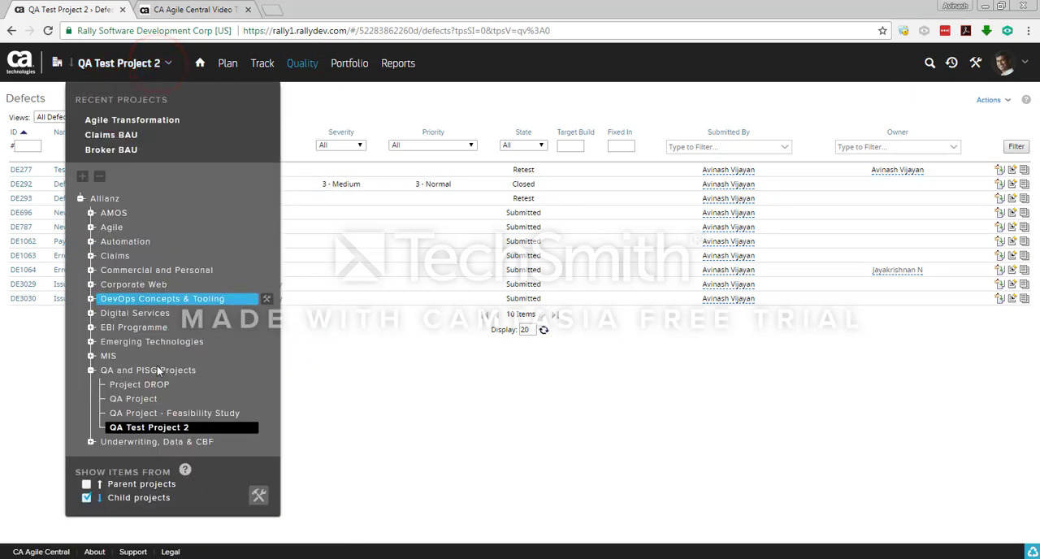